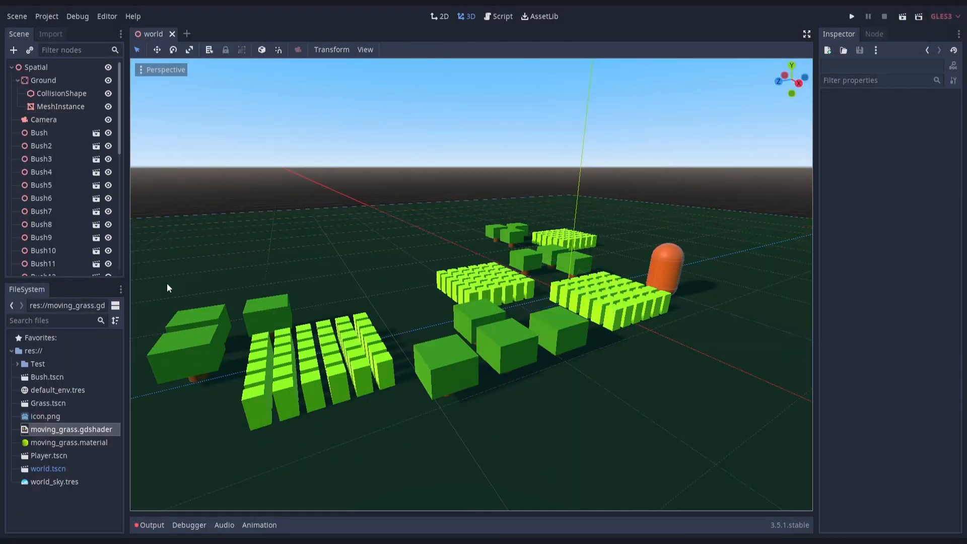
# Step: Review the Ground mesh, the Bush scene's trunk cylinder and the Path node in the world scene
pyautogui.click(60, 105)
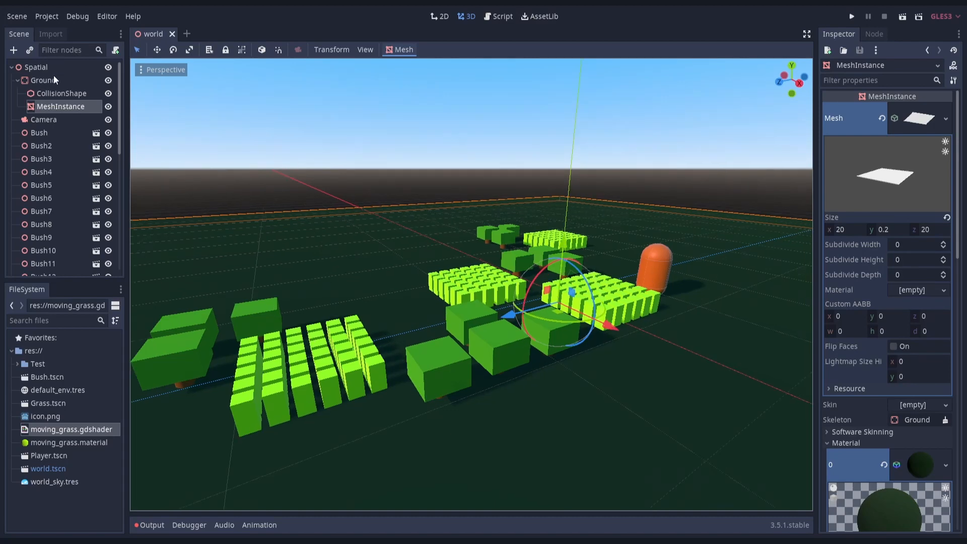
pyautogui.click(38, 132)
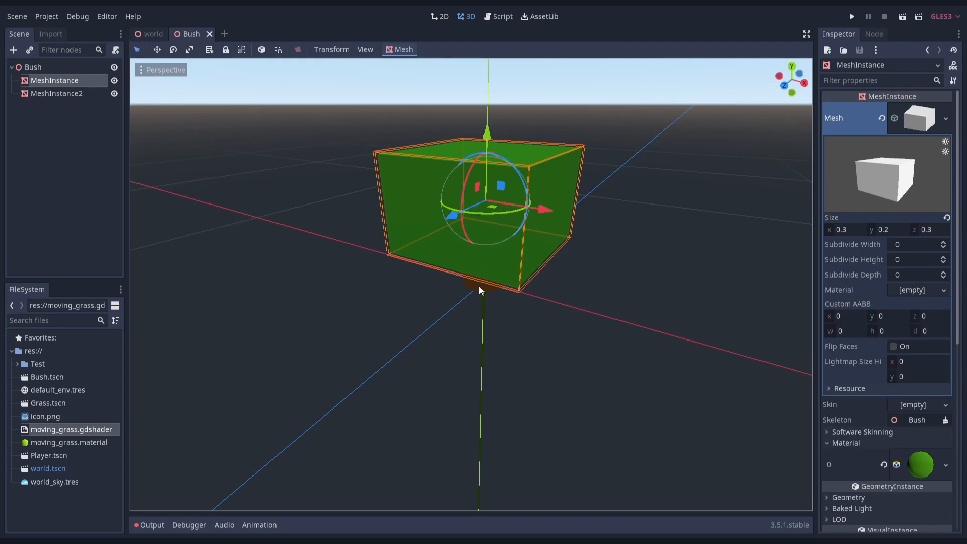
pyautogui.click(57, 93)
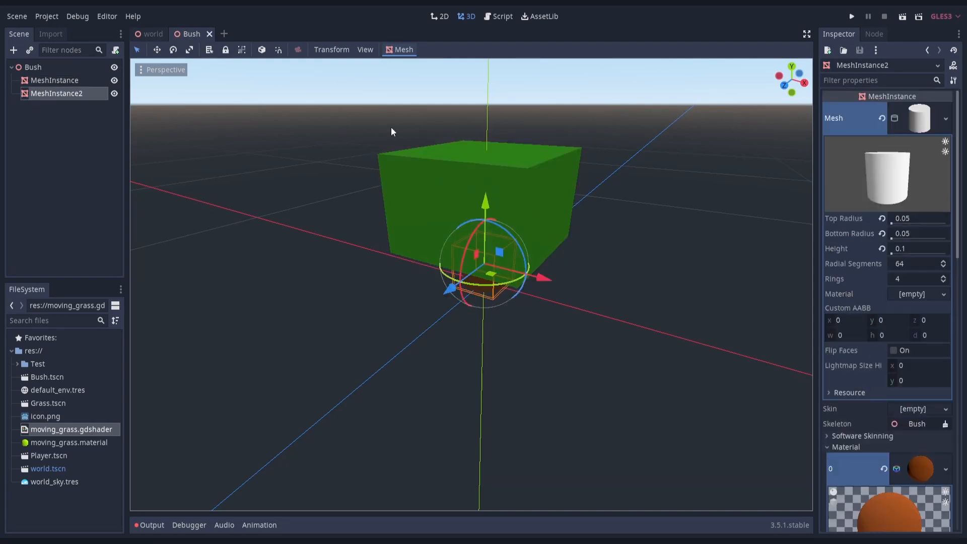
pyautogui.click(150, 34)
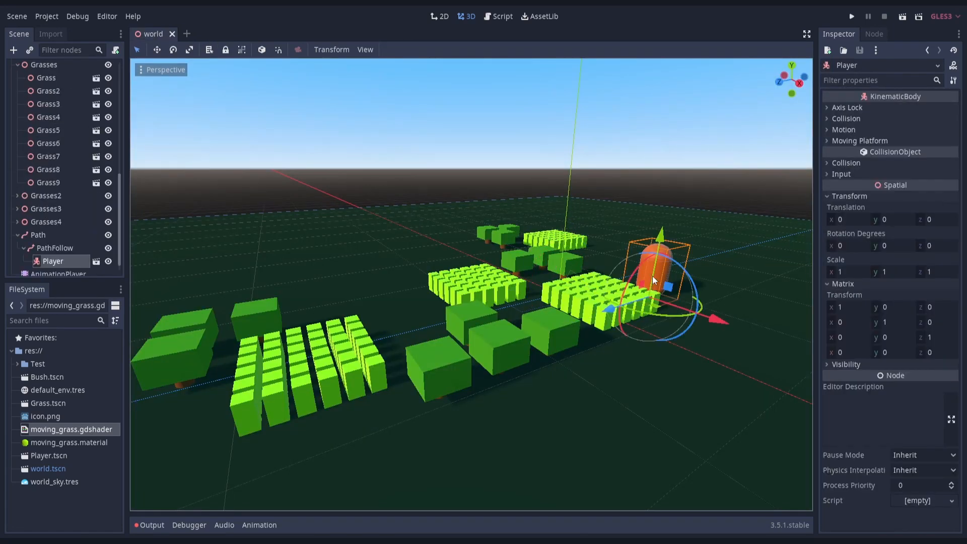
pyautogui.click(39, 235)
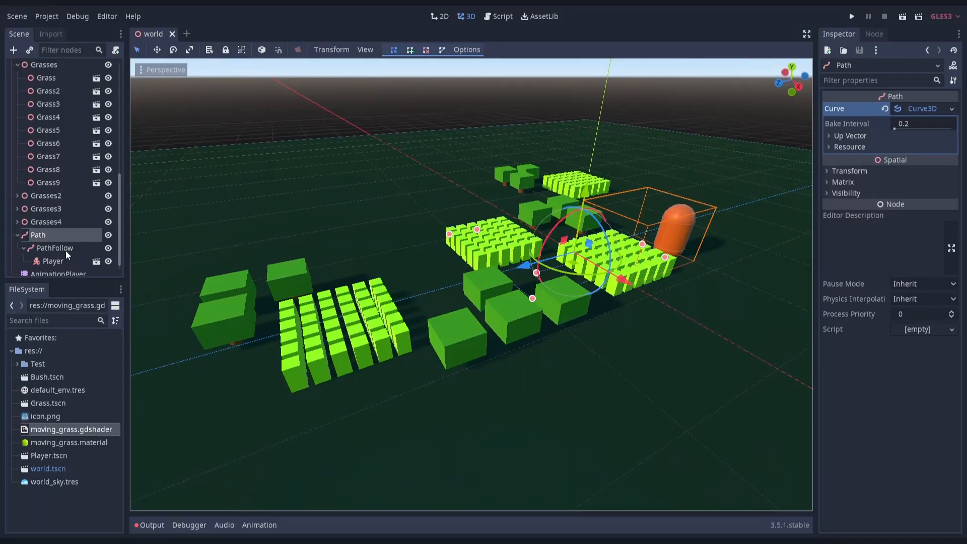
# Step: Open Player.tscn and inspect the capsule MeshInstance's orange material in the Inspector
pyautogui.click(53, 259)
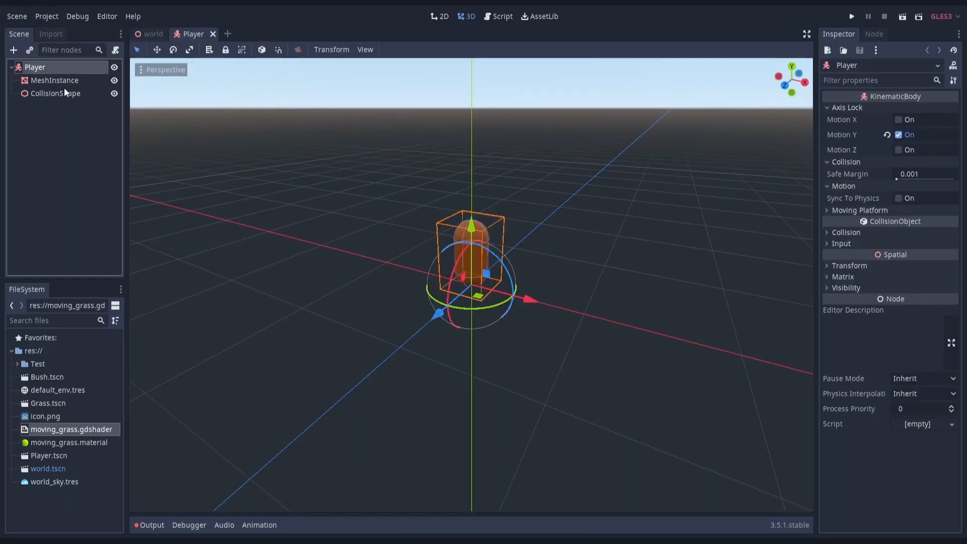
pyautogui.click(55, 81)
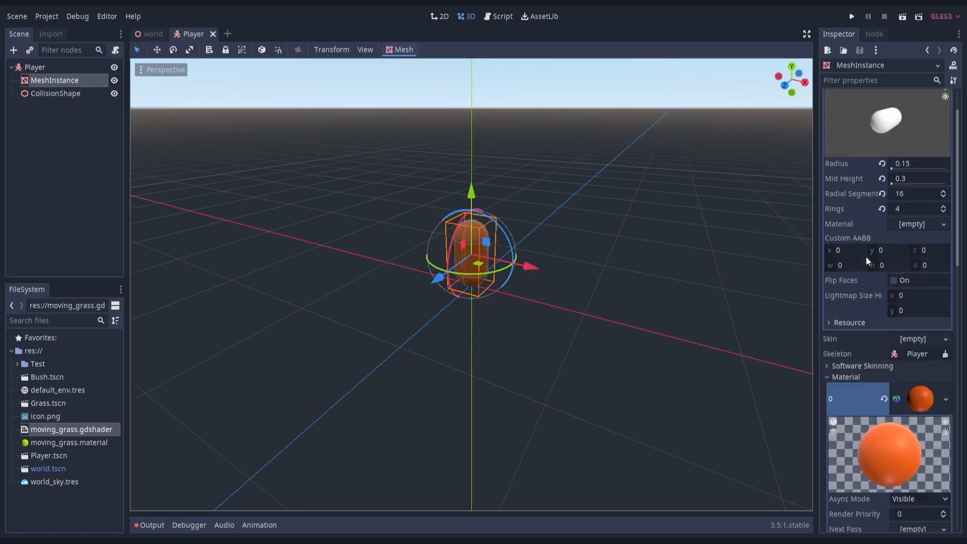
pyautogui.scroll(-3)
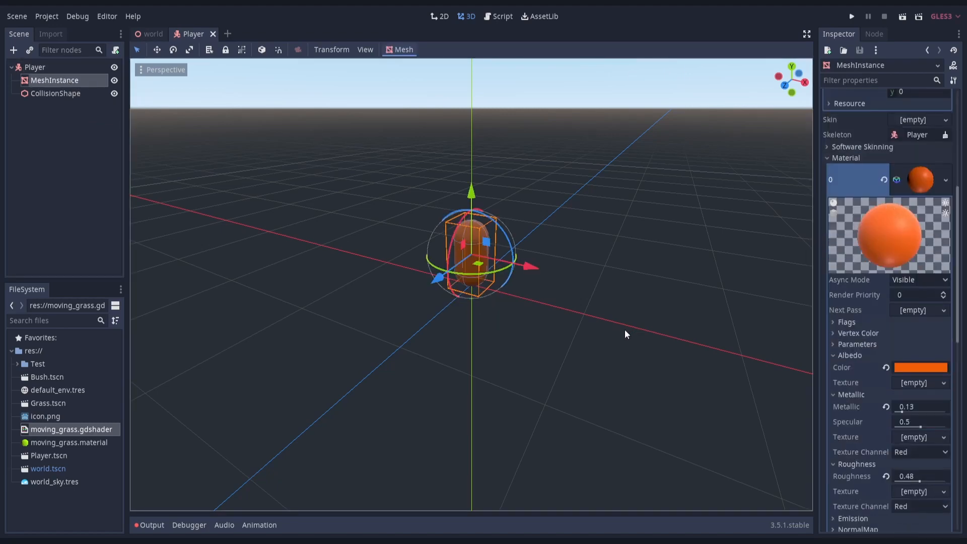
# Step: Open the Grass scene from the world tree and select its first blade MeshInstance
pyautogui.click(152, 34)
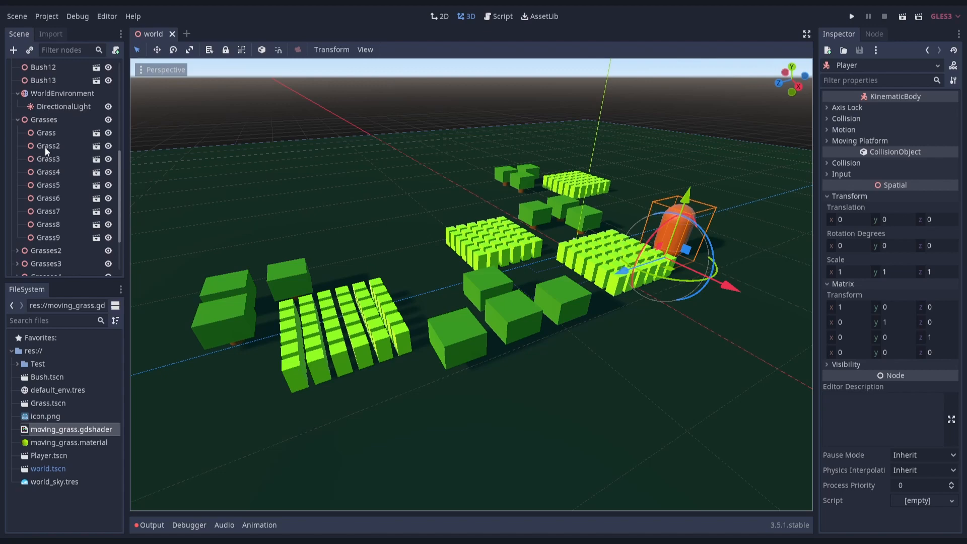
pyautogui.doubleClick(48, 403)
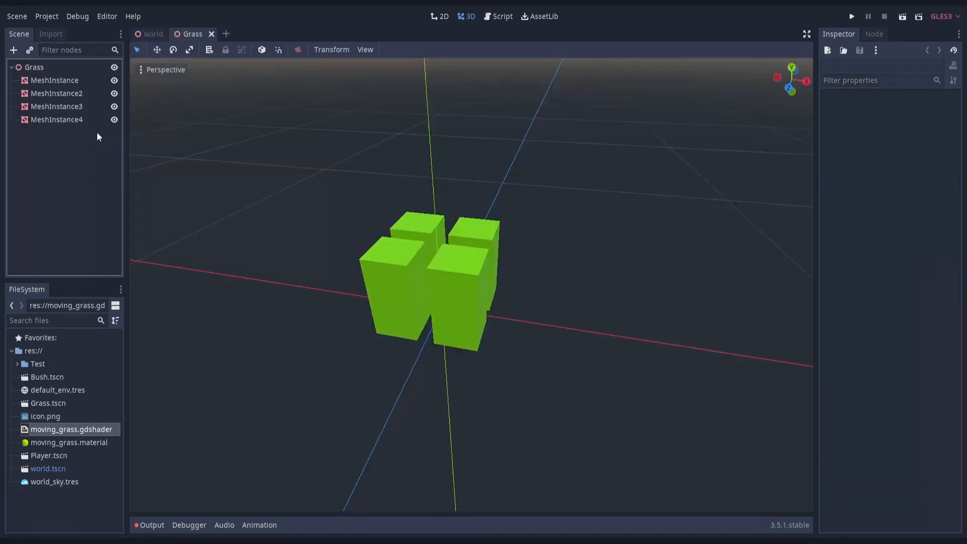
pyautogui.click(54, 80)
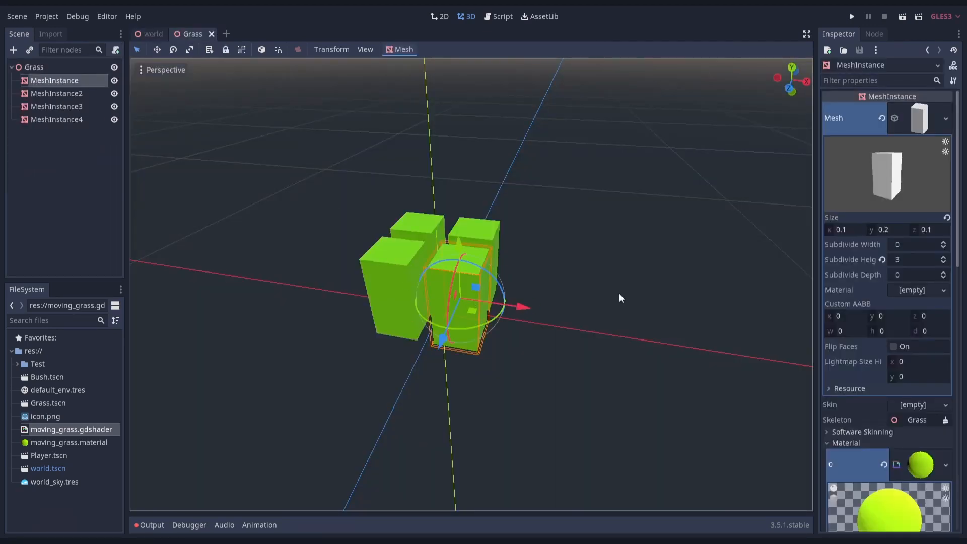
pyautogui.scroll(-3)
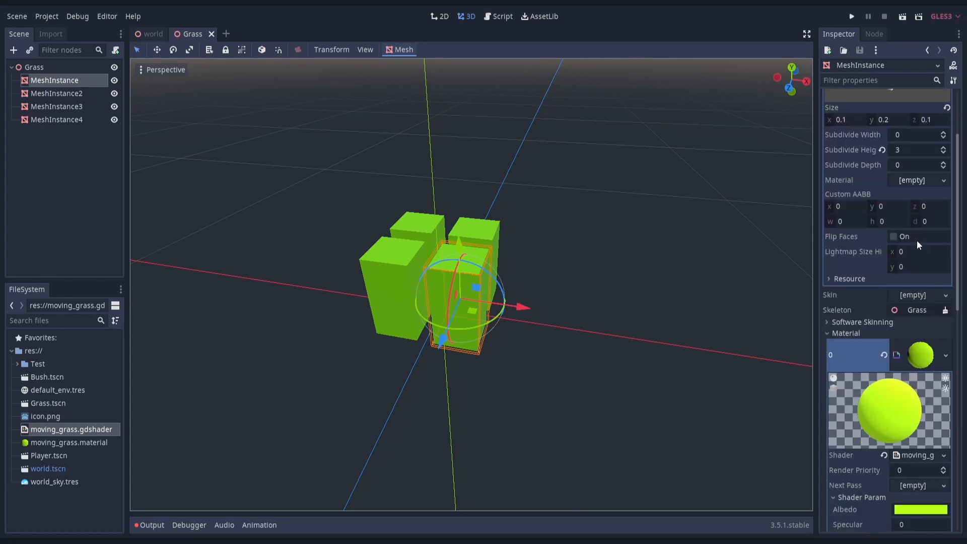
pyautogui.scroll(-3)
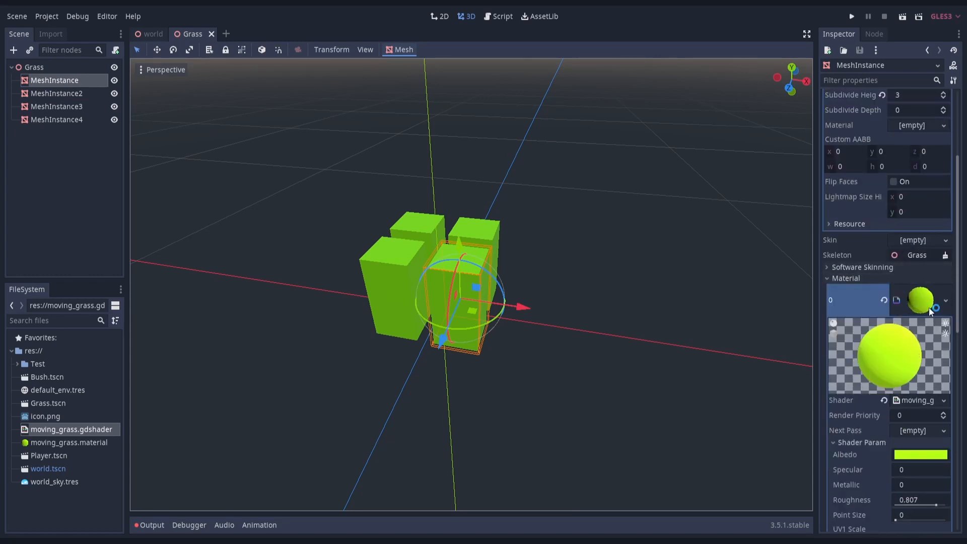
# Step: Clear the blade's material slot and reassign moving_grass.material to it
pyautogui.click(943, 300)
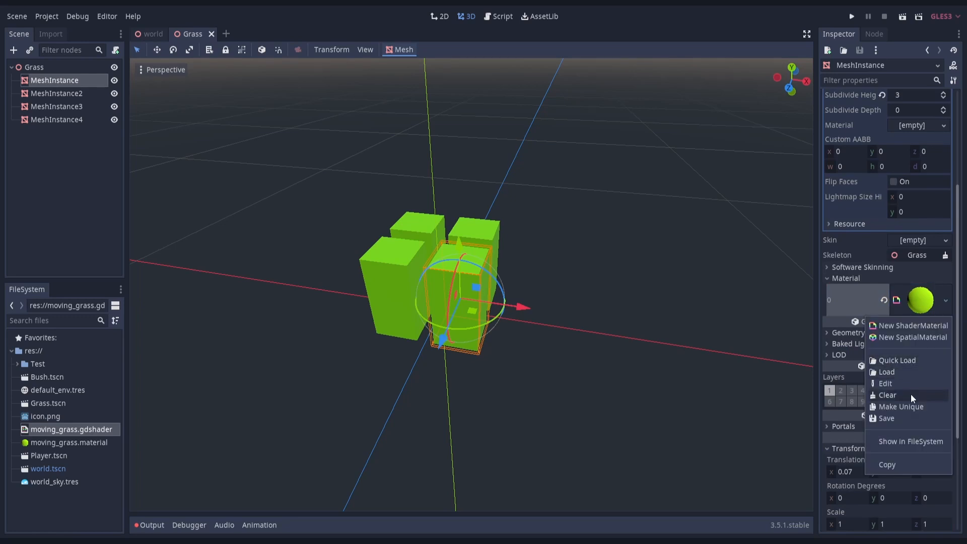
pyautogui.click(889, 394)
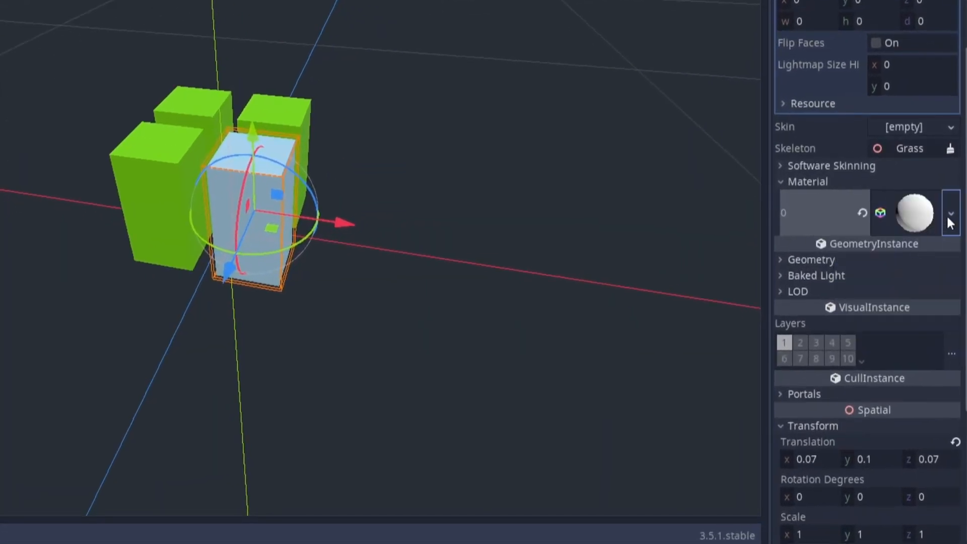
pyautogui.click(950, 213)
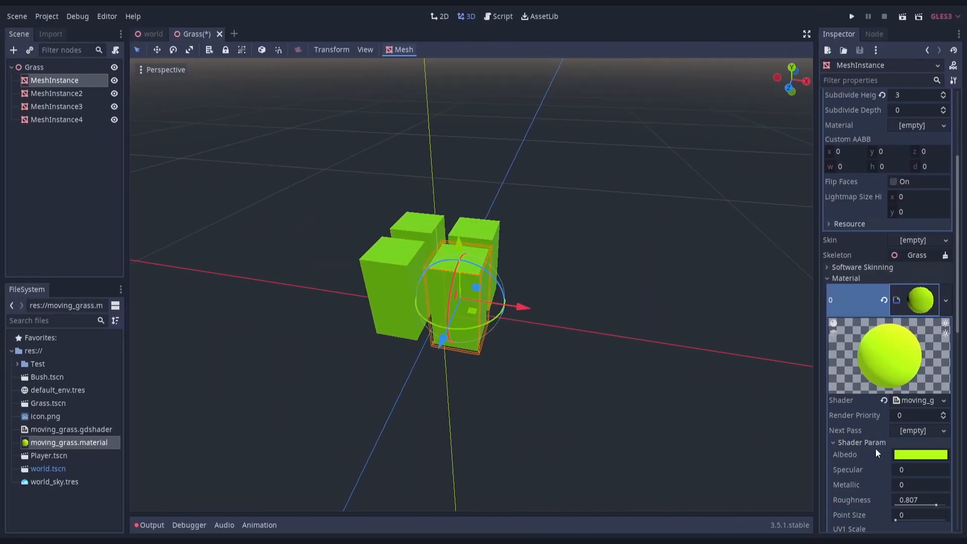
pyautogui.scroll(-3)
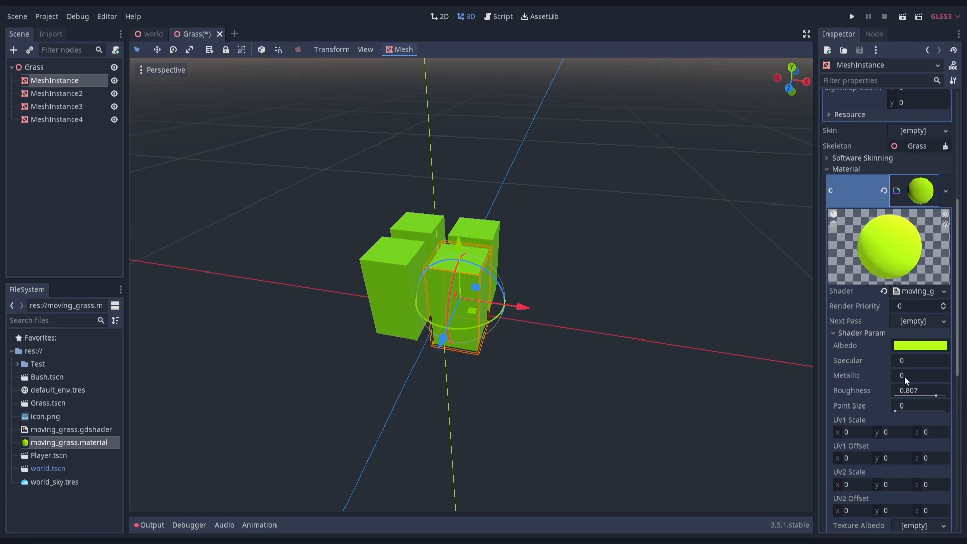
pyautogui.moveTo(919, 290)
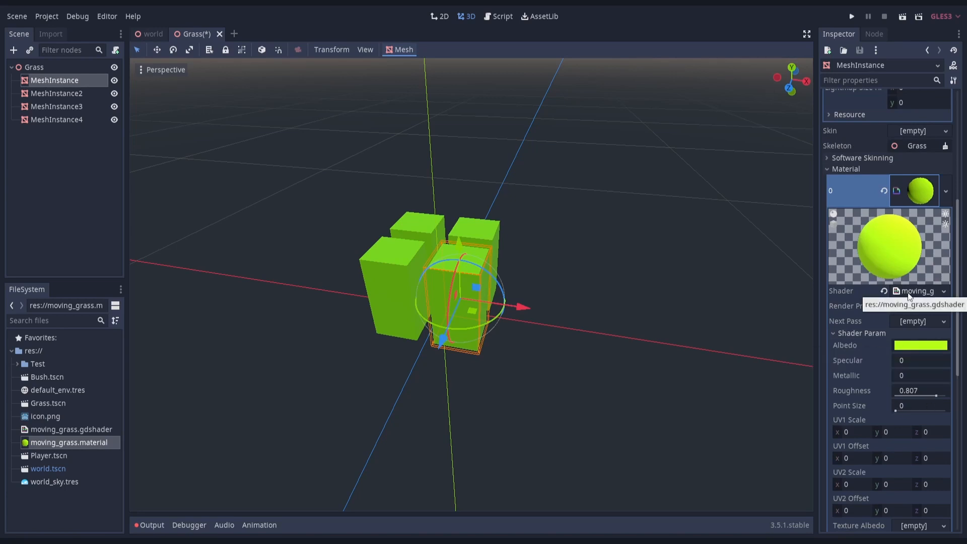
# Step: Open moving_grass.gdshader from the material into the shader editor and skim its code
pyautogui.click(918, 290)
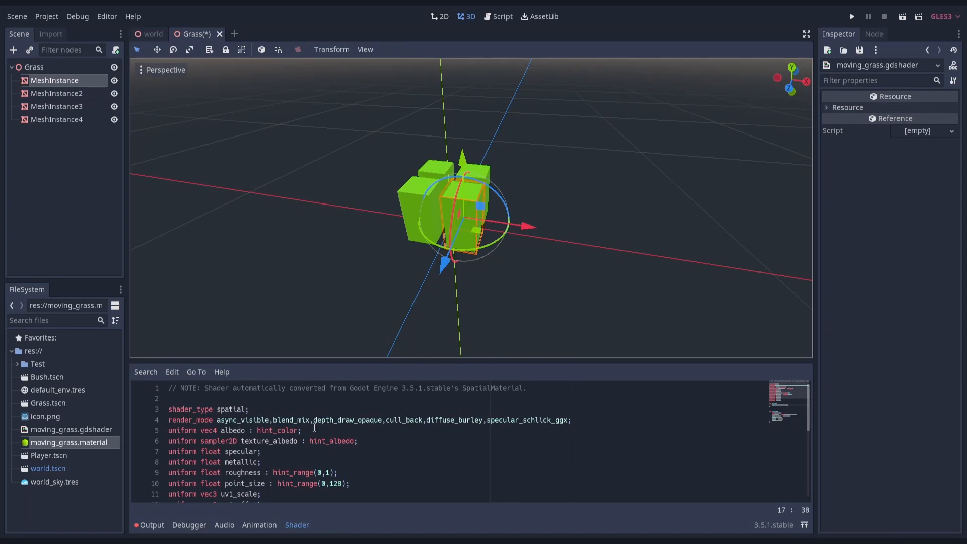
pyautogui.scroll(-3)
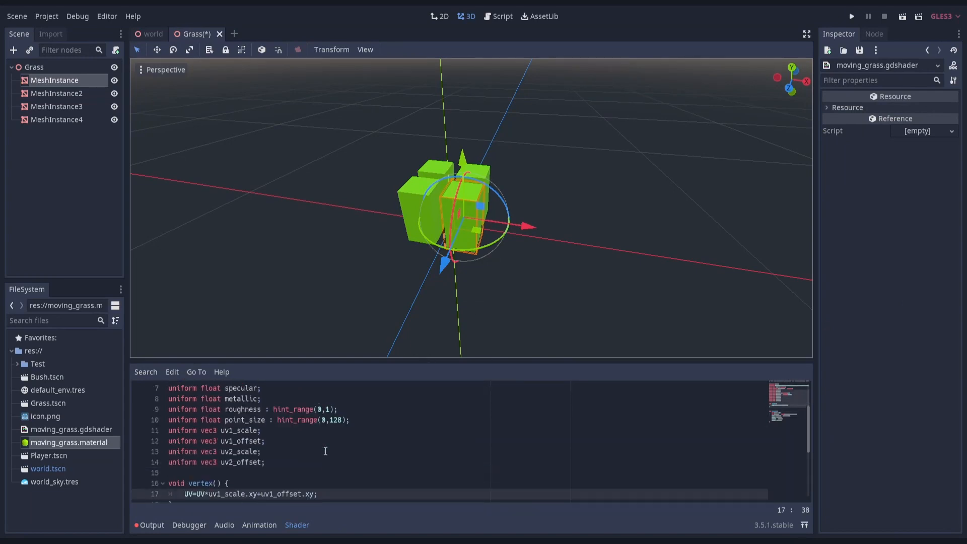
pyautogui.scroll(3)
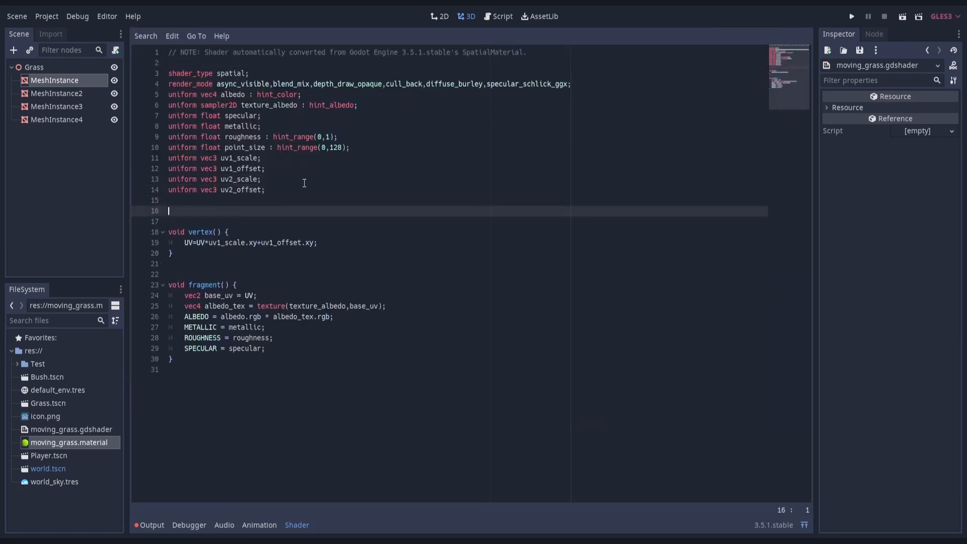
# Step: Declare uniforms vec3 character_position, float character_radius and sampler2D character_distance_falloff_curve
pyautogui.write('uniform')
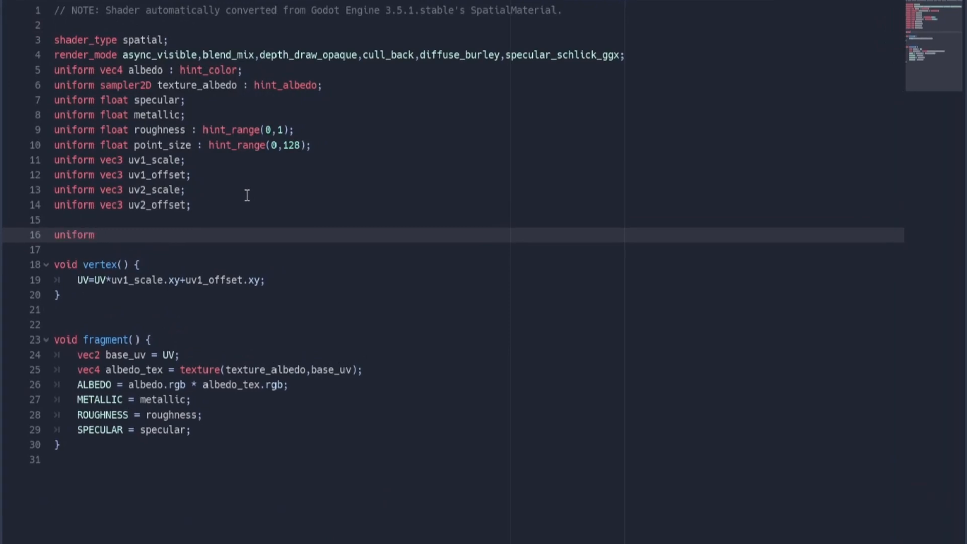
pyautogui.write('vec3 chara')
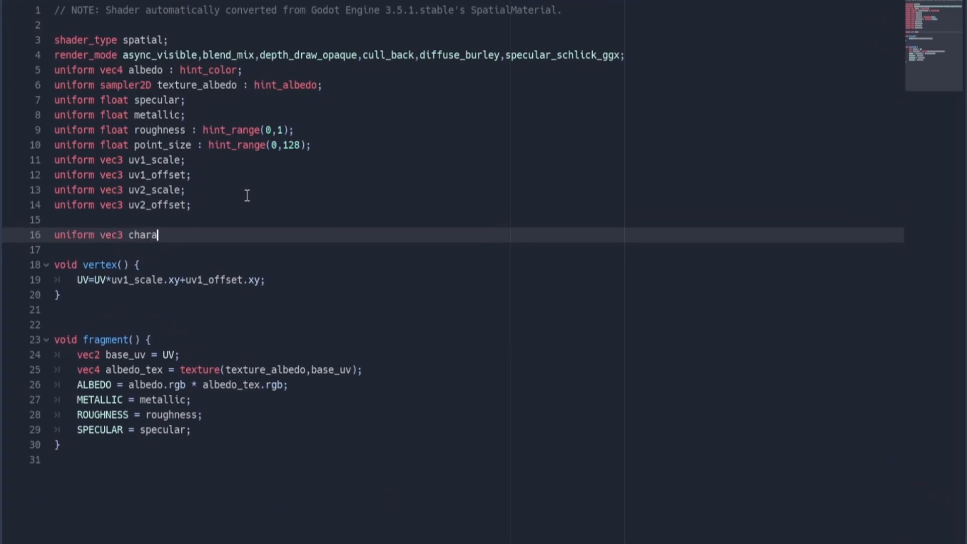
pyautogui.write('cter_position;')
pyautogui.click(475, 250)
pyautogui.write('uni')
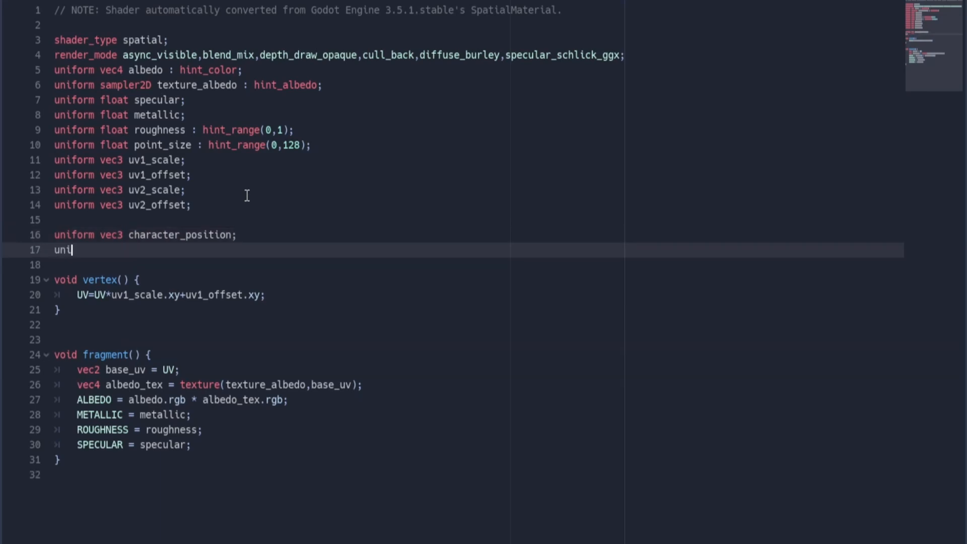
pyautogui.write('form float char')
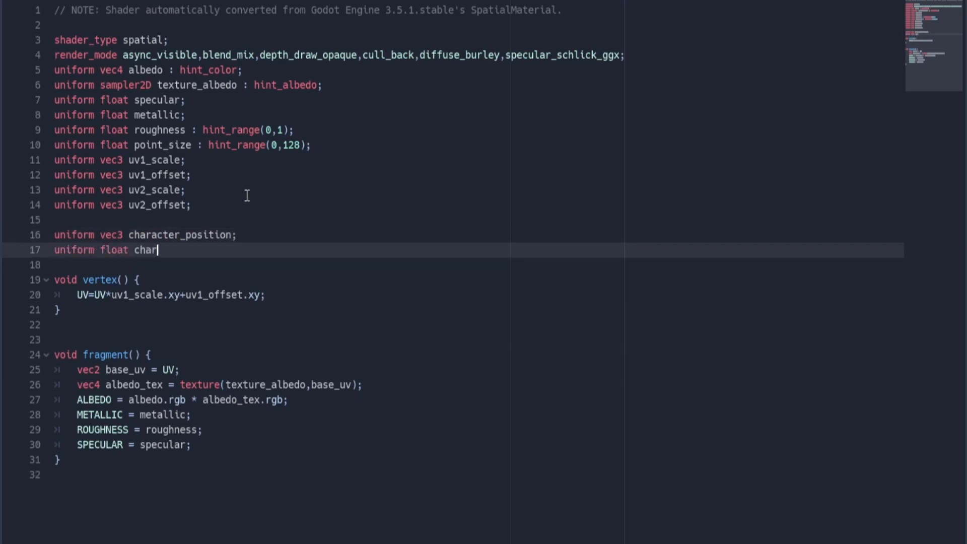
pyautogui.write('acter_radius;')
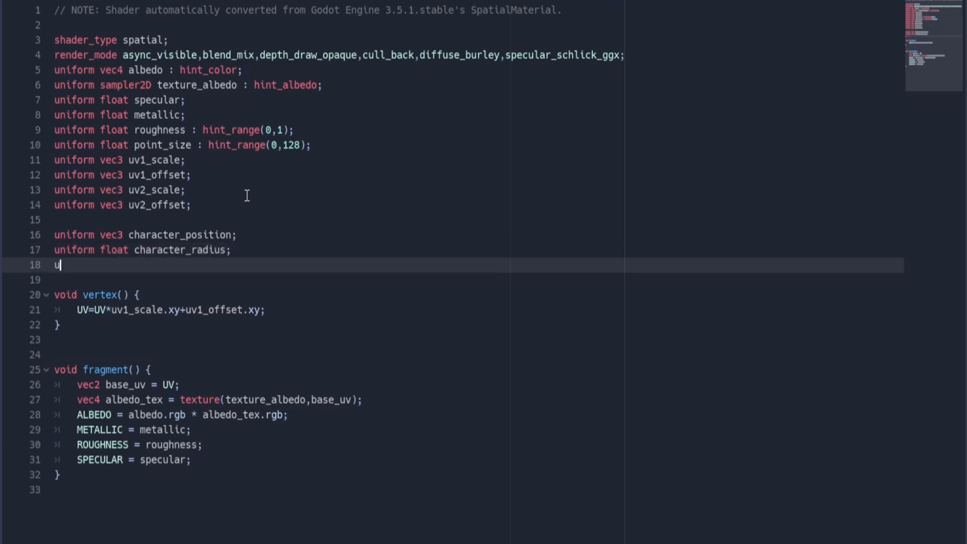
pyautogui.write('niform s')
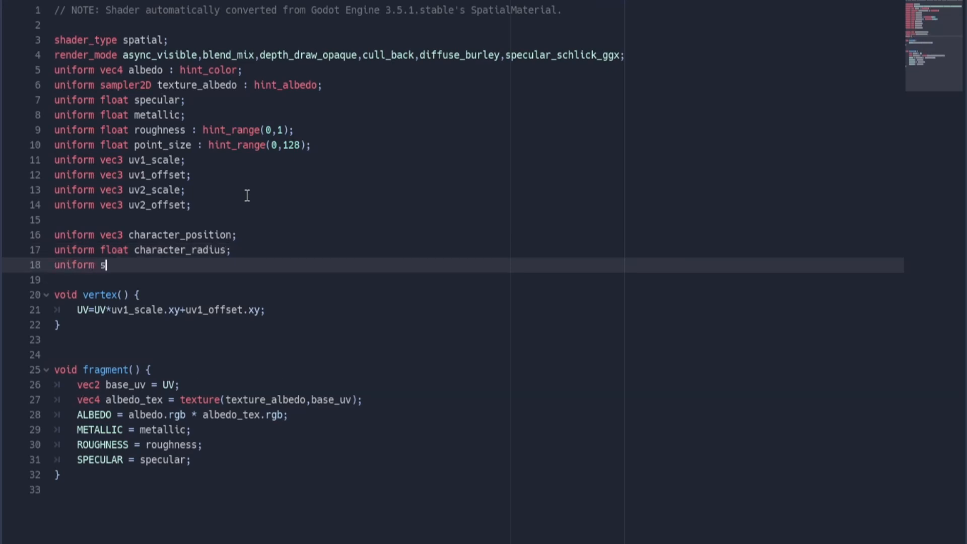
pyautogui.write('ampler2D')
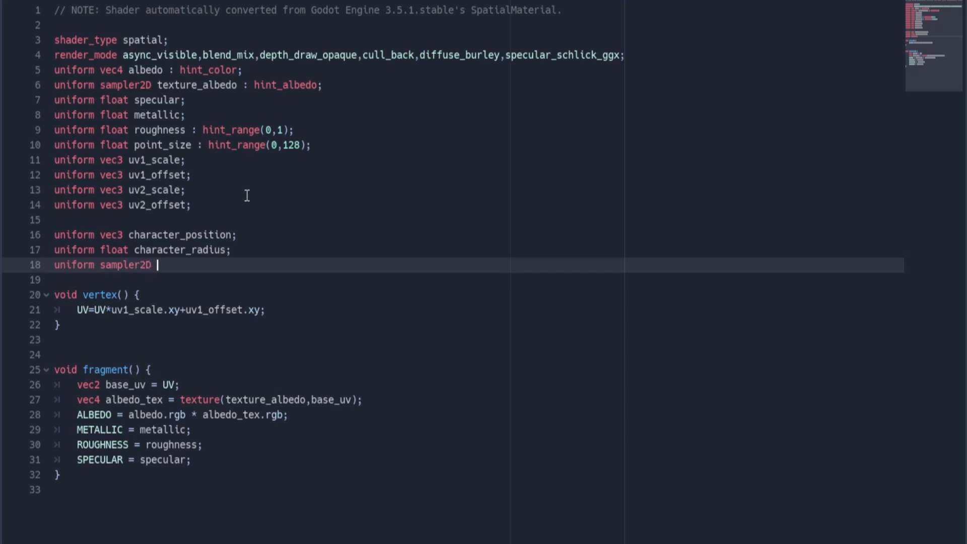
pyautogui.write('character_di')
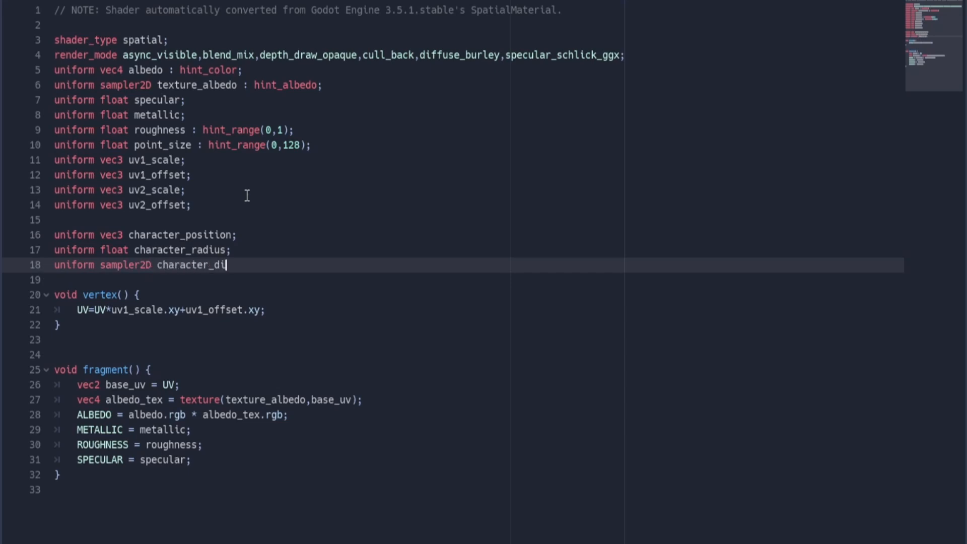
pyautogui.write('stance_falloff_curve : hint_black_albedo;')
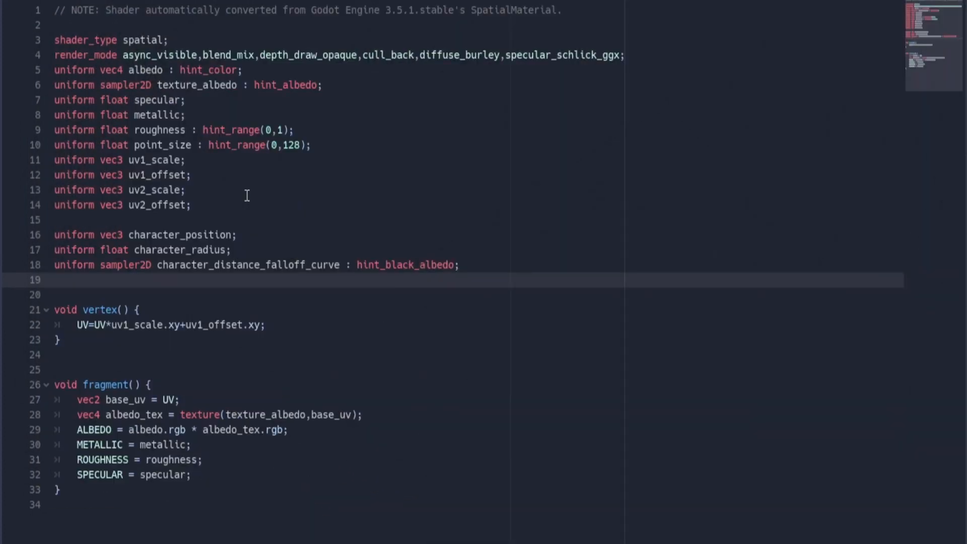
# Step: Declare float uniforms character_push_strength and height_strength_adjust, both defaulting to 1.0
pyautogui.write('uniform float')
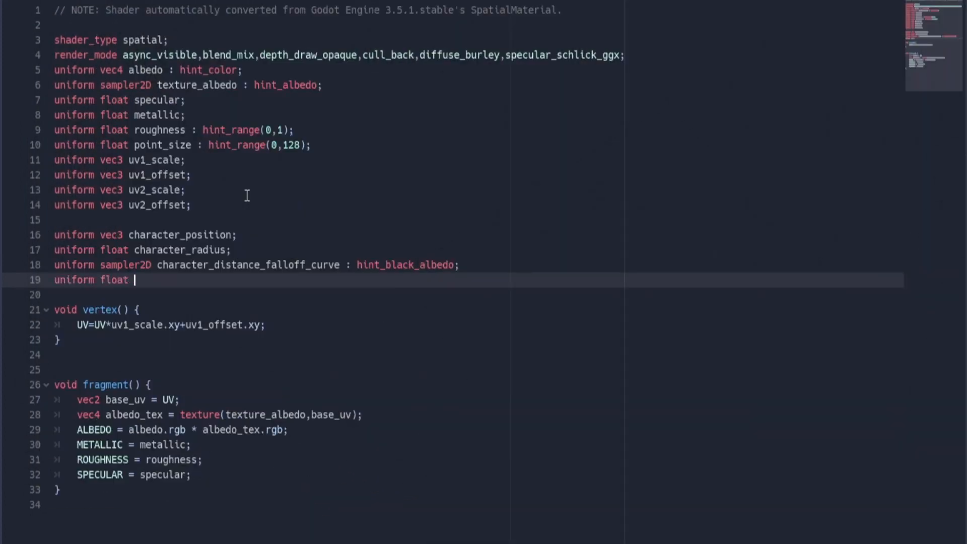
pyautogui.write('character_push_stren')
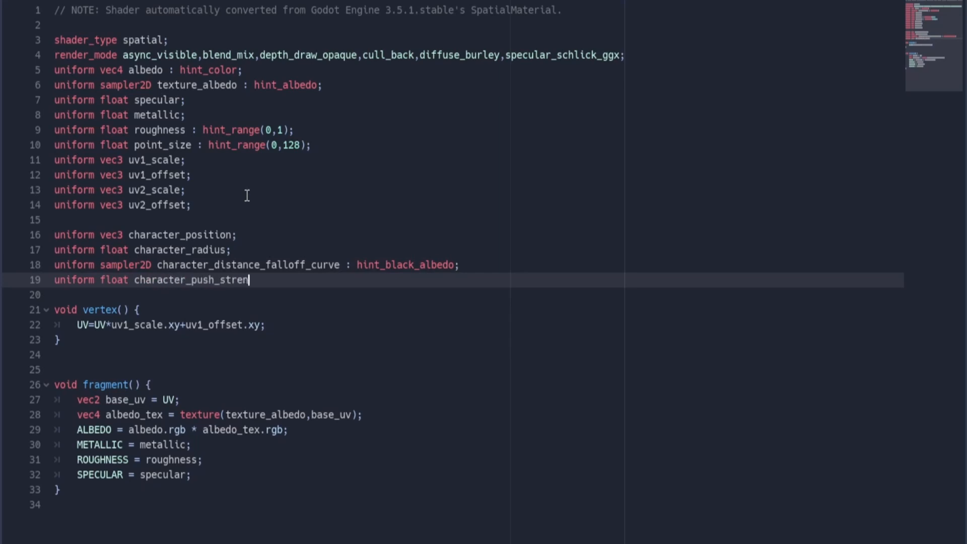
pyautogui.write('gth = 1.-')
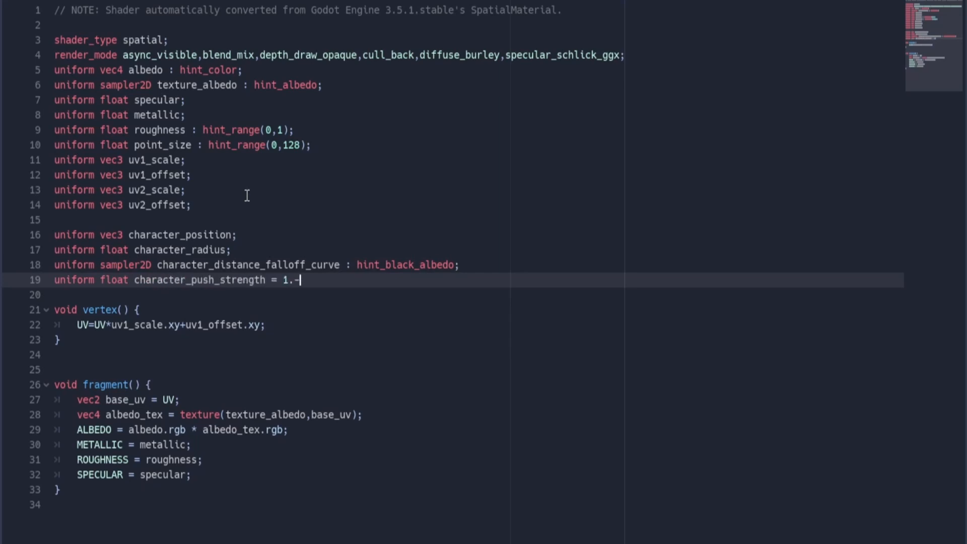
pyautogui.write('0;\\nuniform')
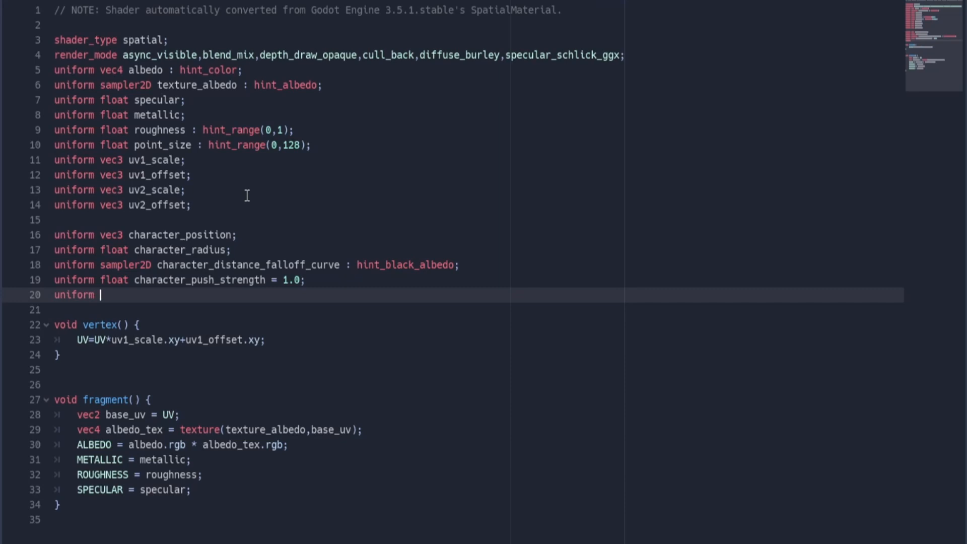
pyautogui.write('float height_strength_adjust = 1.0;')
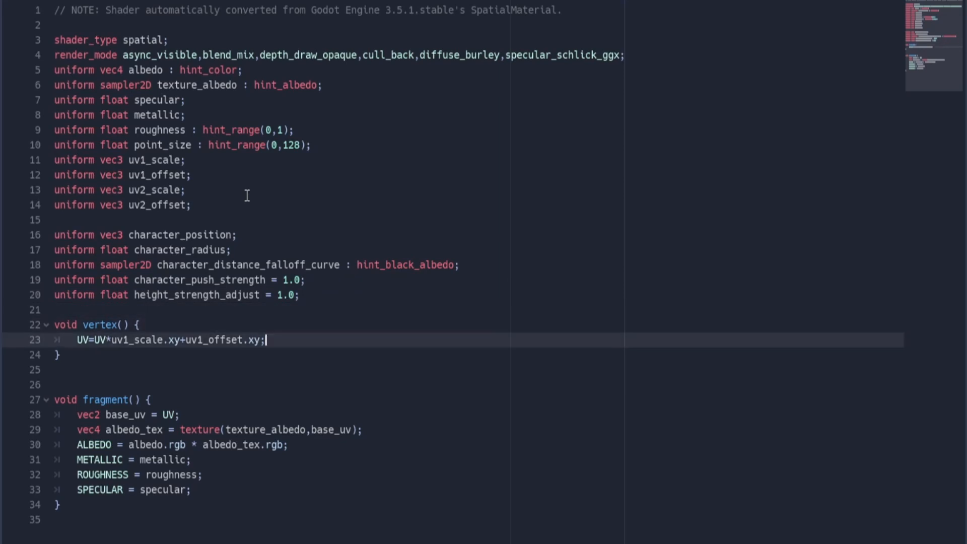
# Step: Compute displacement_by_height and a world-space direction_to_character from WORLD_MATRIX[3] with y zeroed
pyautogui.press('enter')
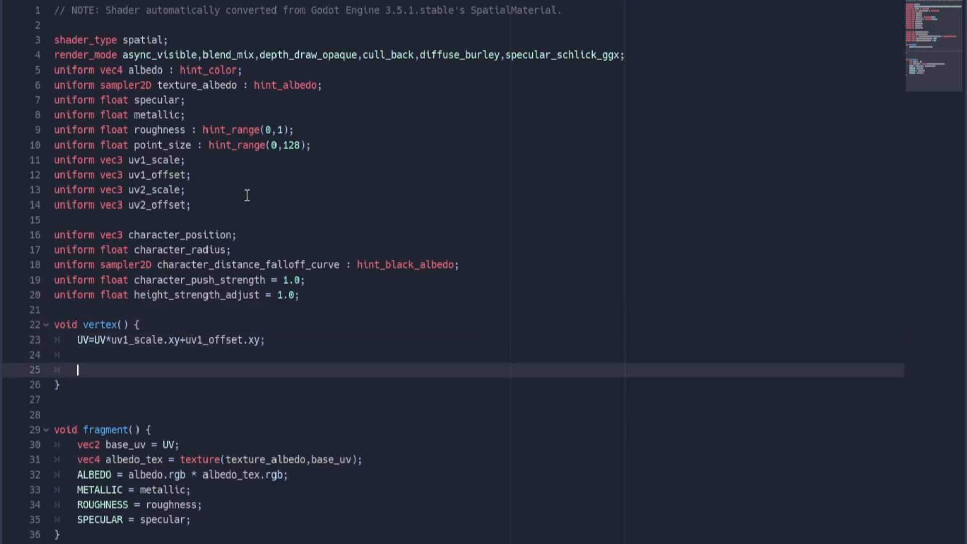
pyautogui.write('float displacement_by_height = smoothstep(')
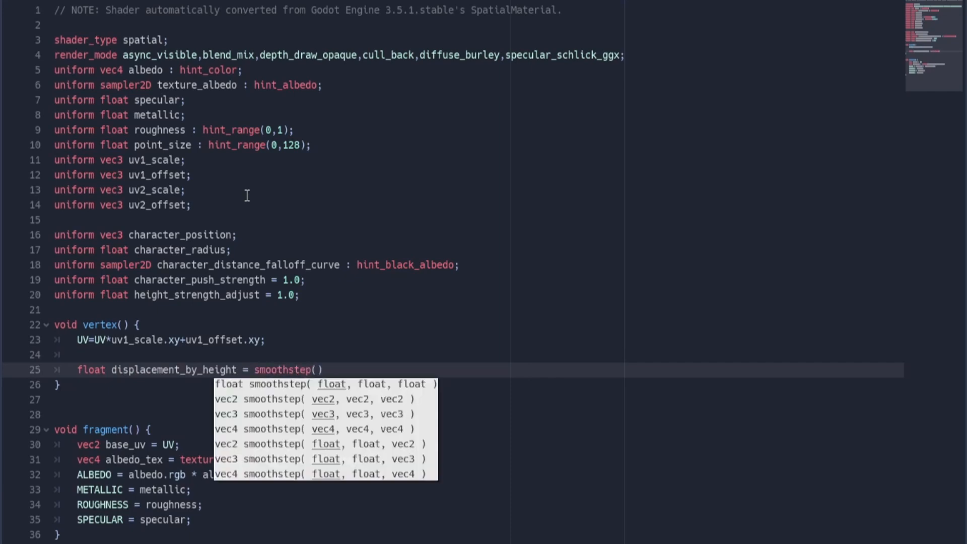
pyautogui.write('0.0, 1.0, VERTEX.y *')
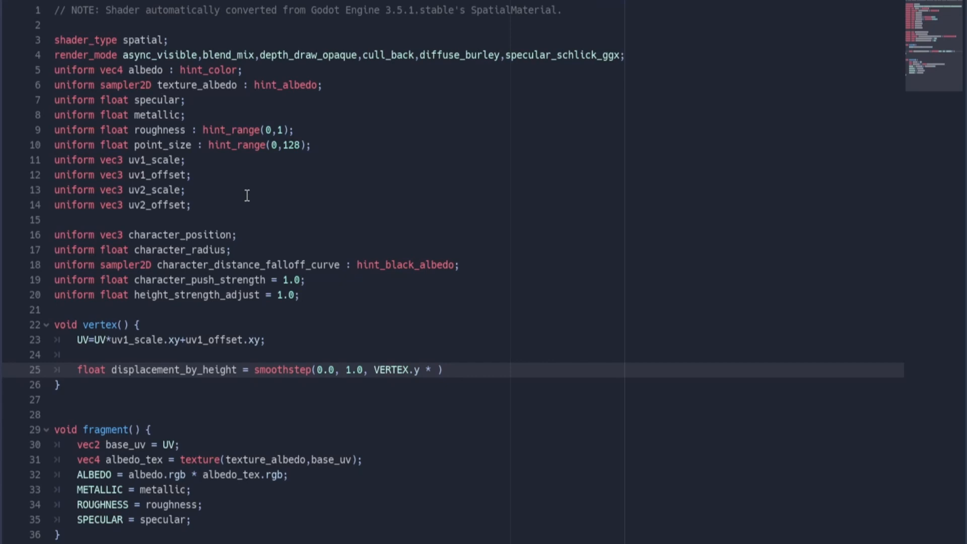
pyautogui.write('height_strength_adjust);')
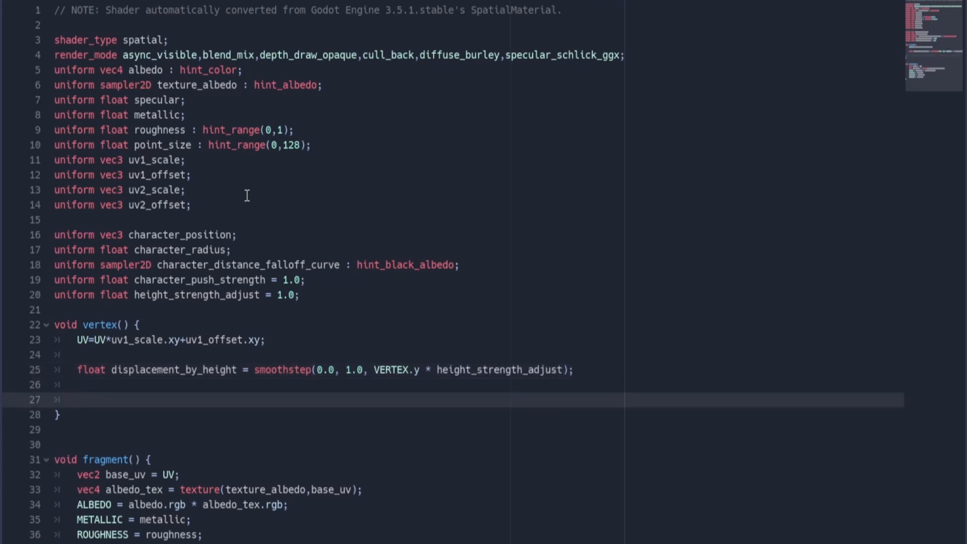
pyautogui.write('vec3 direction_to_character =')
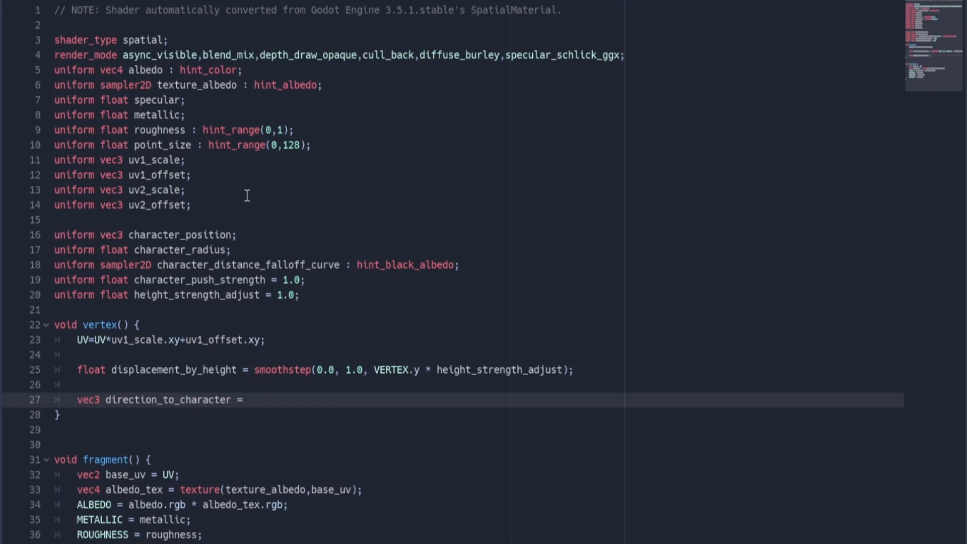
pyautogui.write('character_position - W')
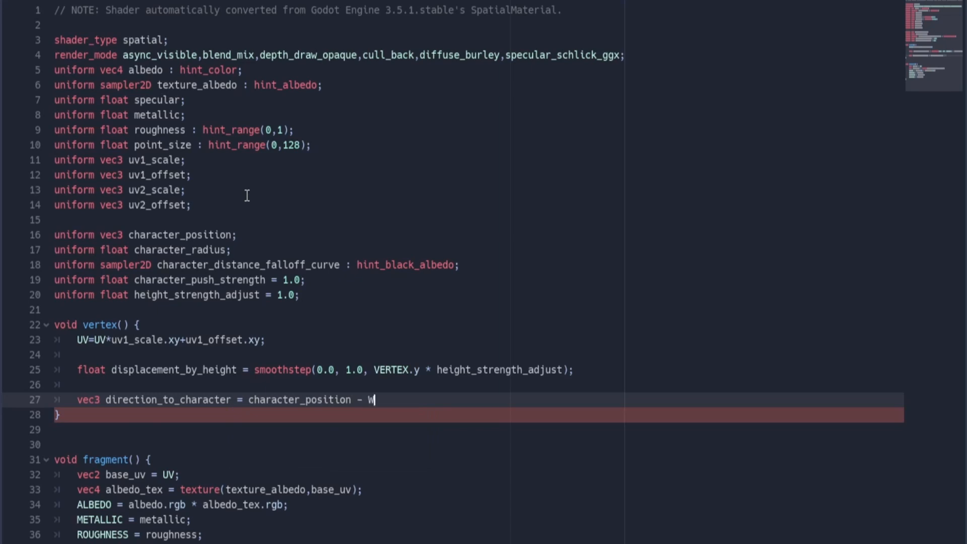
pyautogui.write('ORLD_MATRIX[3].xyz;')
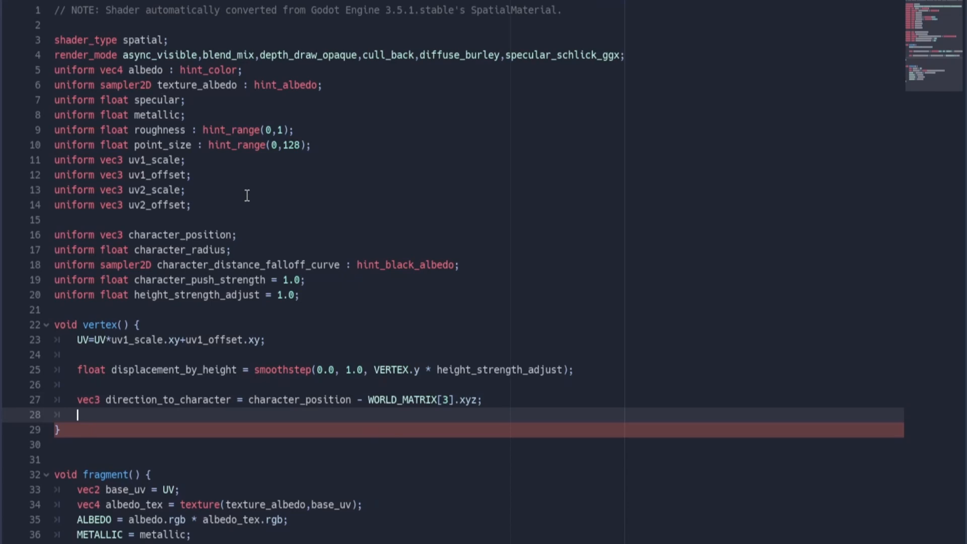
pyautogui.write('direction_to_character')
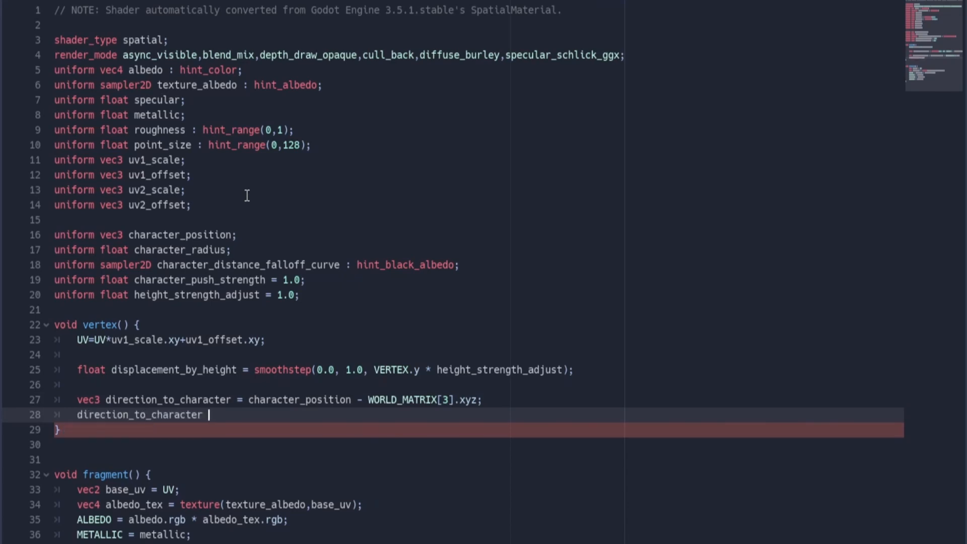
pyautogui.write('.y = 0.0;')
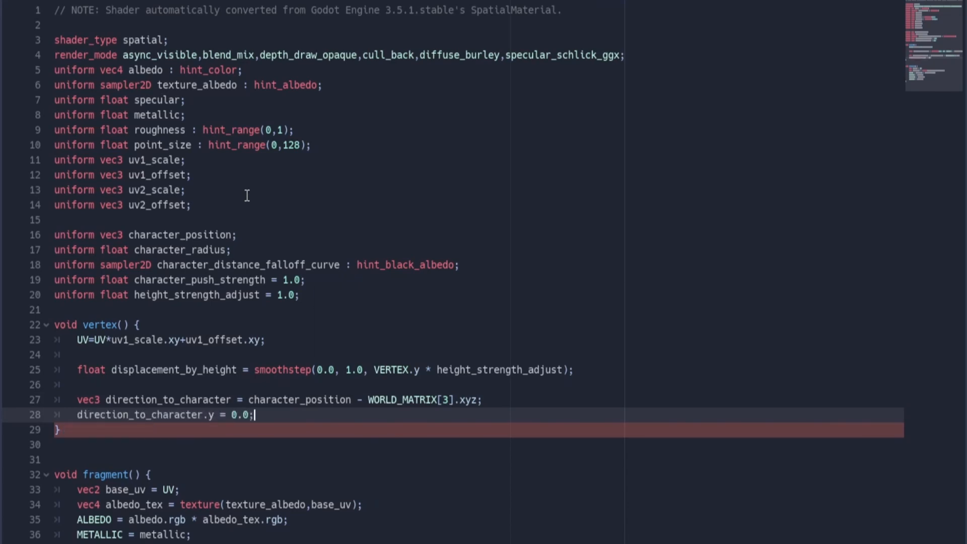
# Step: Compute distance to the character and a falloff as 1.0 - smoothstep(0.0, 1.0, distance / character_radius)
pyautogui.write('float distance_to_character = length(direction_to_character);')
pyautogui.write('float falloff')
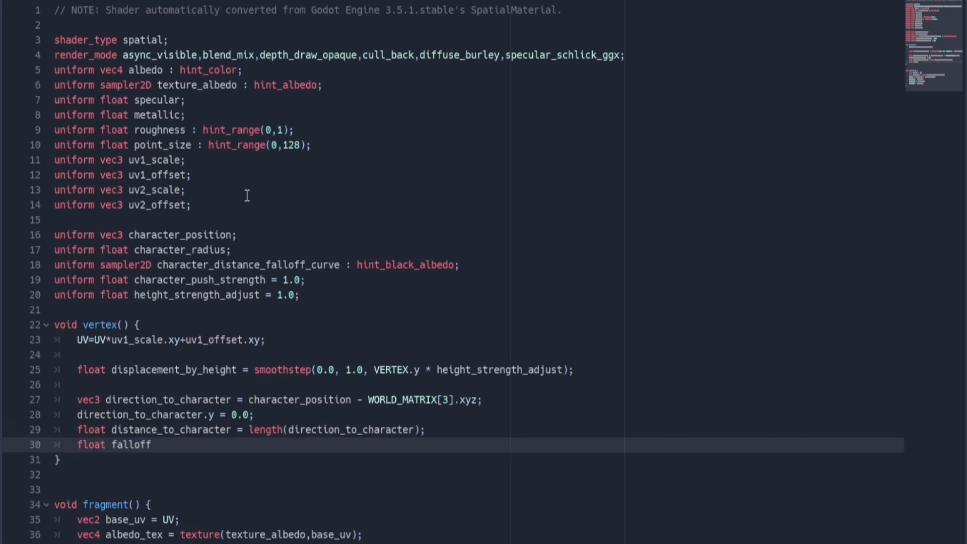
pyautogui.write('= 1.0 - smoo')
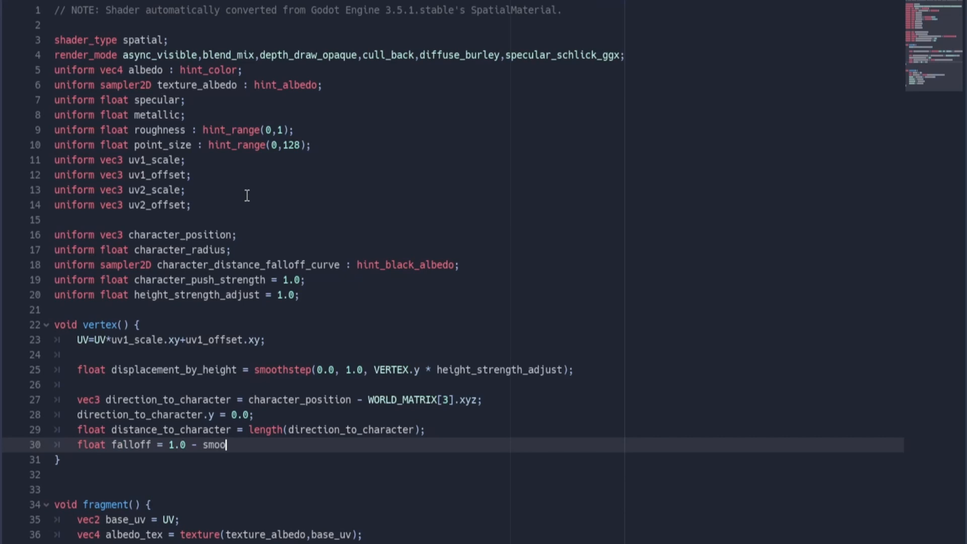
pyautogui.write('thstep(0.0, 1.0, distance_to_character/character_rad')
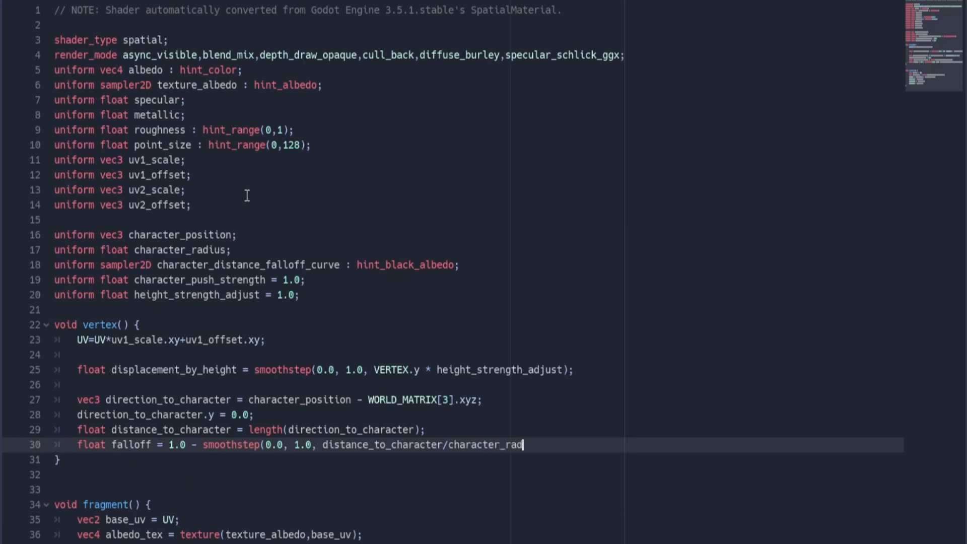
pyautogui.write('ius);')
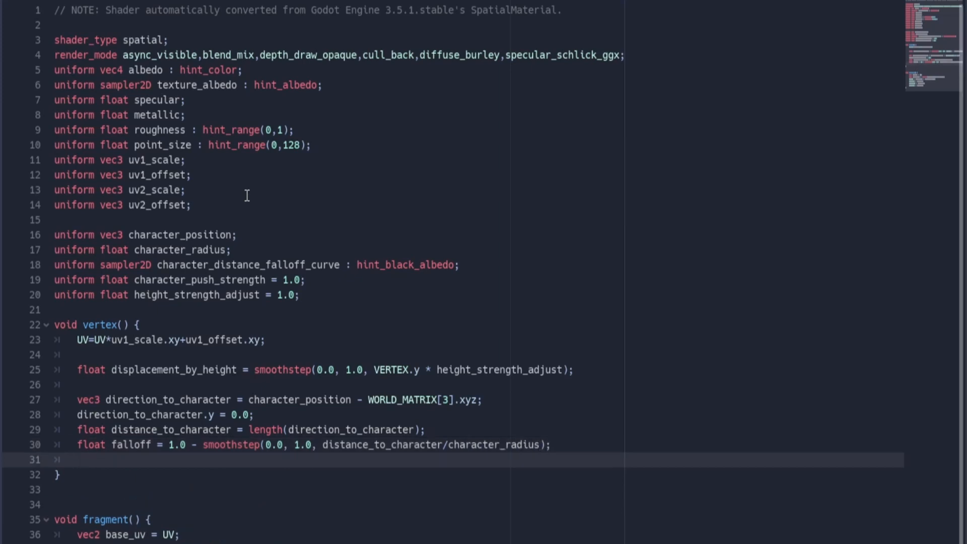
# Step: Bring direction_to_character into object space via inverse(WORLD_MATRIX) and normalize it
pyautogui.write('direction to ch')
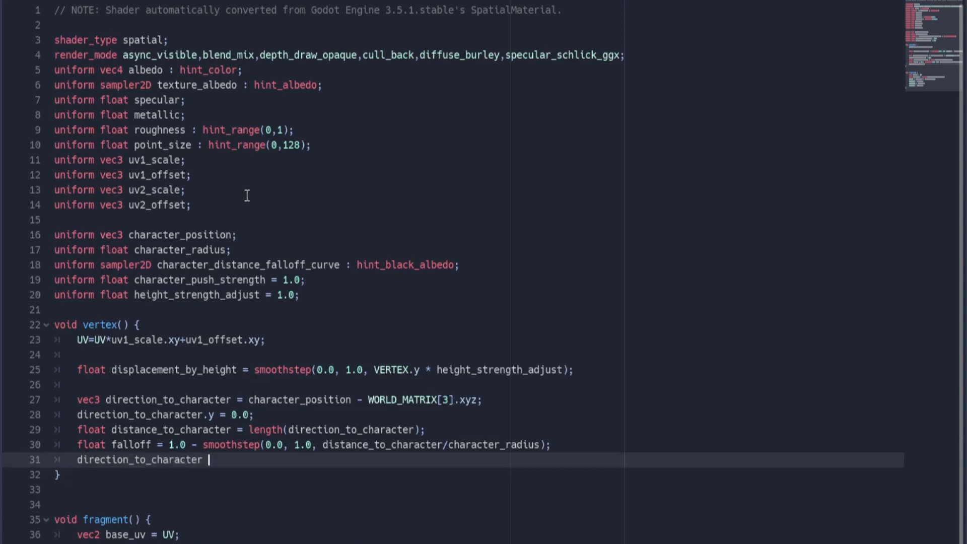
pyautogui.write('= (inverse(WORLD_MATRIX) * vec4(direction_to_character, ))')
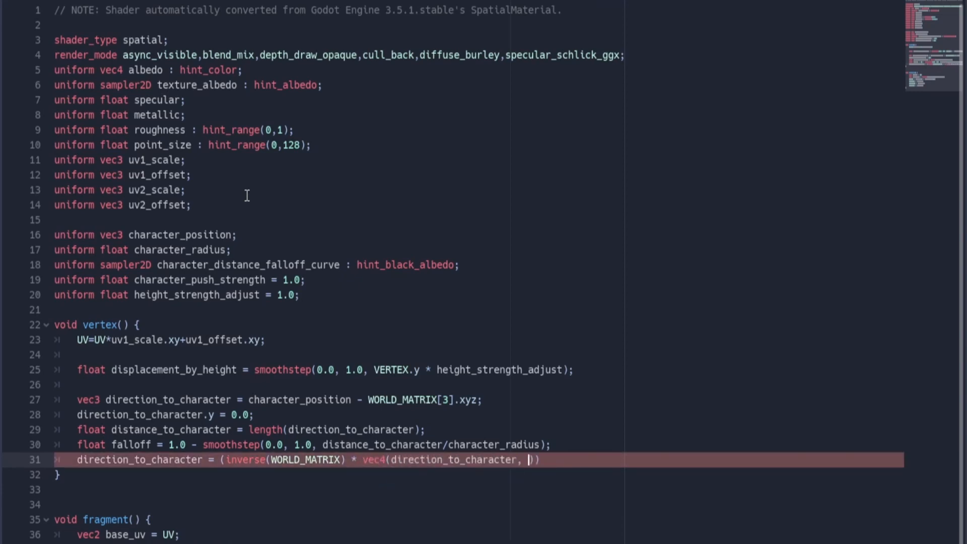
pyautogui.write('0.0')
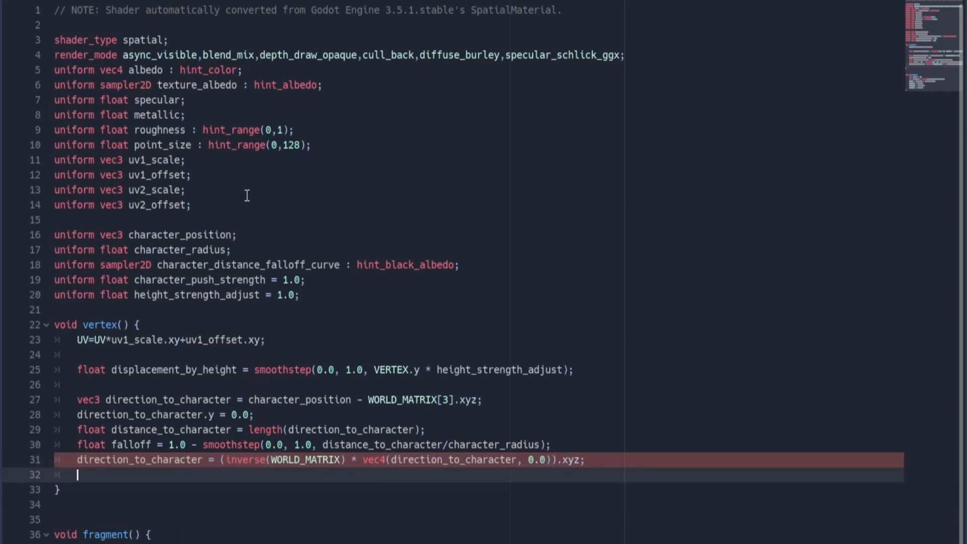
pyautogui.write('direction_to_character')
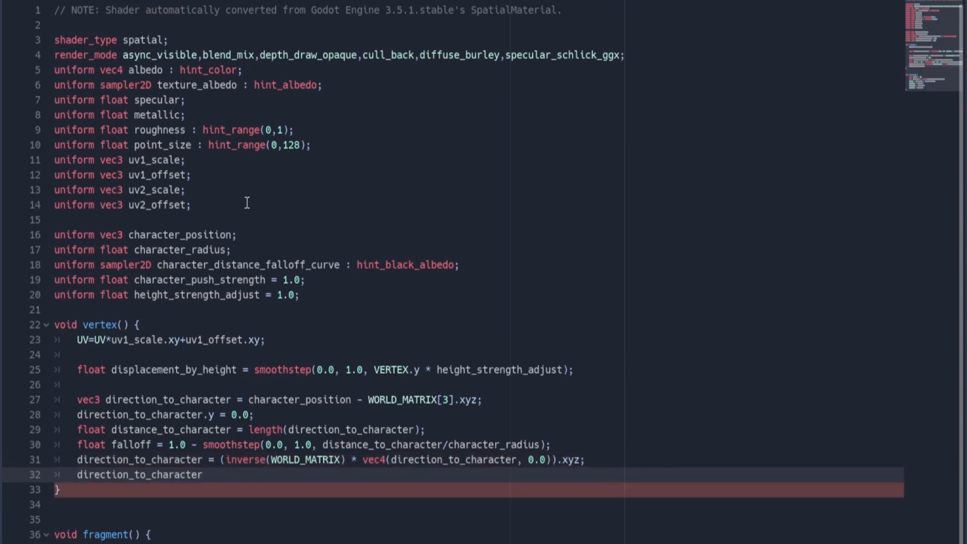
pyautogui.write('= normalize(direction_to_character);')
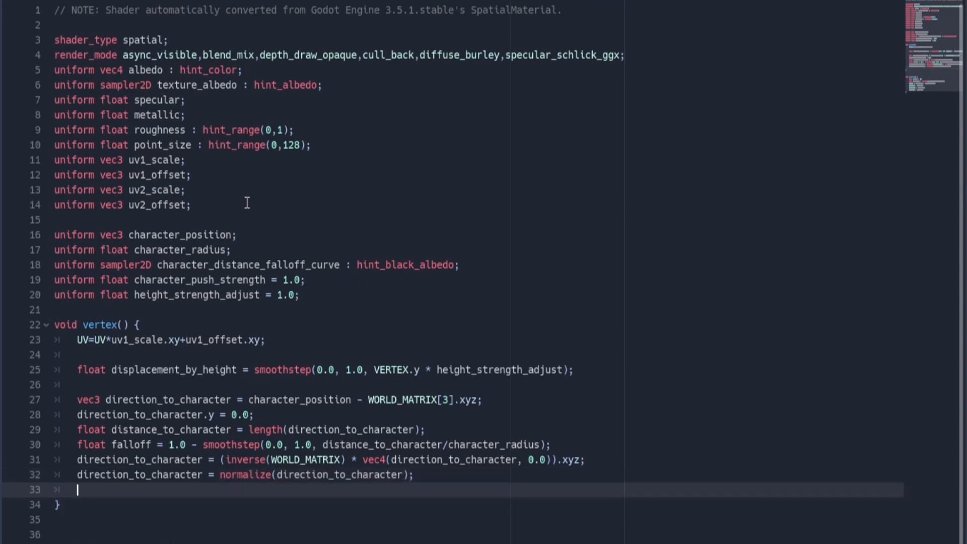
pyautogui.scroll(-3)
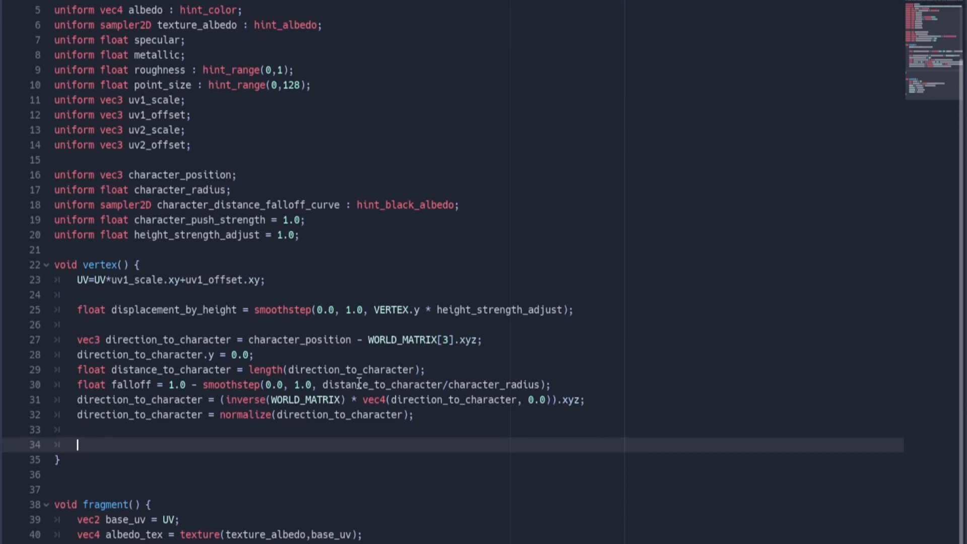
# Step: Sample falloff_curve from the character_distance_falloff_curve texture at the falloff value
pyautogui.write('fallof')
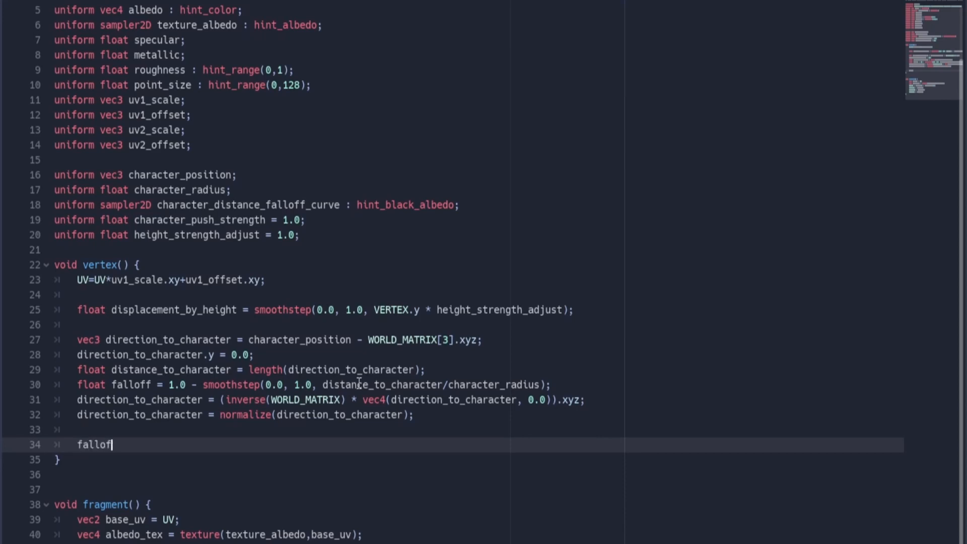
pyautogui.write('float falloff_curve = texture(character_distance_falloff_curve, vec2')
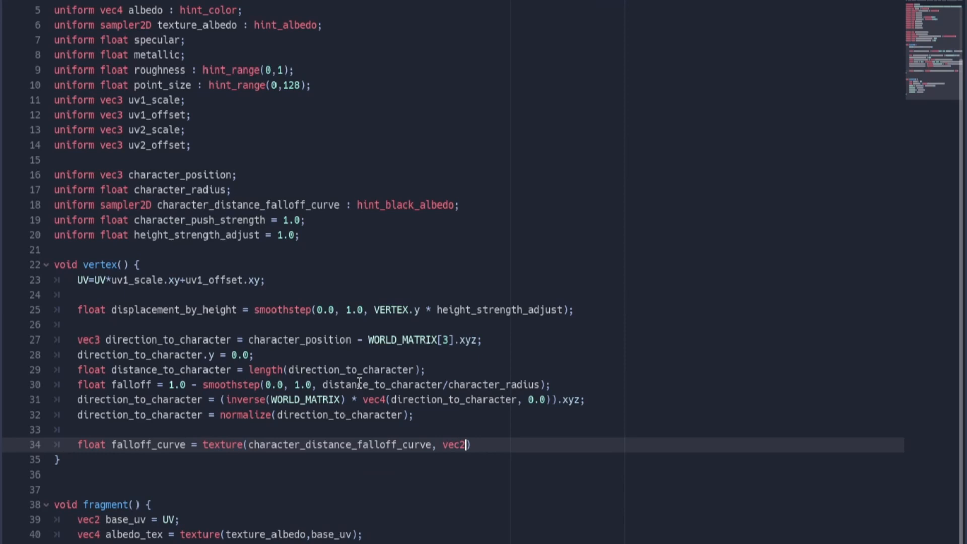
pyautogui.write('(falloff)).x;')
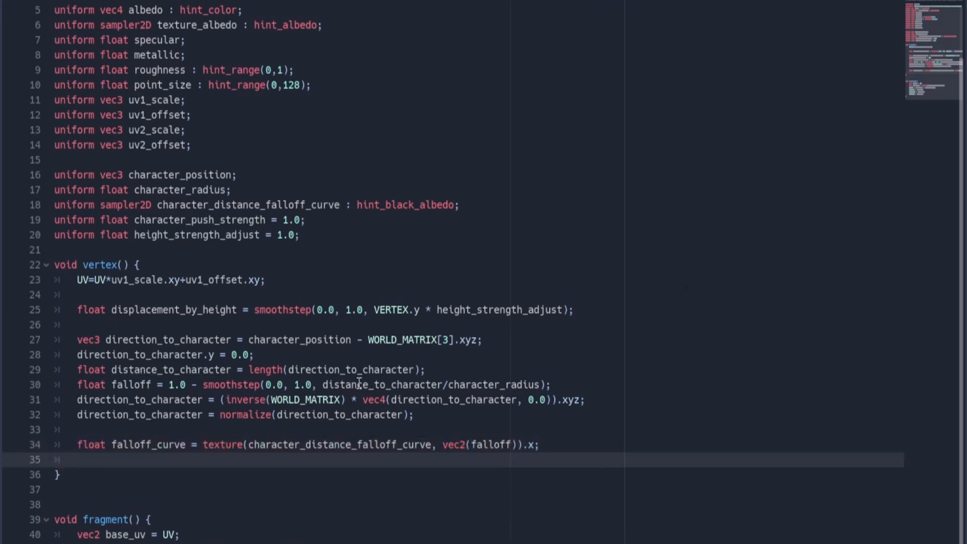
# Step: Push VERTEX along normalize(-direction_to_character) scaled by falloff_curve, character_push_strength and displacement_by_height
pyautogui.write('VERTEX')
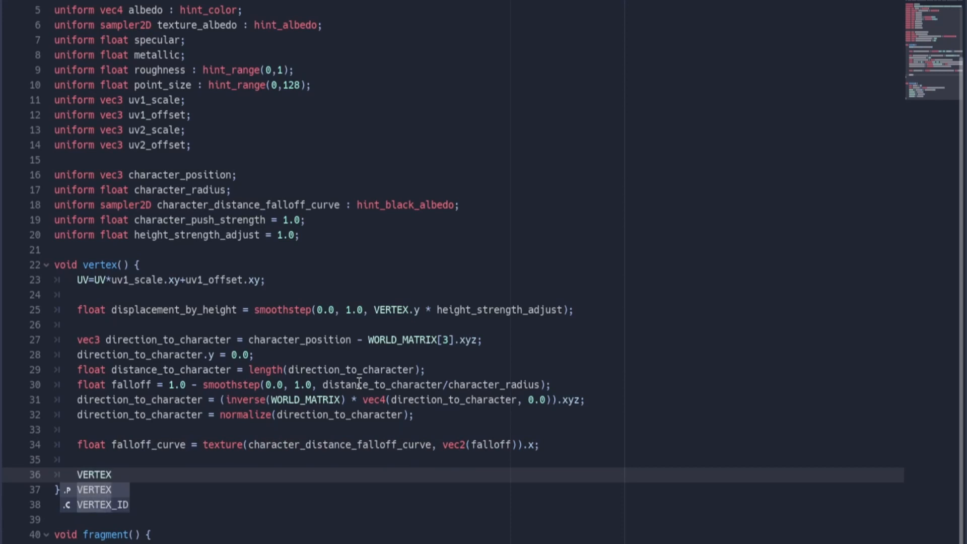
pyautogui.write('+= normalize(-direction_to_character)')
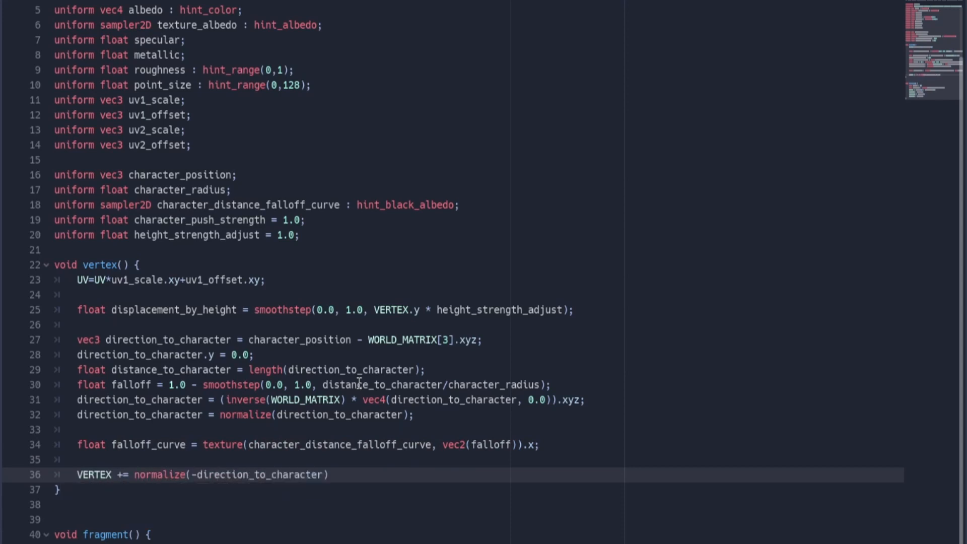
pyautogui.write('*')
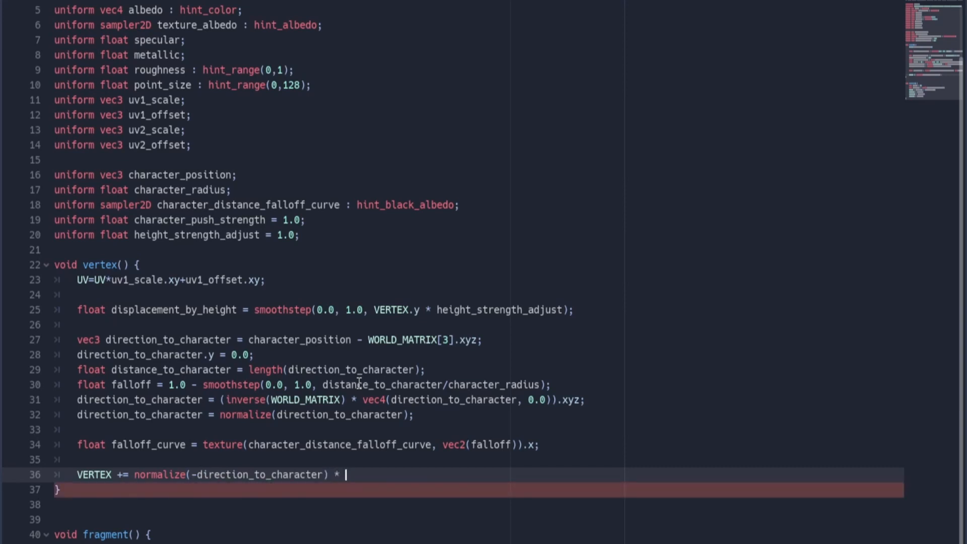
pyautogui.write('falloff_curve *character_push_strength')
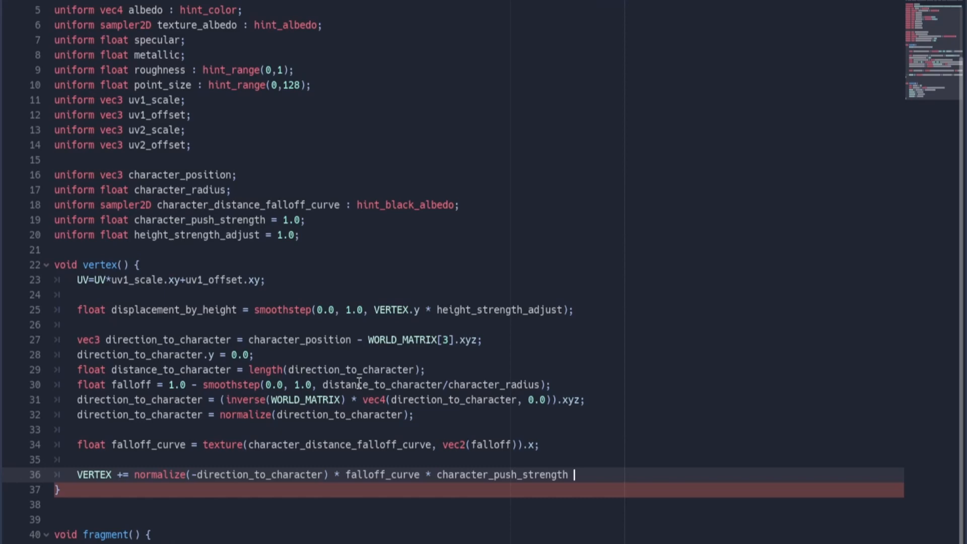
pyautogui.write('* displacement_by_height;')
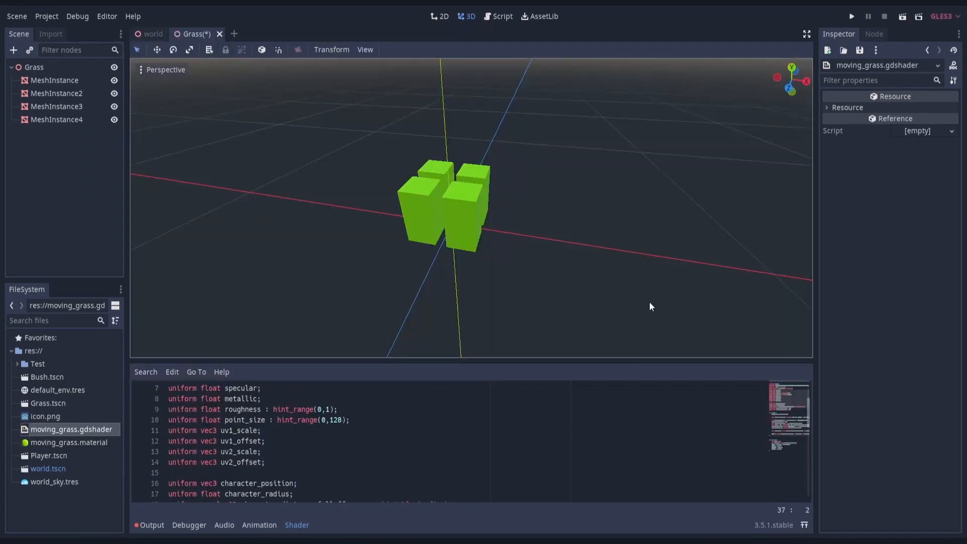
# Step: Give the grass material a new CurveTexture with an eased falloff curve for the distance falloff
pyautogui.click(56, 80)
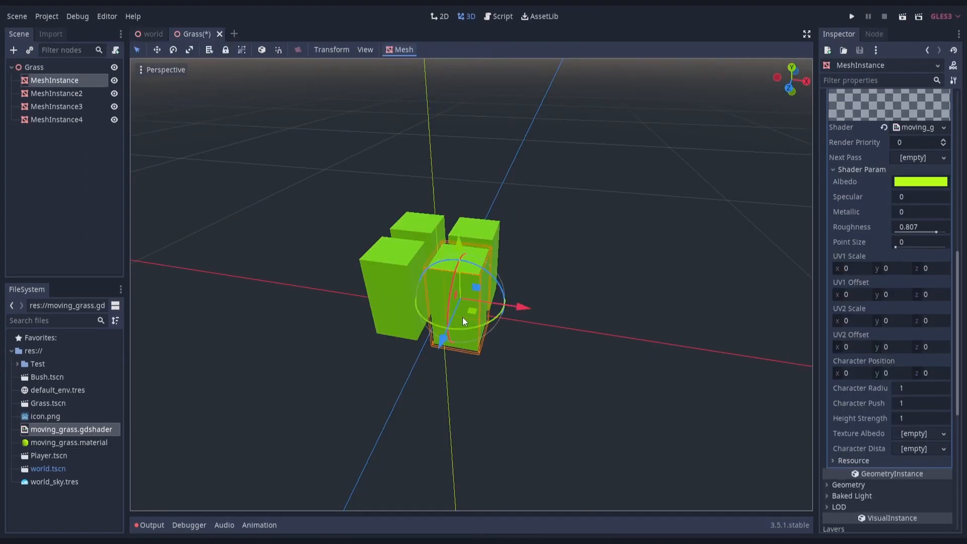
pyautogui.moveTo(884, 259)
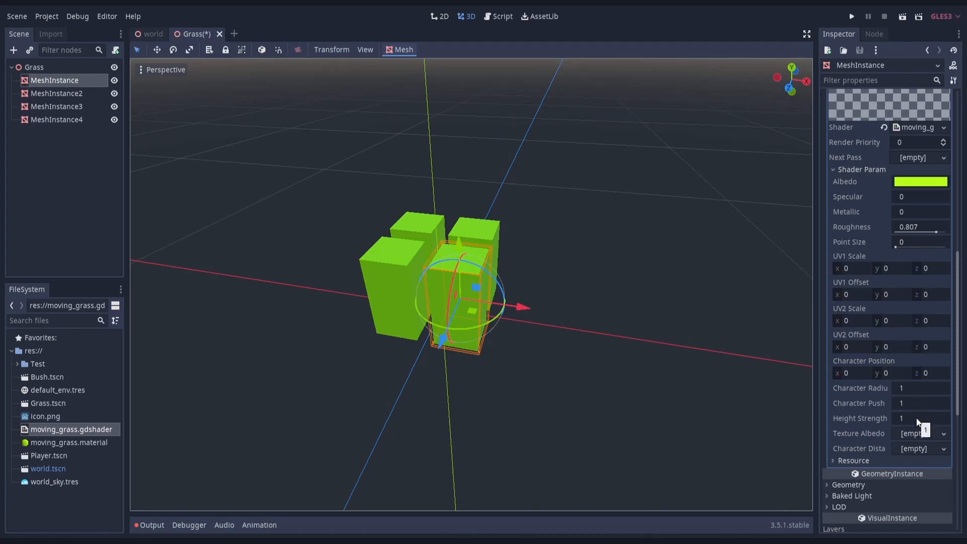
pyautogui.moveTo(899, 456)
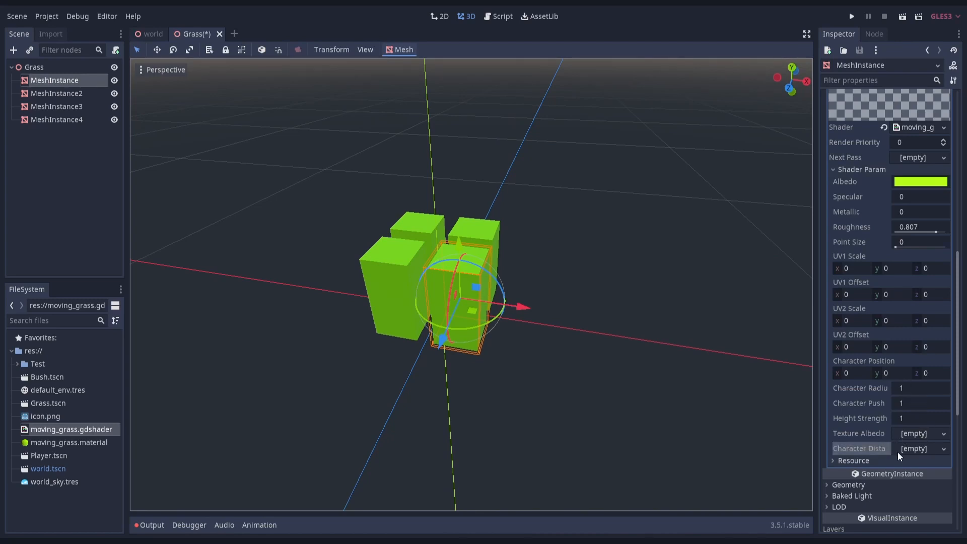
pyautogui.click(919, 448)
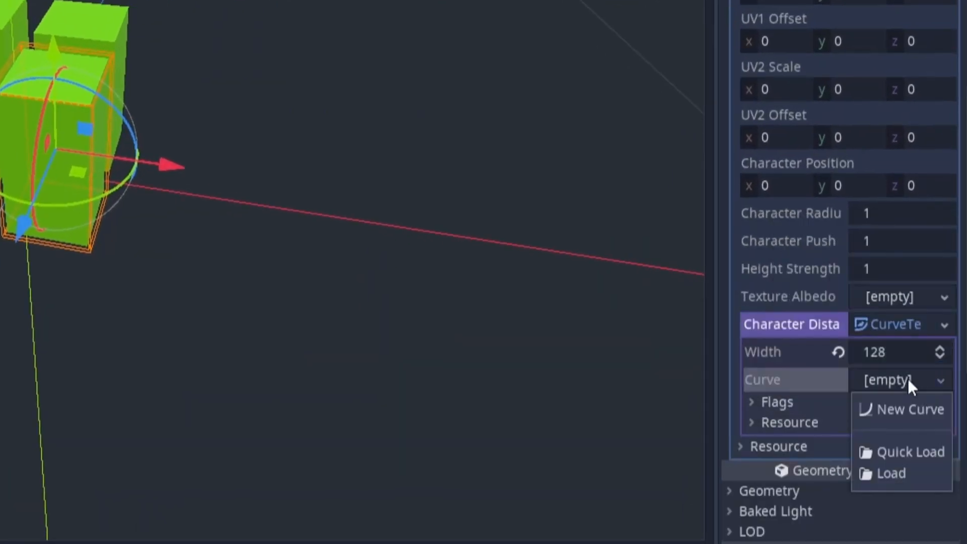
pyautogui.click(910, 409)
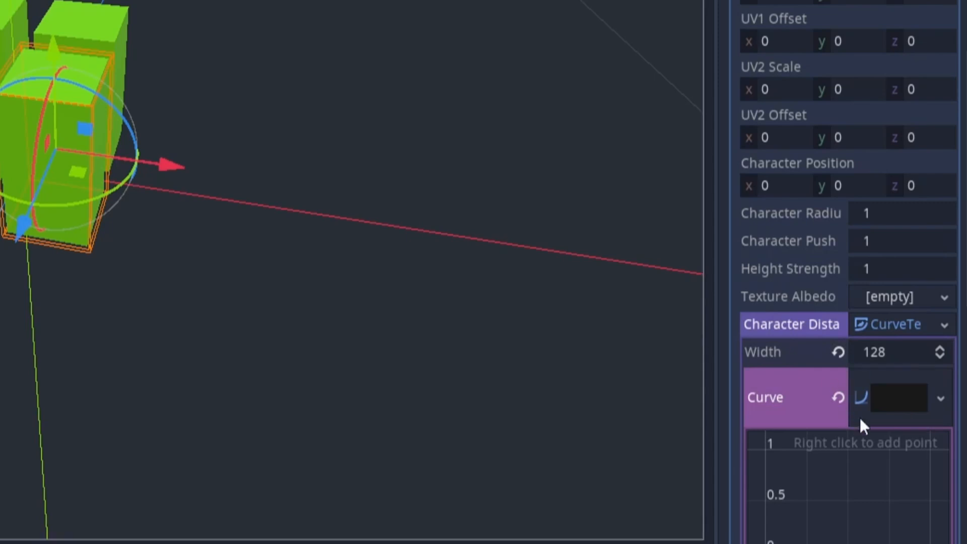
pyautogui.scroll(-3)
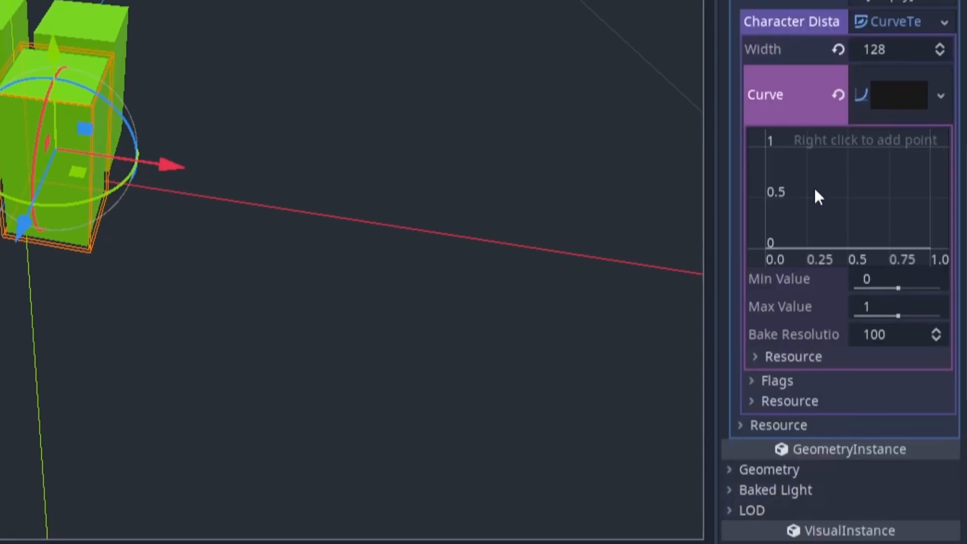
pyautogui.rightClick(817, 198)
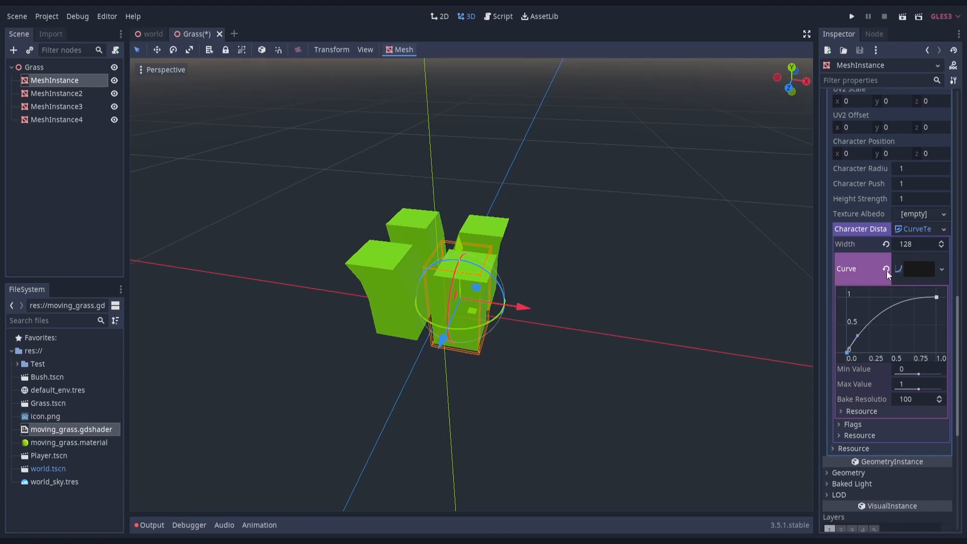
pyautogui.click(887, 270)
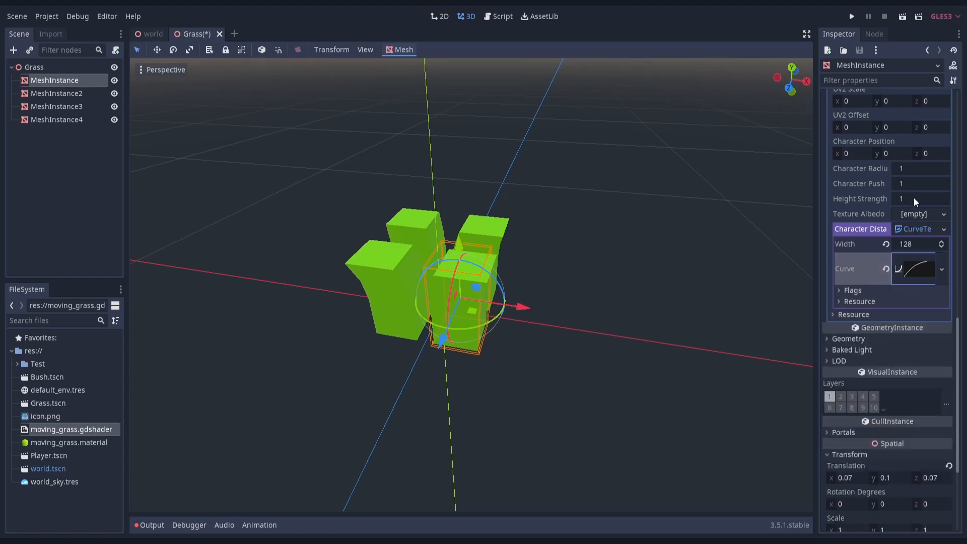
# Step: Set Height Strength Adjust to 1.3 and Character Radius to 0.3
pyautogui.click(918, 199)
pyautogui.write('.3')
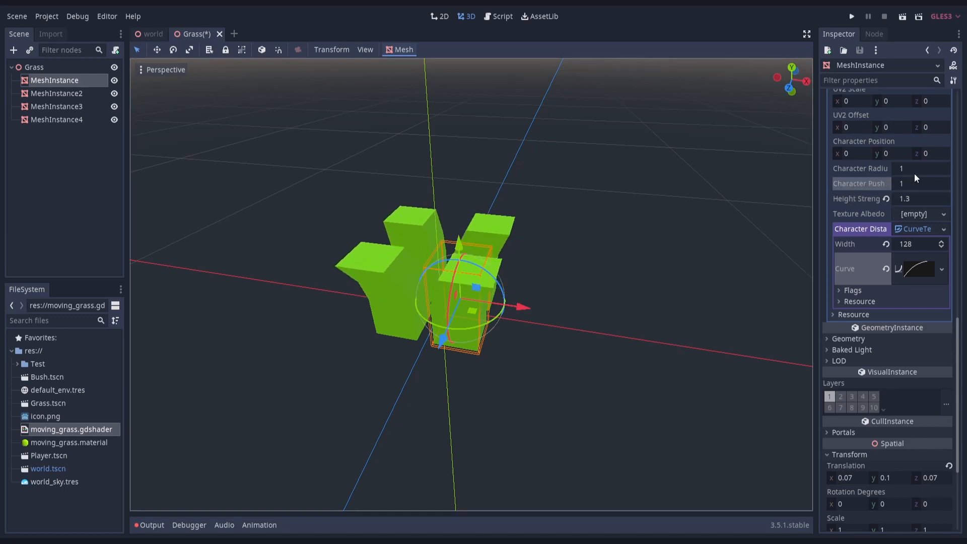
pyautogui.click(918, 168)
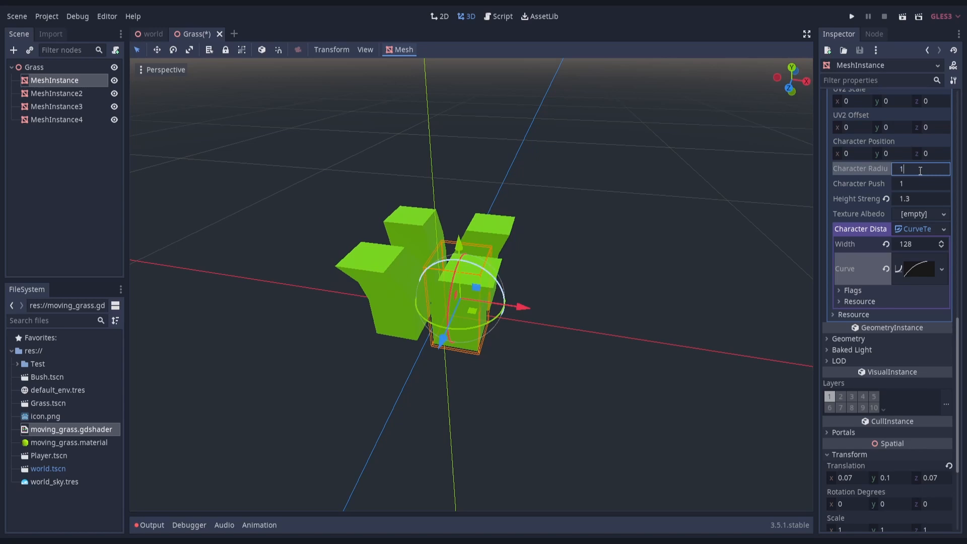
pyautogui.write('0.3')
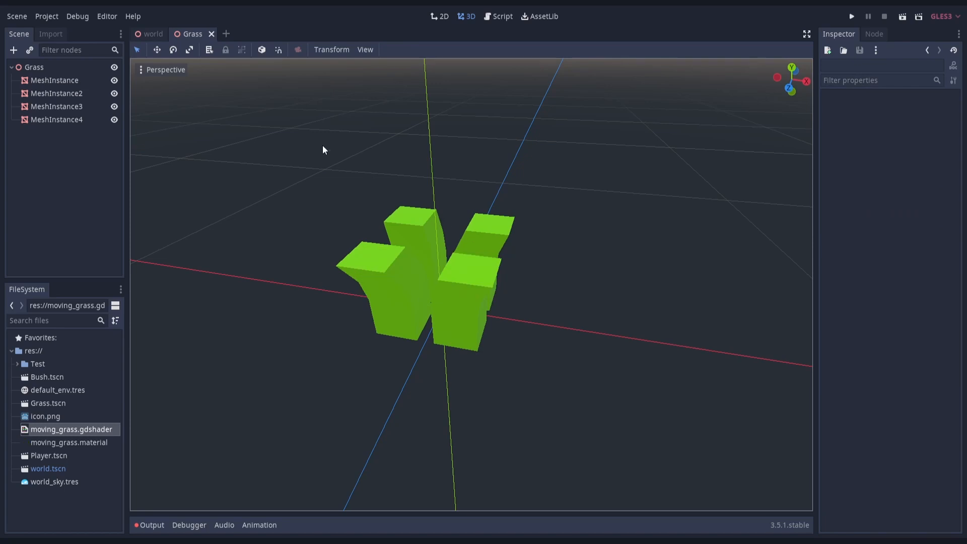
pyautogui.moveTo(207, 42)
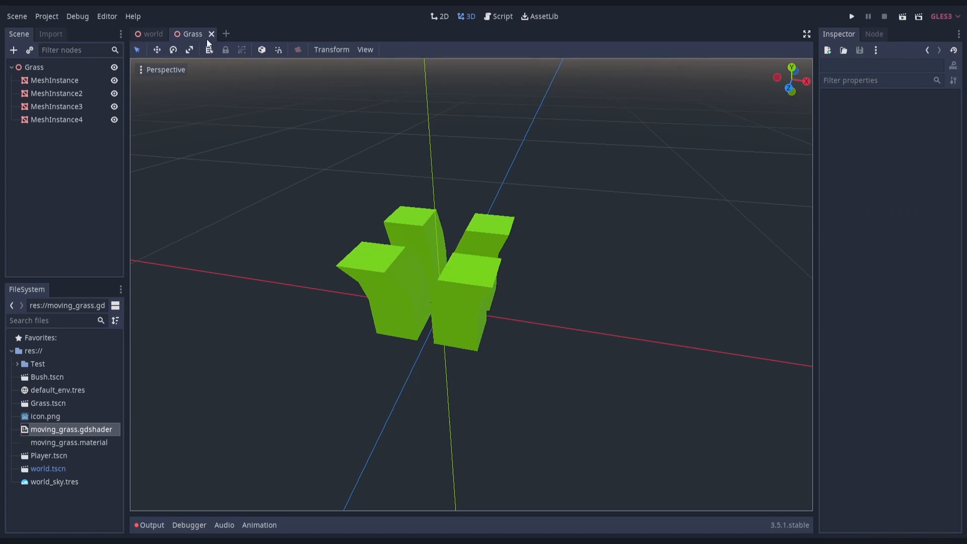
# Step: Close the Grass scene and set the grass material's Character Position Y to 0.39 in the world scene
pyautogui.click(212, 34)
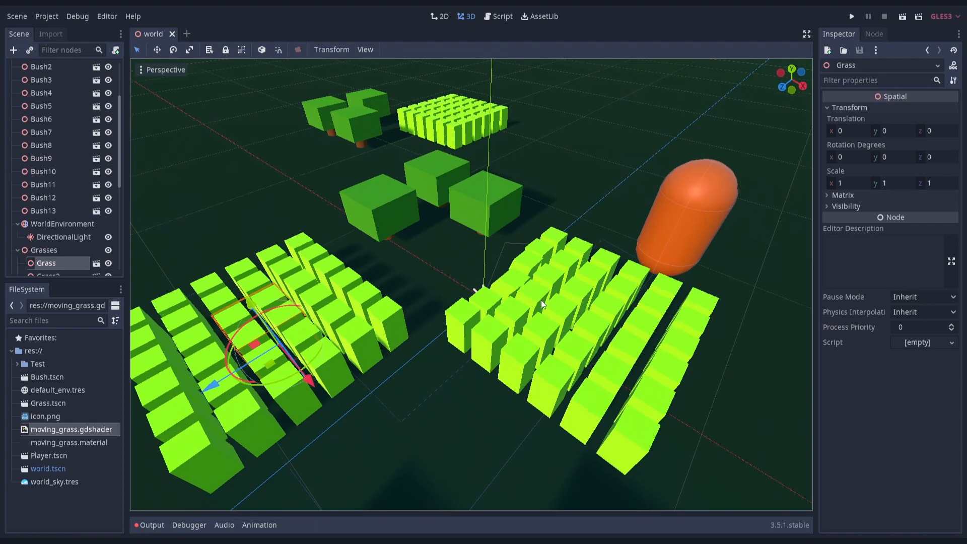
pyautogui.click(70, 442)
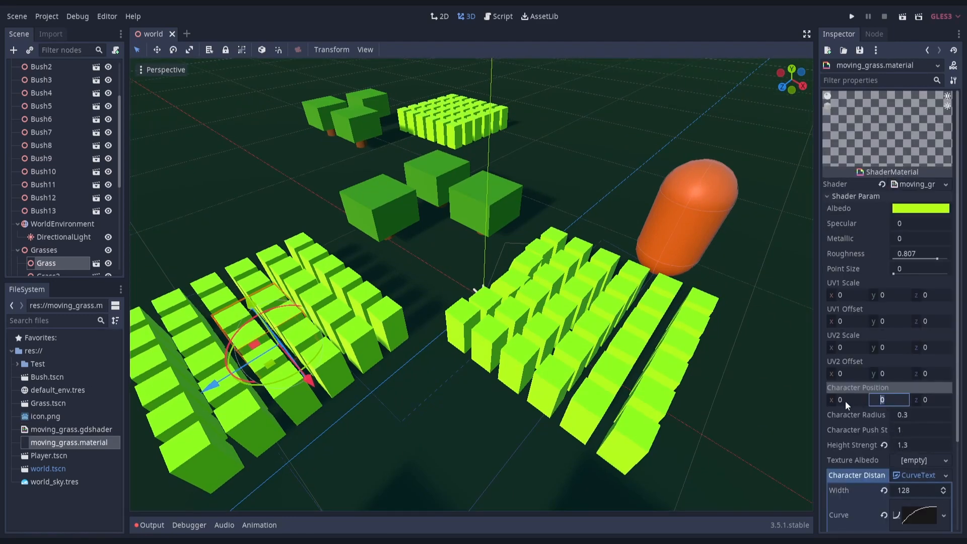
pyautogui.write('0.39')
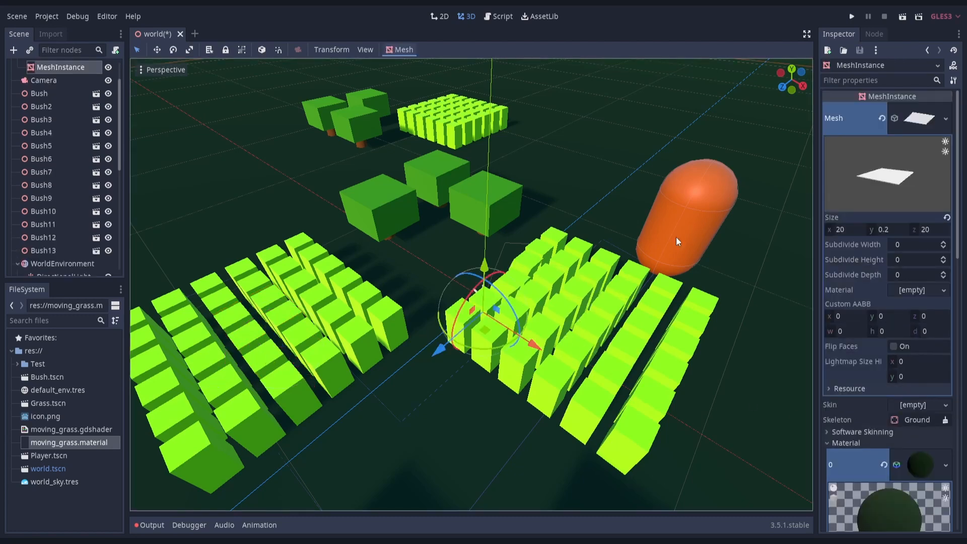
pyautogui.click(55, 261)
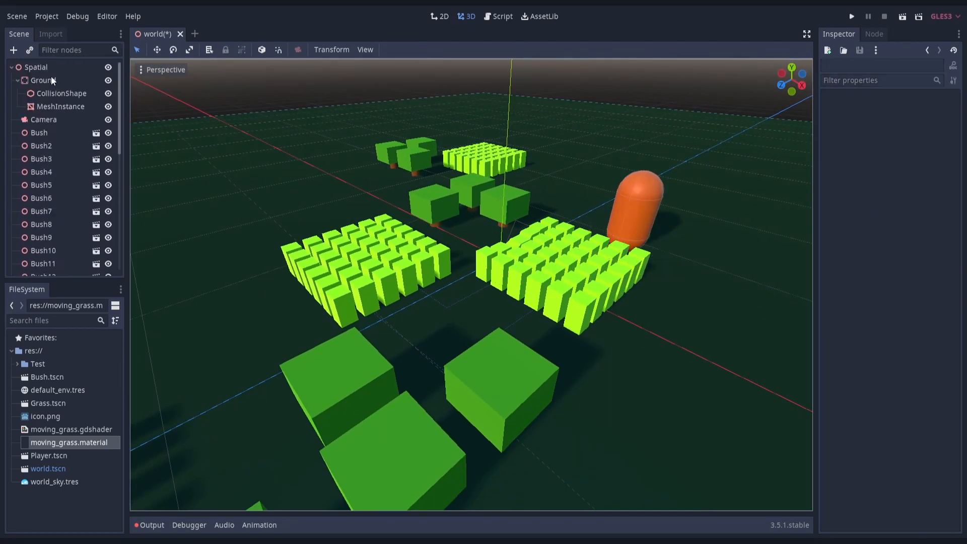
# Step: Create a new script res://main_demo.gd on the root Spatial node
pyautogui.rightClick(35, 67)
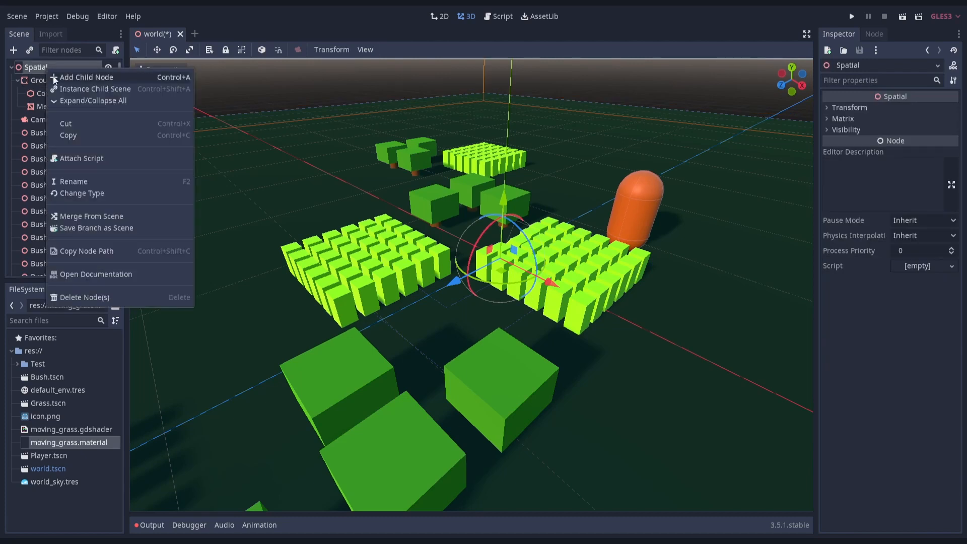
pyautogui.click(950, 266)
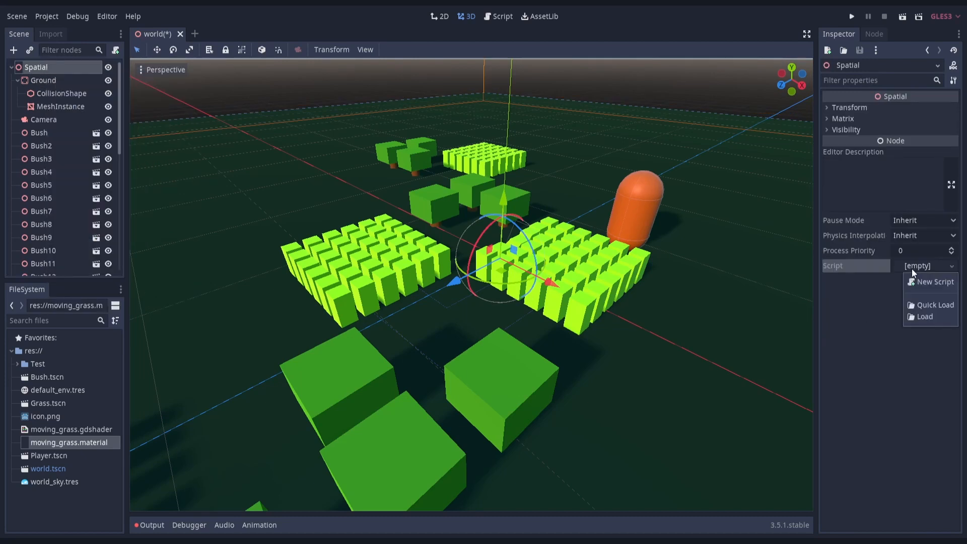
pyautogui.click(935, 282)
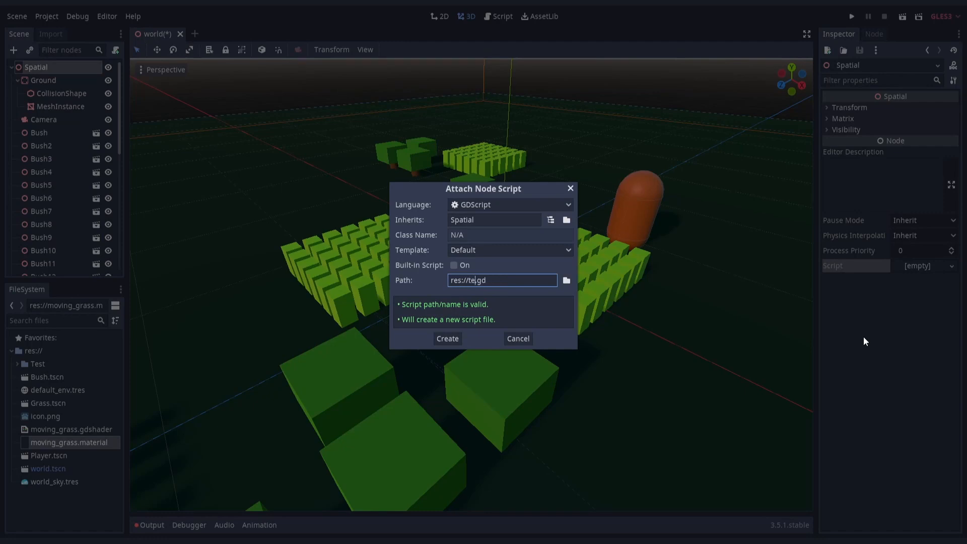
pyautogui.write('de')
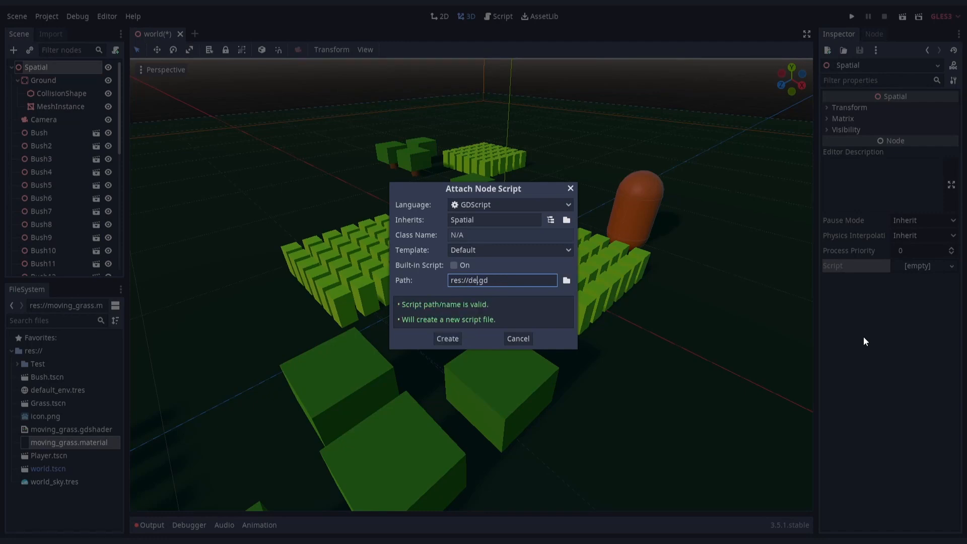
pyautogui.write('main_demo')
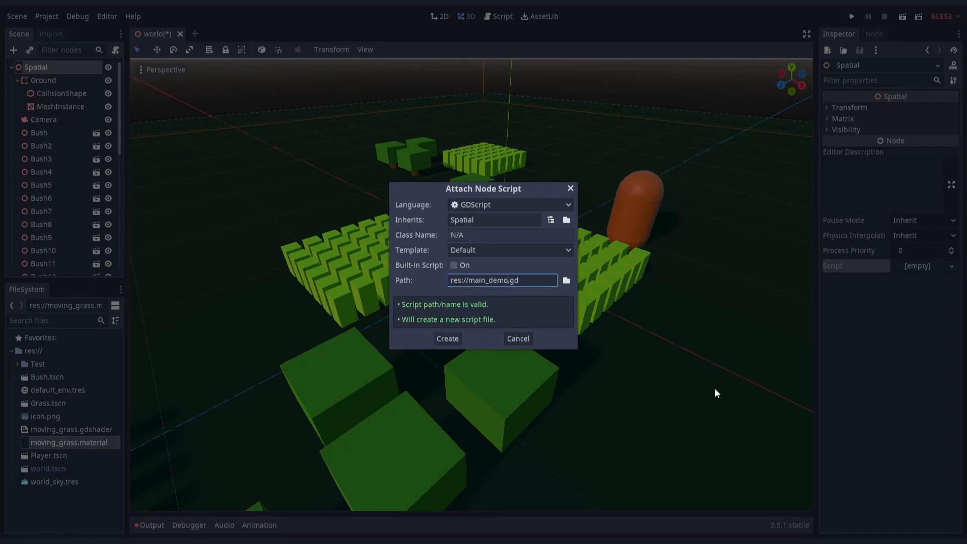
pyautogui.click(446, 339)
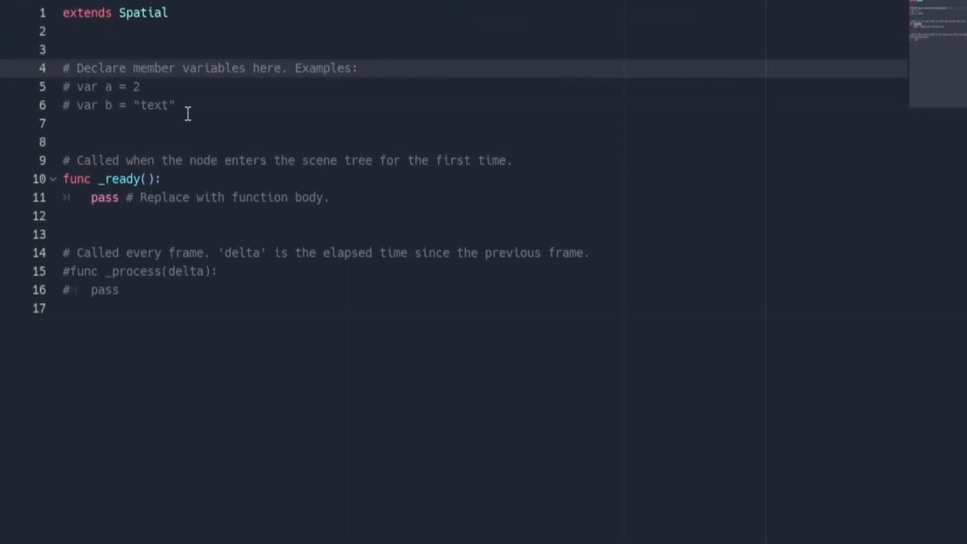
# Step: Export NodePath onready vars character and anim_player (as AnimationPlayer) and play "Path Follow" in _ready
pyautogui.write('expor')
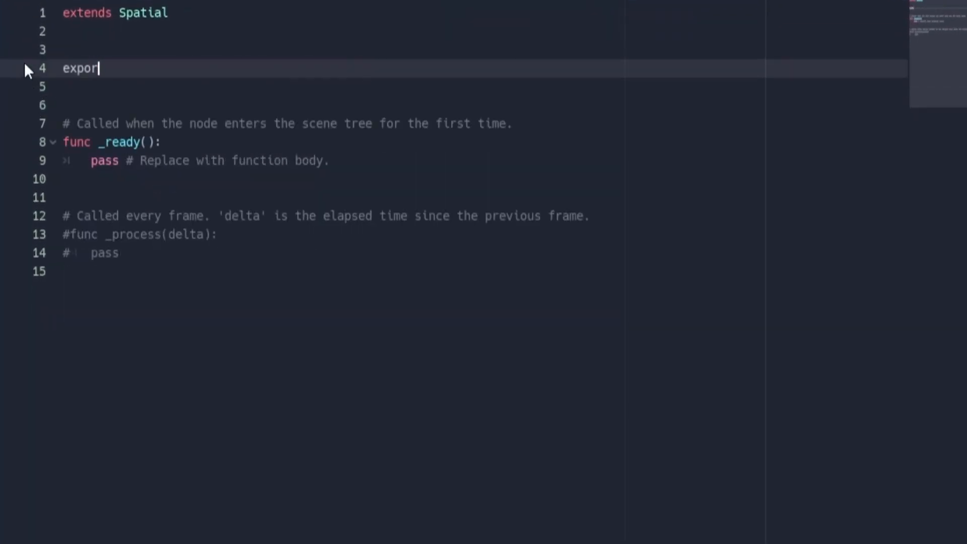
pyautogui.write('t(NodePath)')
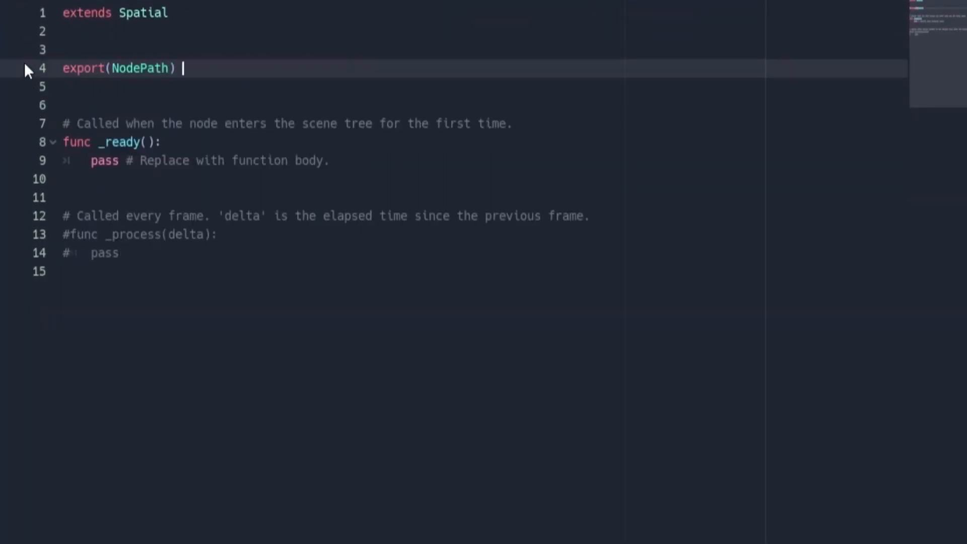
pyautogui.write('onready var character = g')
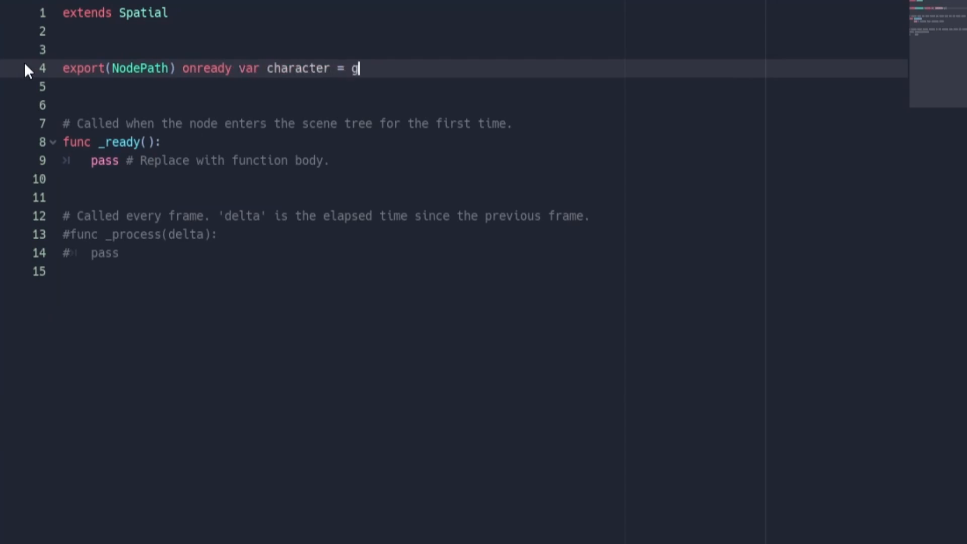
pyautogui.write('et_node(character) as Spatial')
pyautogui.click(485, 86)
pyautogui.write('expor')
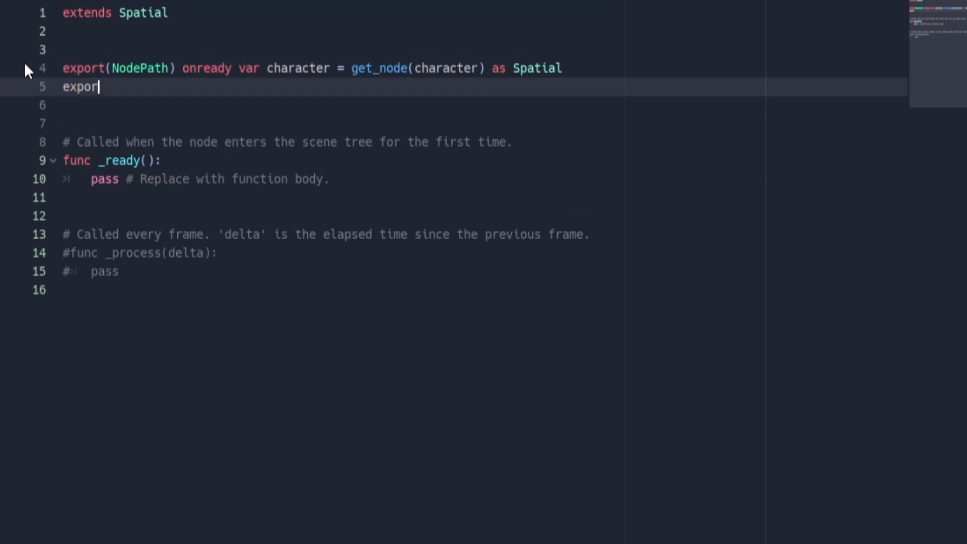
pyautogui.write('t(NodePath)')
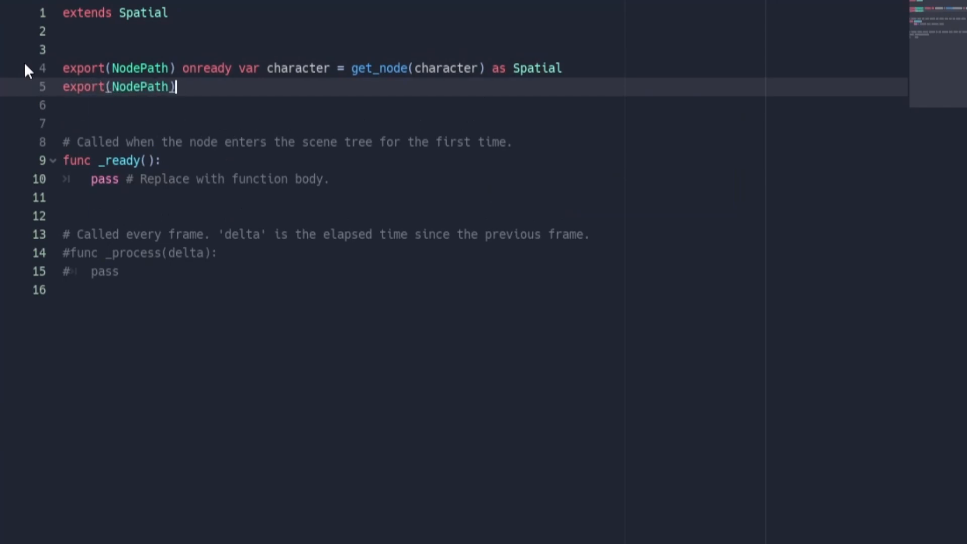
pyautogui.write('onready var anim_play')
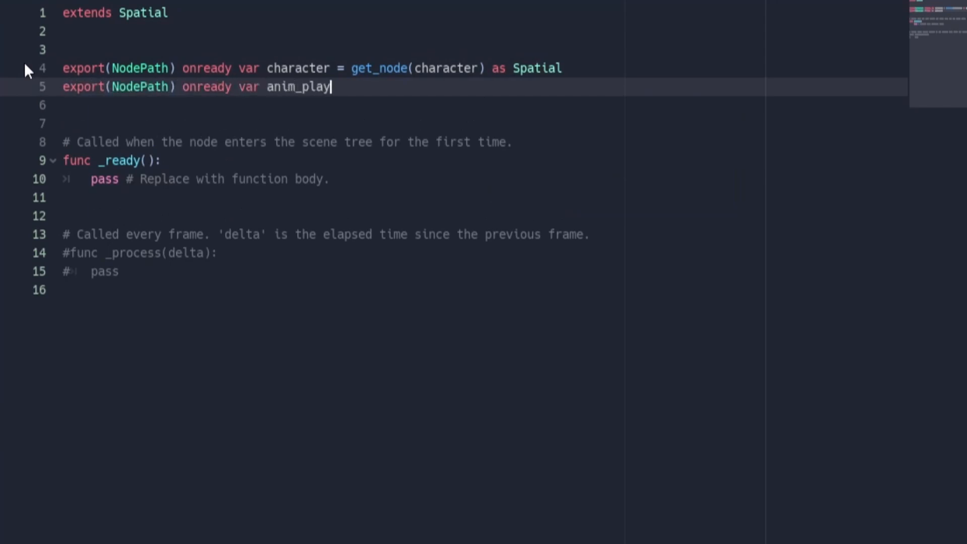
pyautogui.write('er = get_node(a')
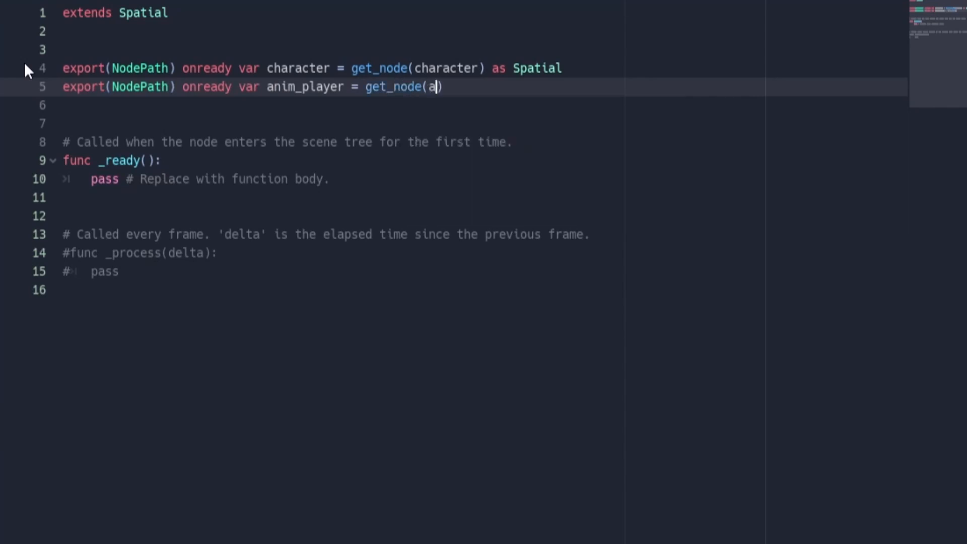
pyautogui.write('nim_player) as Animat')
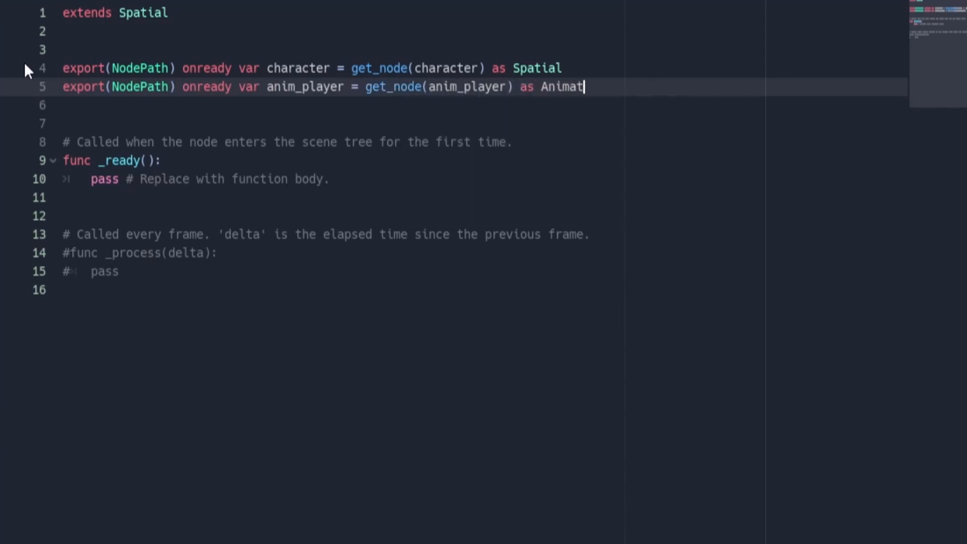
pyautogui.write('ionPlayer')
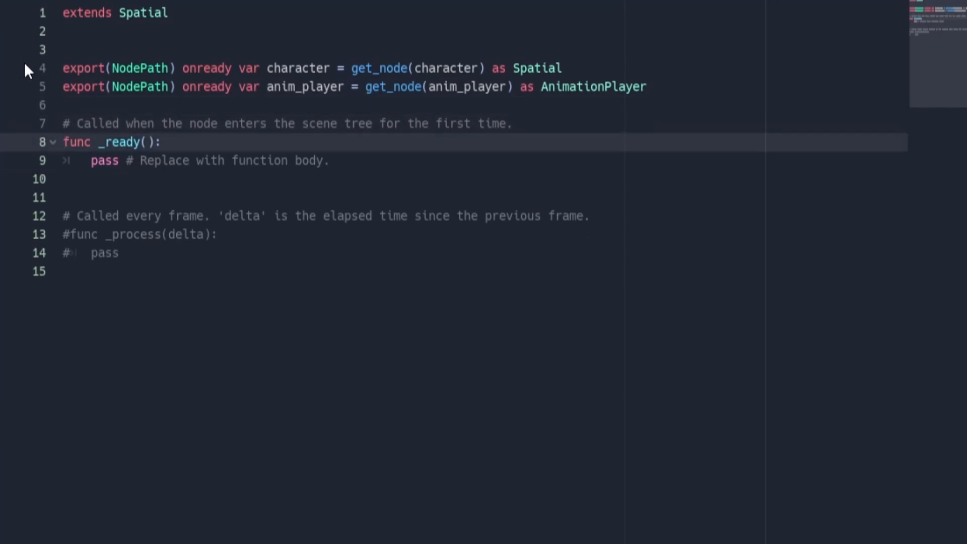
pyautogui.write('anim_player.play("Path Follow')
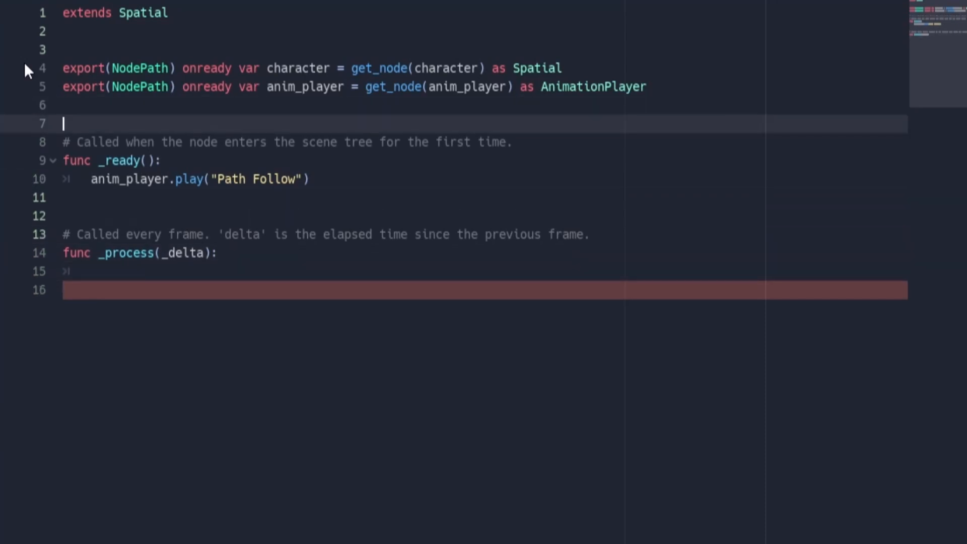
# Step: Export a Material variable grass_material in the script
pyautogui.write('export(Material)')
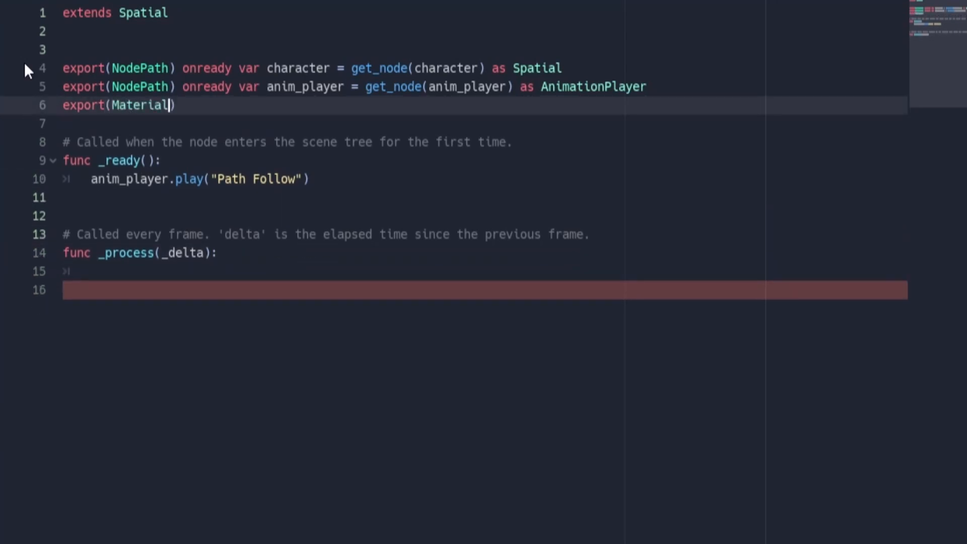
pyautogui.write('var')
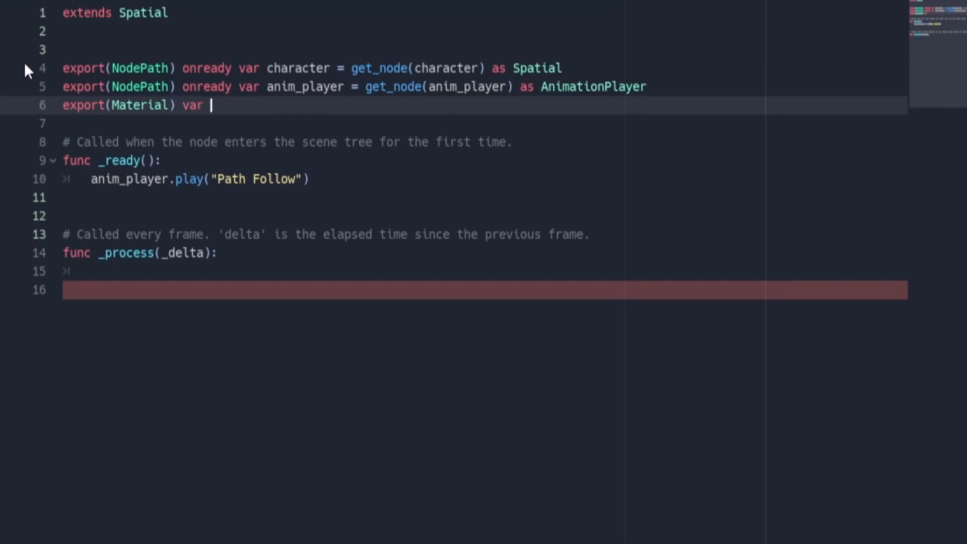
pyautogui.write('grass_material')
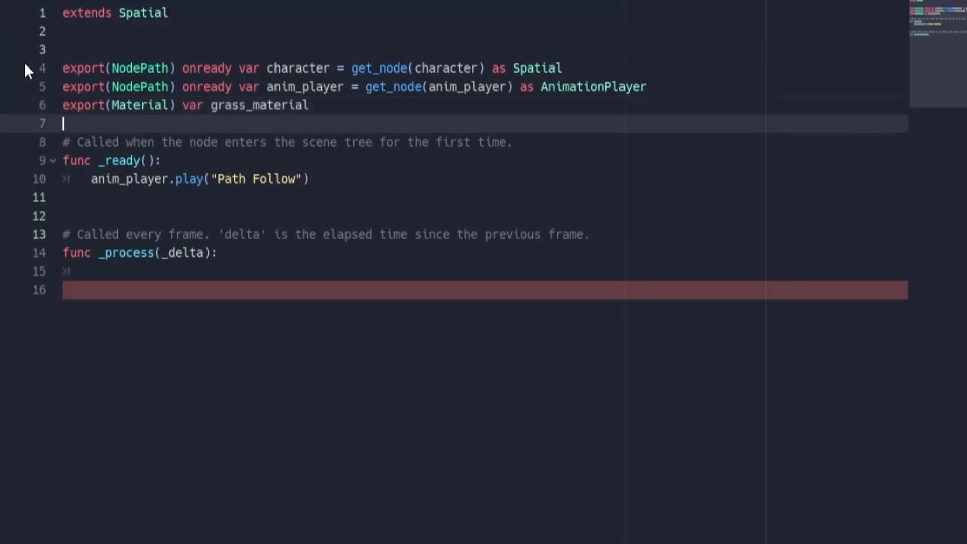
# Step: In _process set grass_material's character_position shader param to character.get_global_transform().origin
pyautogui.write('grass_material.set_shader_')
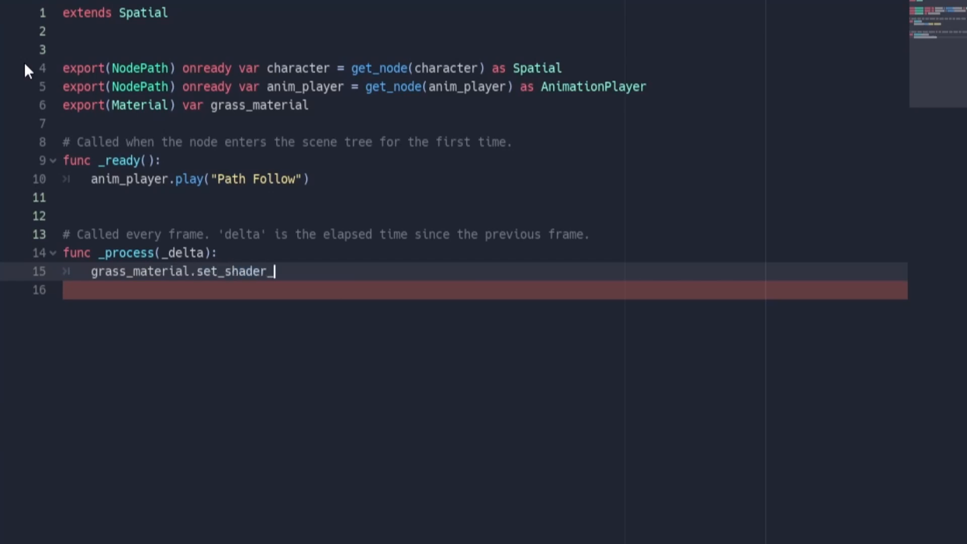
pyautogui.write('param("character_')
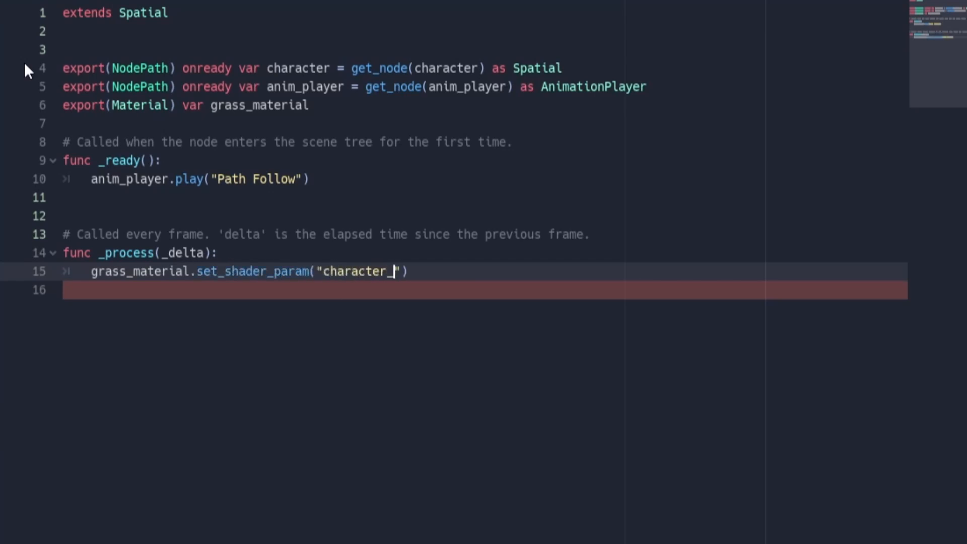
pyautogui.write('position", character.get_global_transform(')
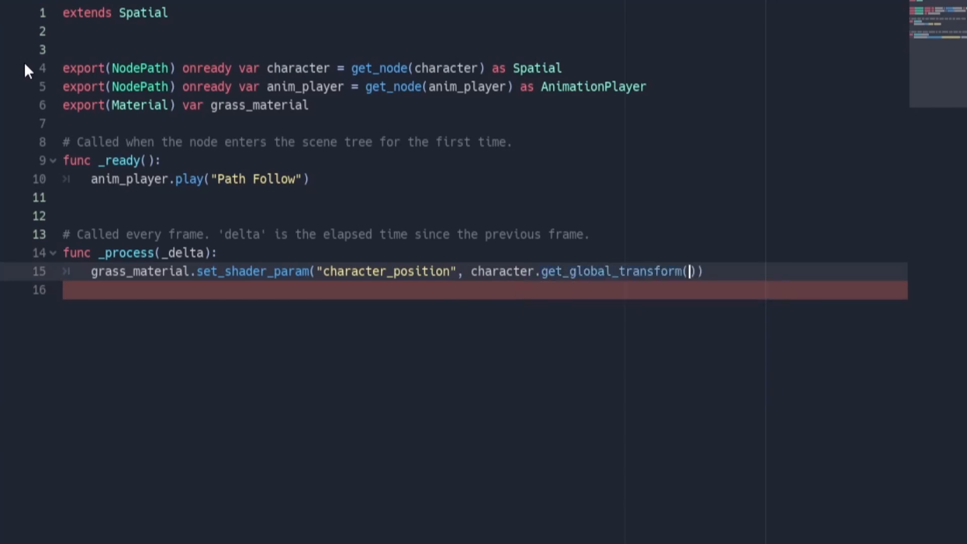
pyautogui.write('.origin')
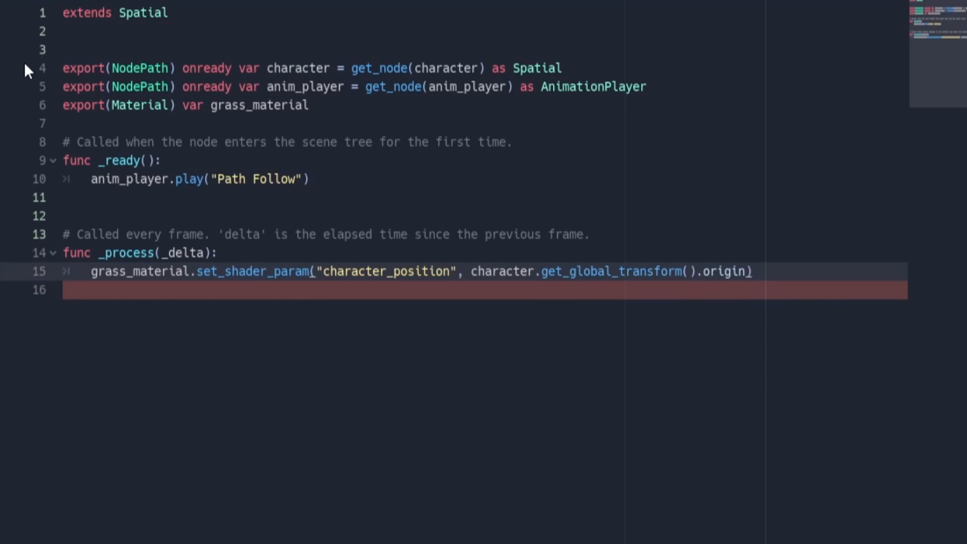
pyautogui.press('Return')
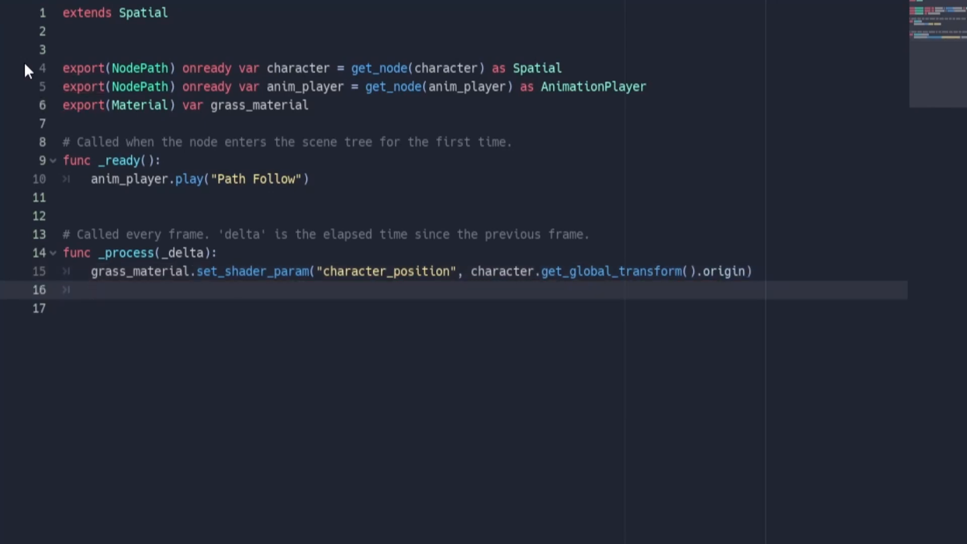
pyautogui.moveTo(177, 273)
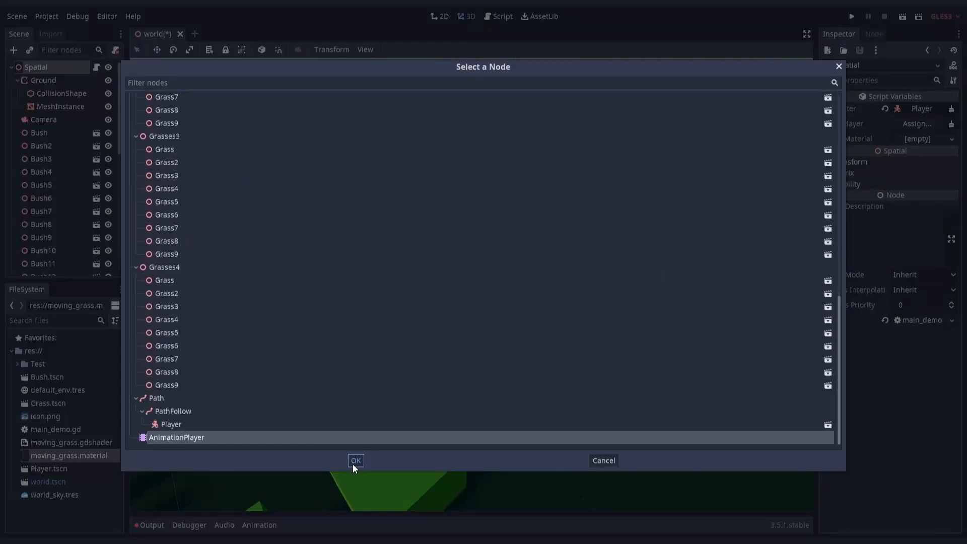
# Step: Confirm the AnimationPlayer node choice and select the Camera node in the scene
pyautogui.click(356, 460)
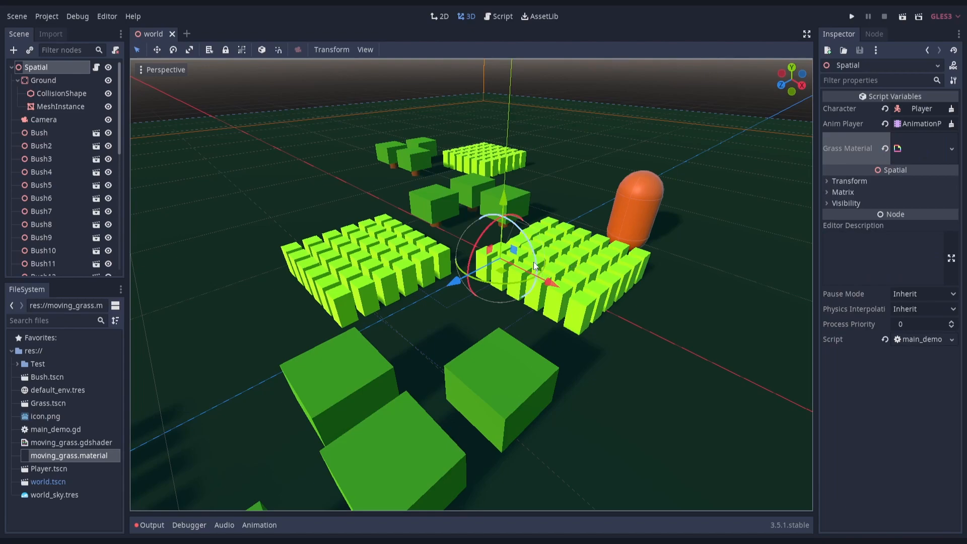
pyautogui.click(851, 16)
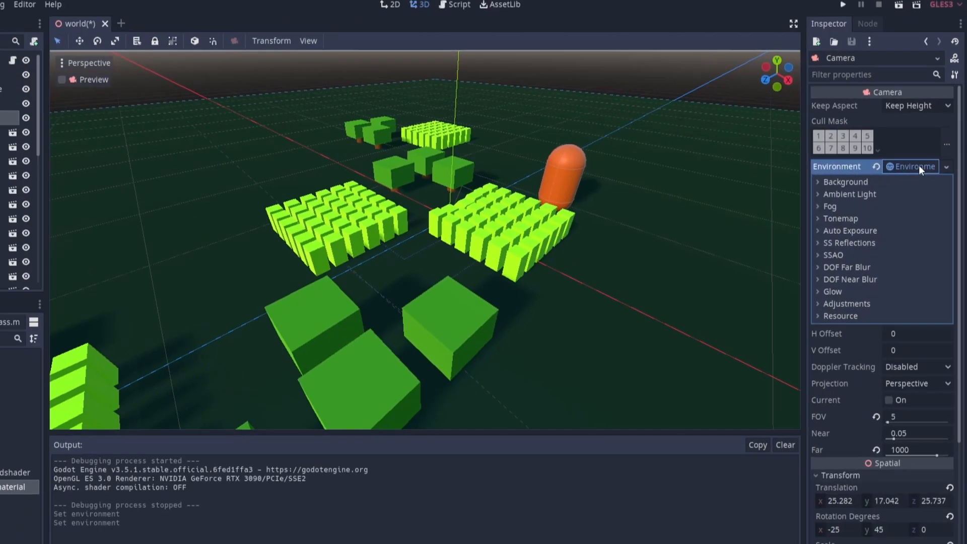
# Step: Enable DOF Far Blur with viewport preview and set its Distance to about 32
pyautogui.click(847, 266)
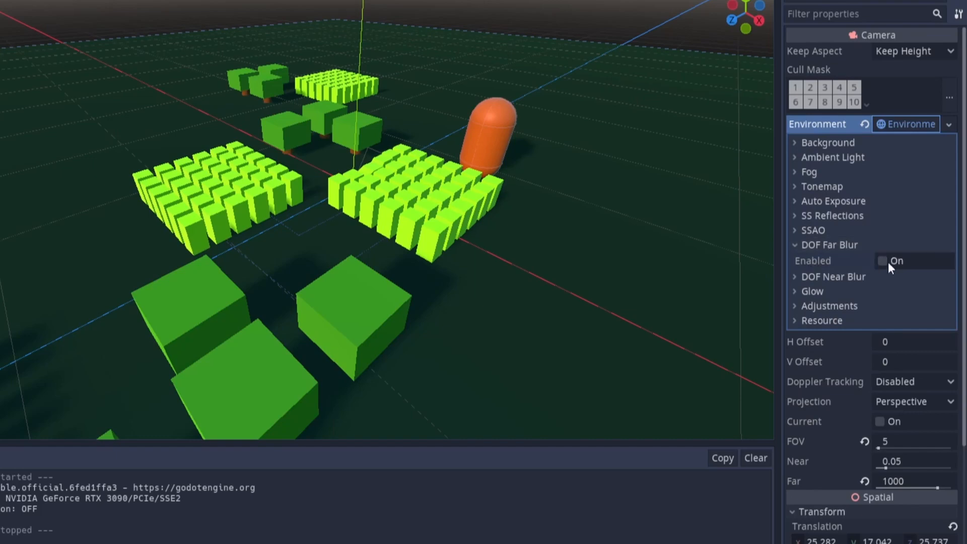
pyautogui.click(881, 260)
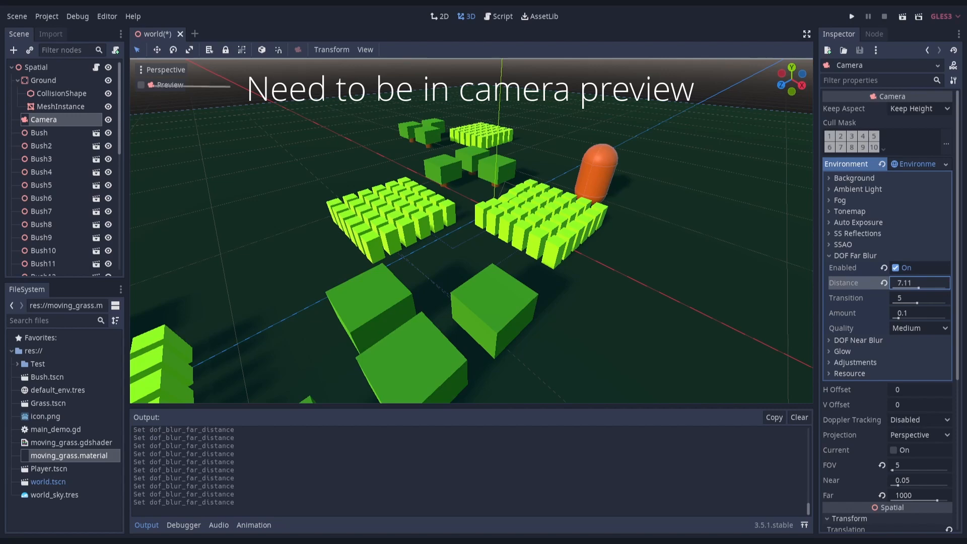
pyautogui.write('10')
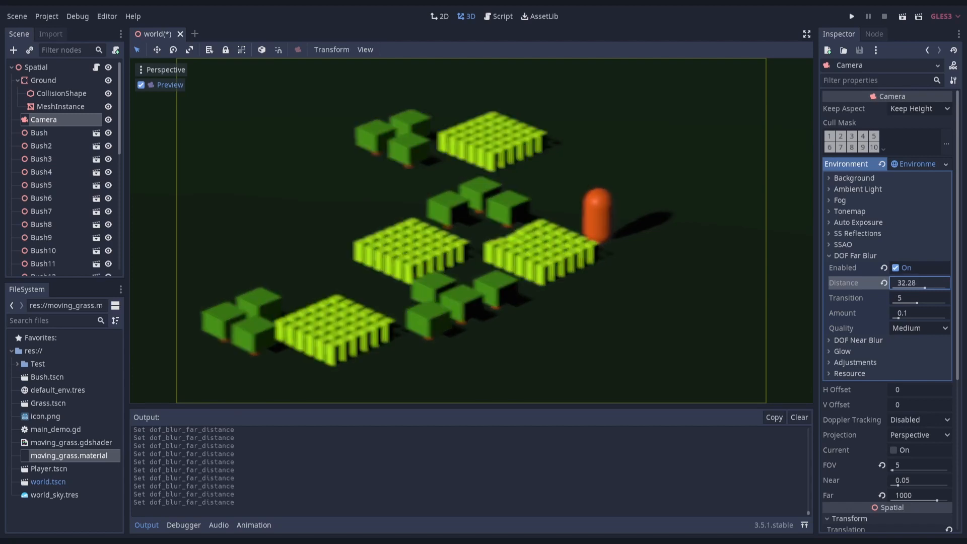
pyautogui.click(895, 268)
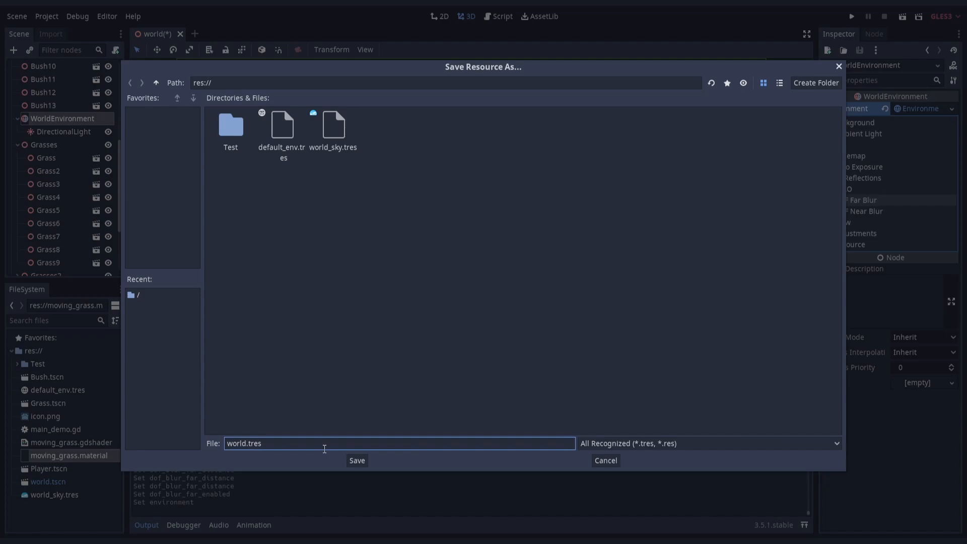
# Step: Save the environment as shirt_environment.tres, assign it to the camera and reveal DOF Near Blur
pyautogui.click(356, 460)
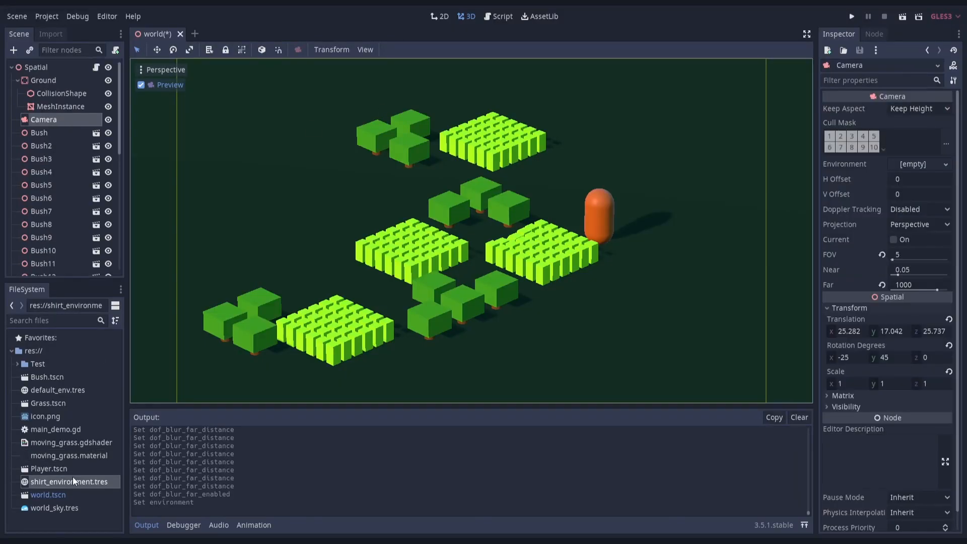
pyautogui.click(919, 164)
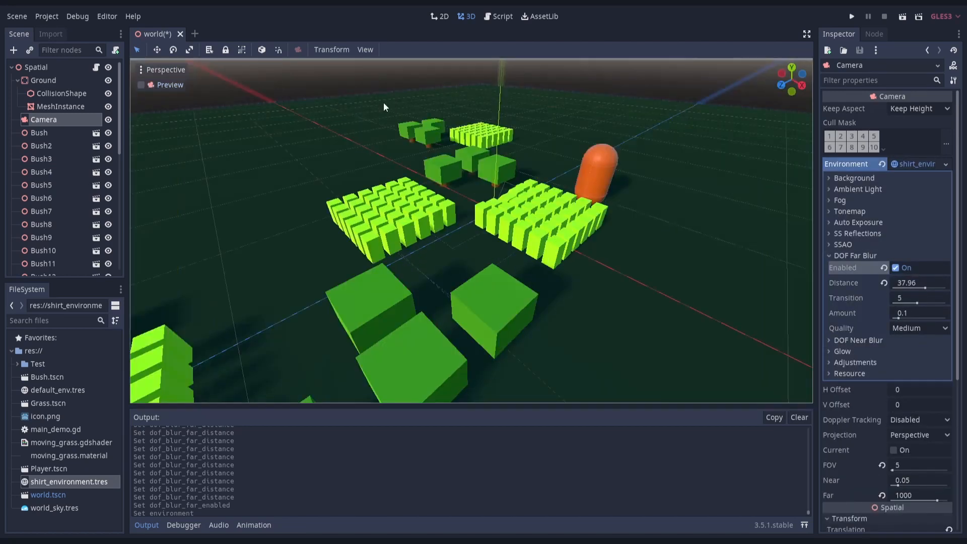
pyautogui.click(857, 340)
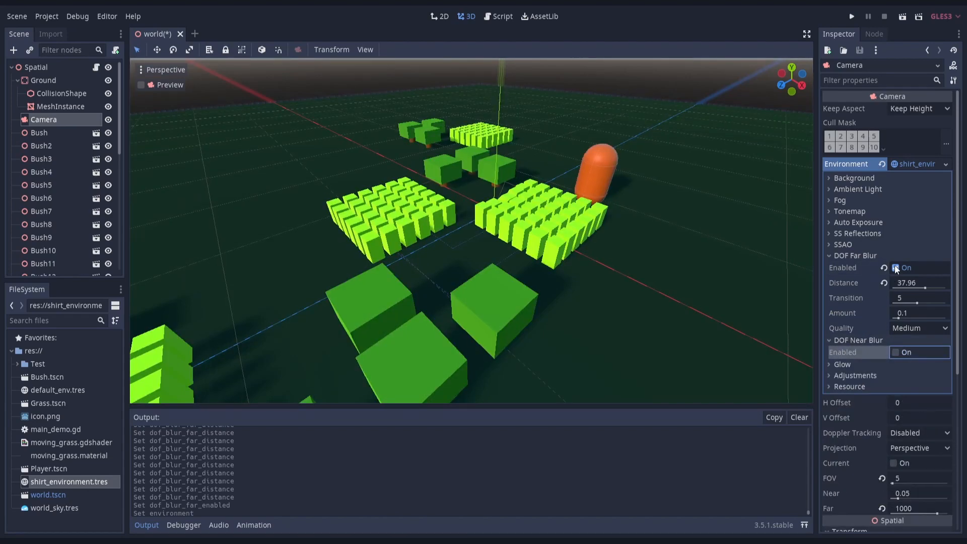
pyautogui.click(830, 255)
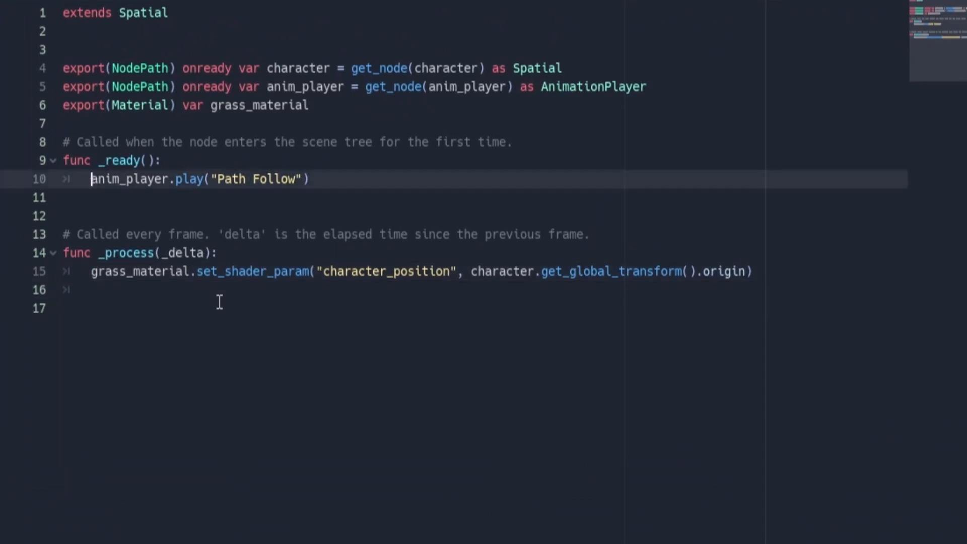
# Step: Export a main_camera NodePath and get it as a Camera in main_demo.gd
pyautogui.write('export(Node')
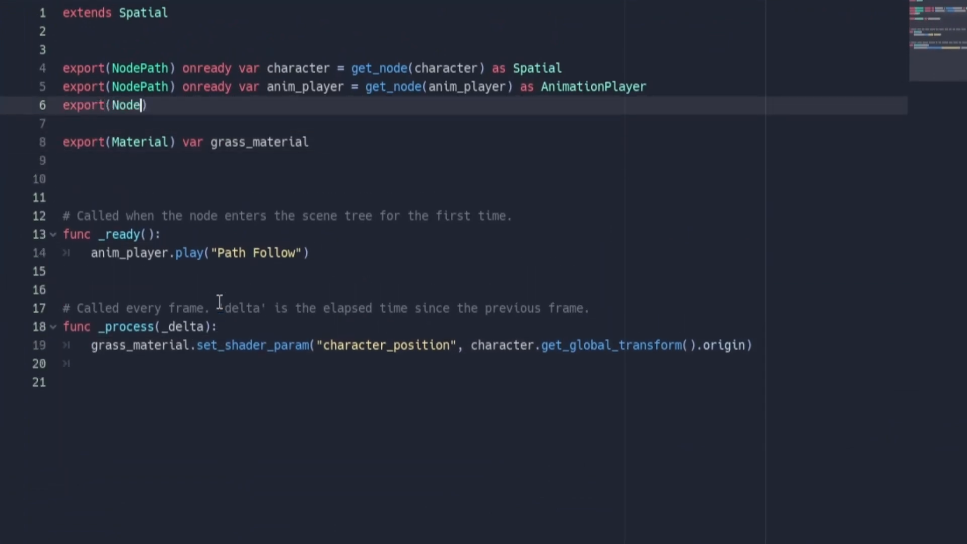
pyautogui.write('Path) onready var')
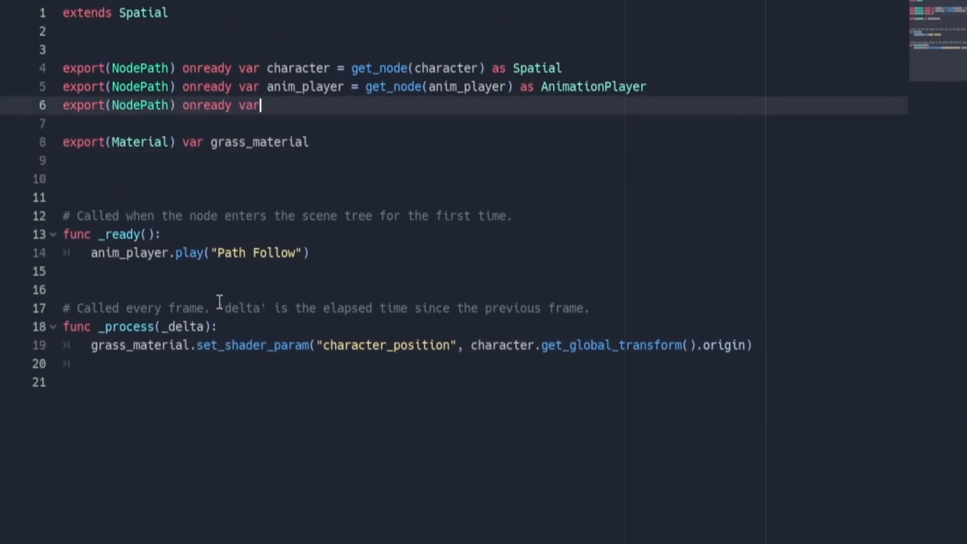
pyautogui.write('main_camera = get_node(M')
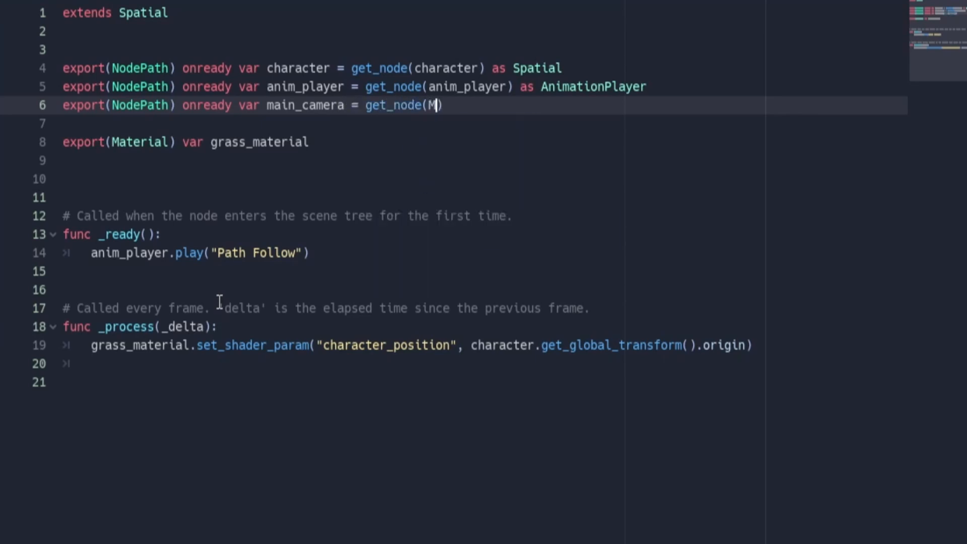
pyautogui.write('ain_camera) as Camera')
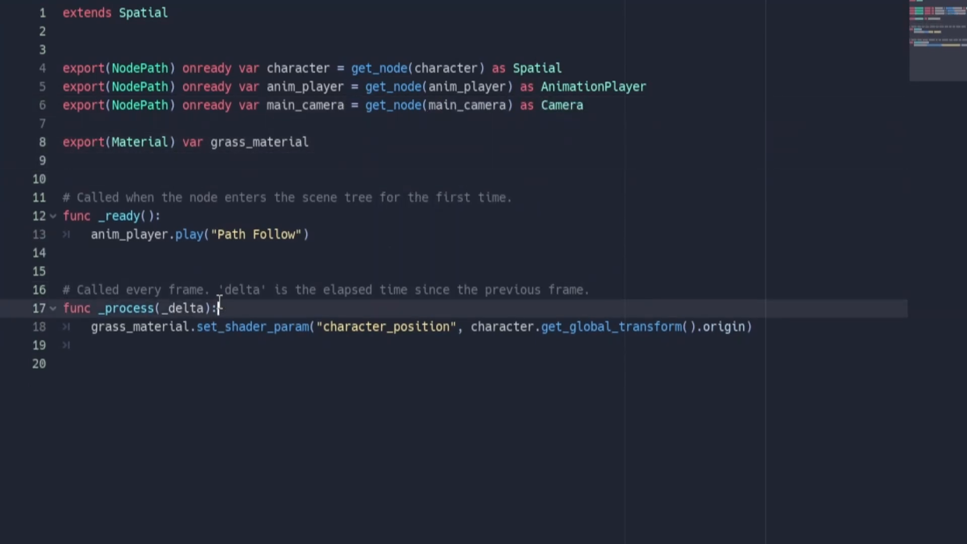
# Step: Compute the character-to-camera distance in _process via global_translation length()
pyautogui.write('var charag')
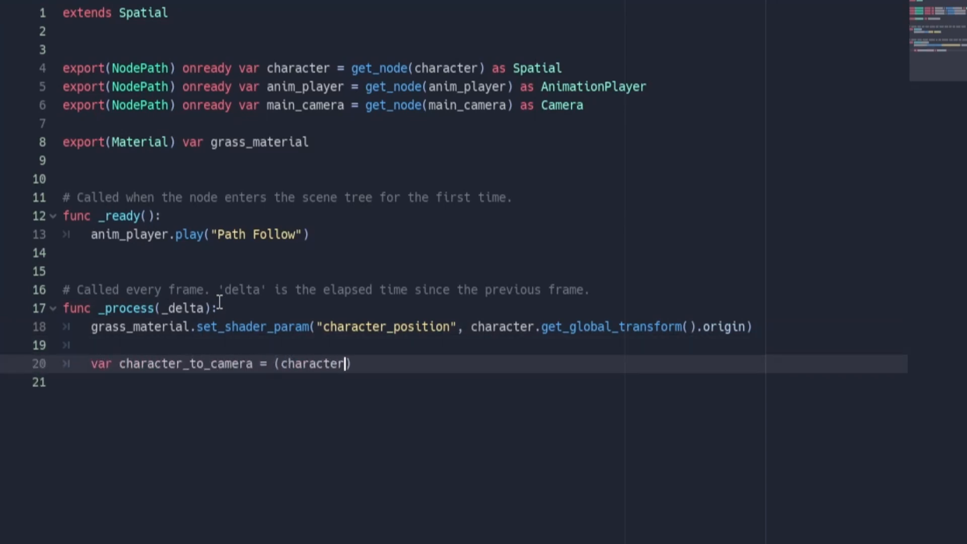
pyautogui.write('.gloabl_translation - main_camera.global_translation')
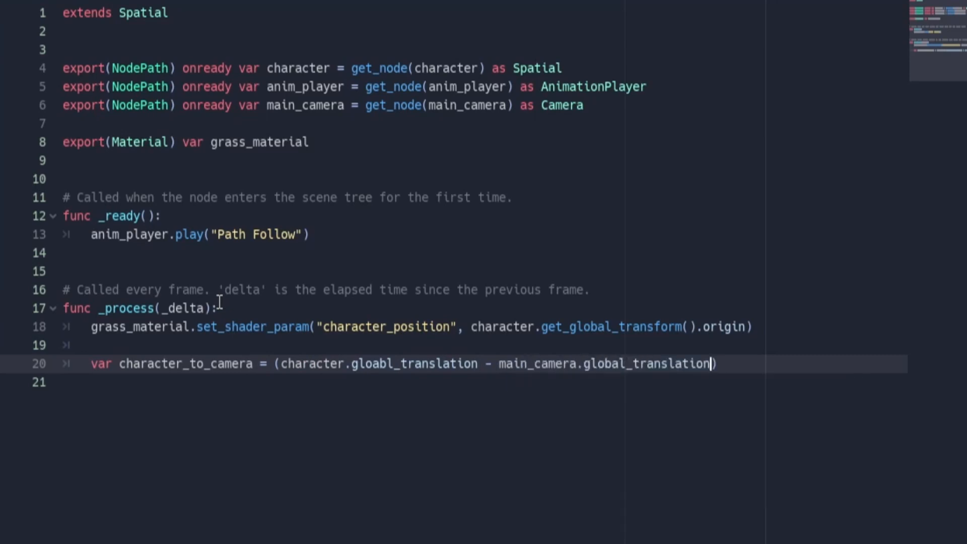
pyautogui.write('.length()')
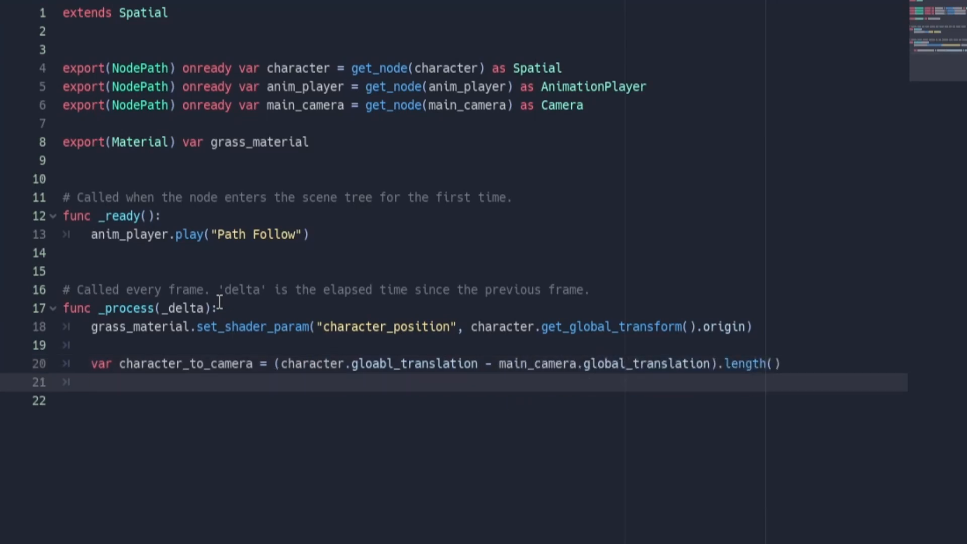
# Step: Set dof_blur_far and dof_blur_near enabled with distances from the character distance
pyautogui.write('main_camera.environment.dof_blur_far_enabled = true')
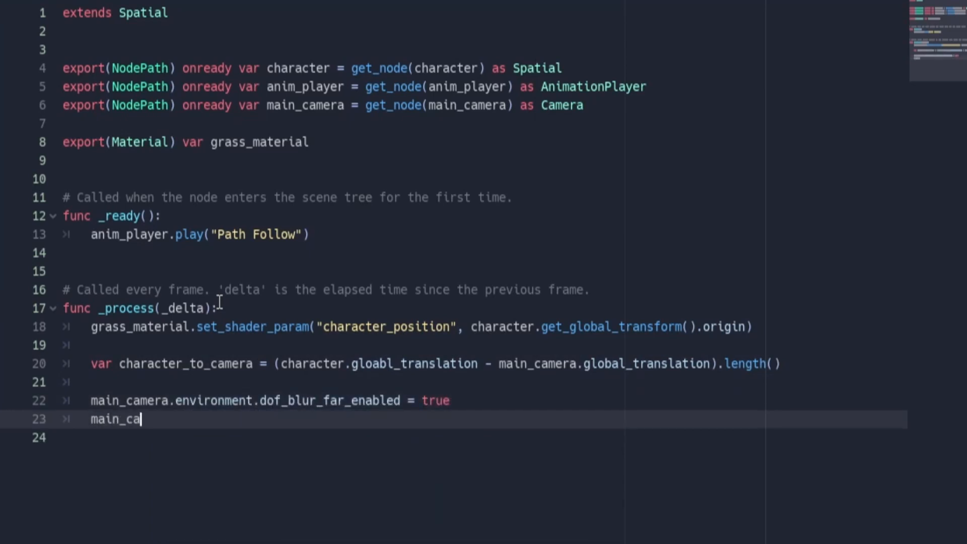
pyautogui.write('mera.environment.dof_blur_far_distance = character_to_camera - 1')
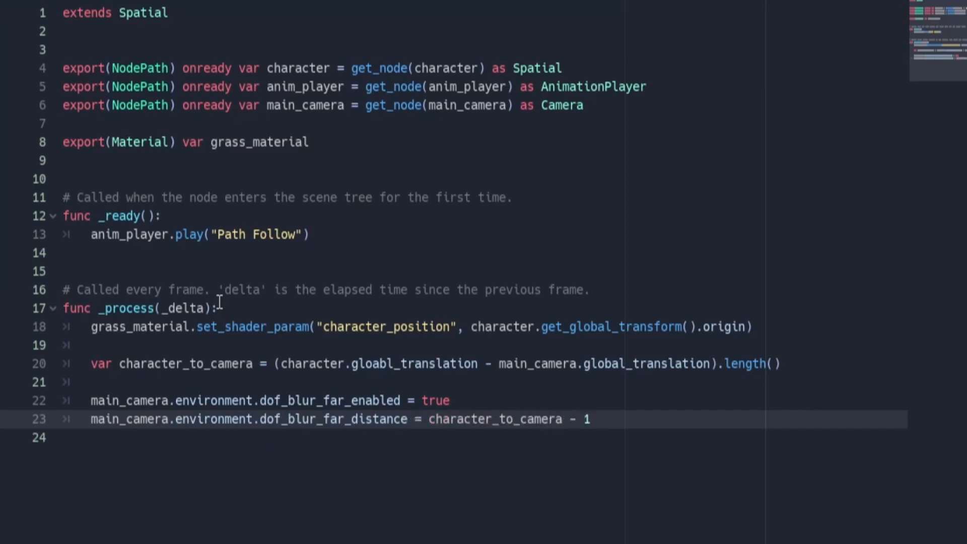
pyautogui.write('main_camera.')
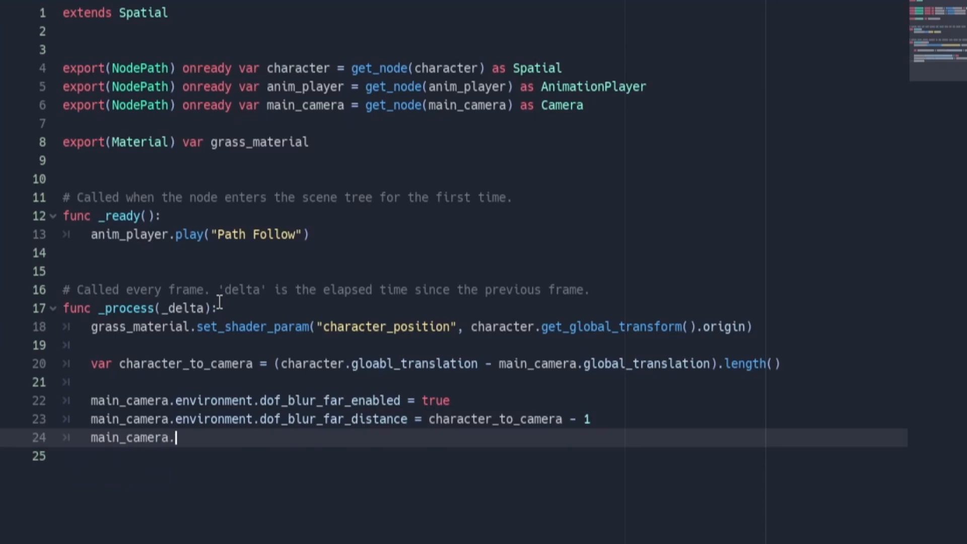
pyautogui.write('dof_blur_near_enabled = true')
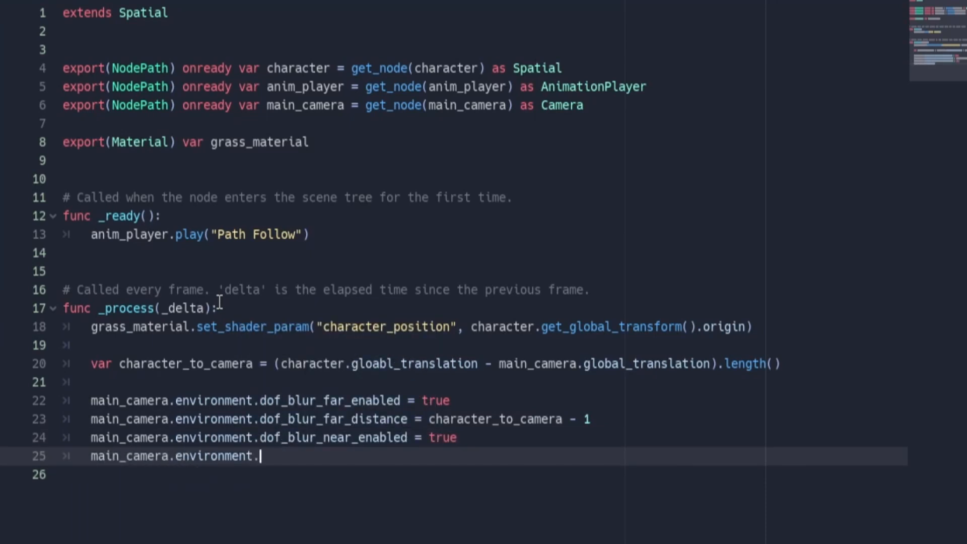
pyautogui.write('dof_blur_near_distance = character_to_camera - 1')
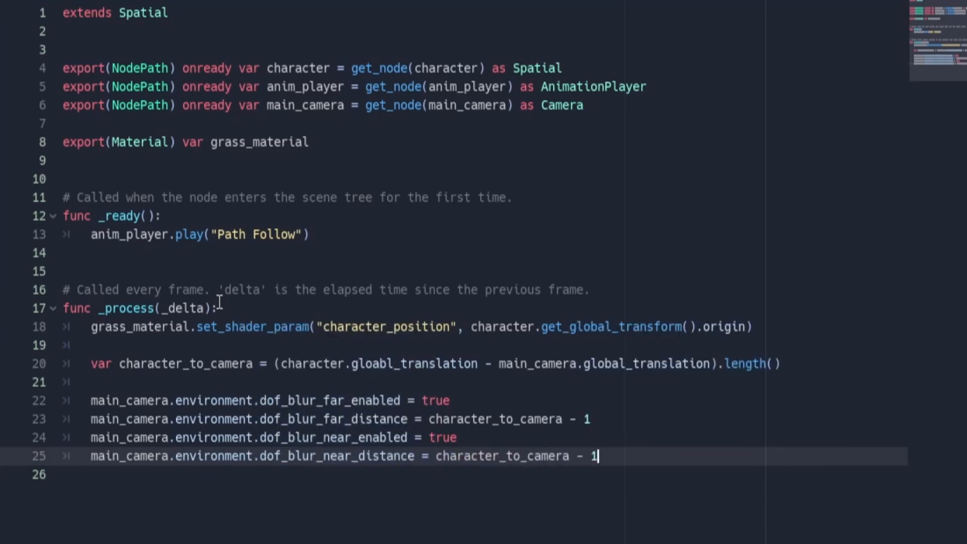
# Step: Assign the Camera node to the root Spatial's Main Camera script variable
pyautogui.click(469, 16)
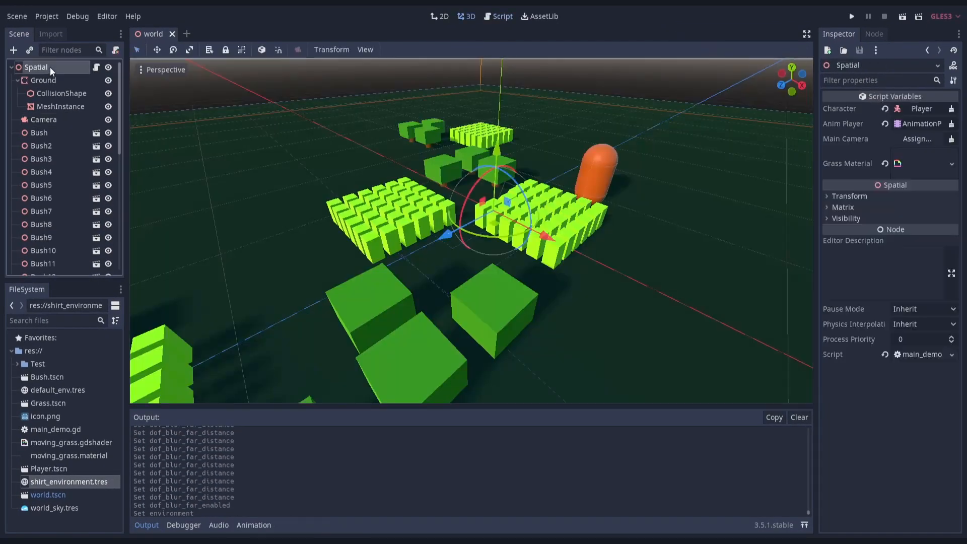
pyautogui.click(916, 139)
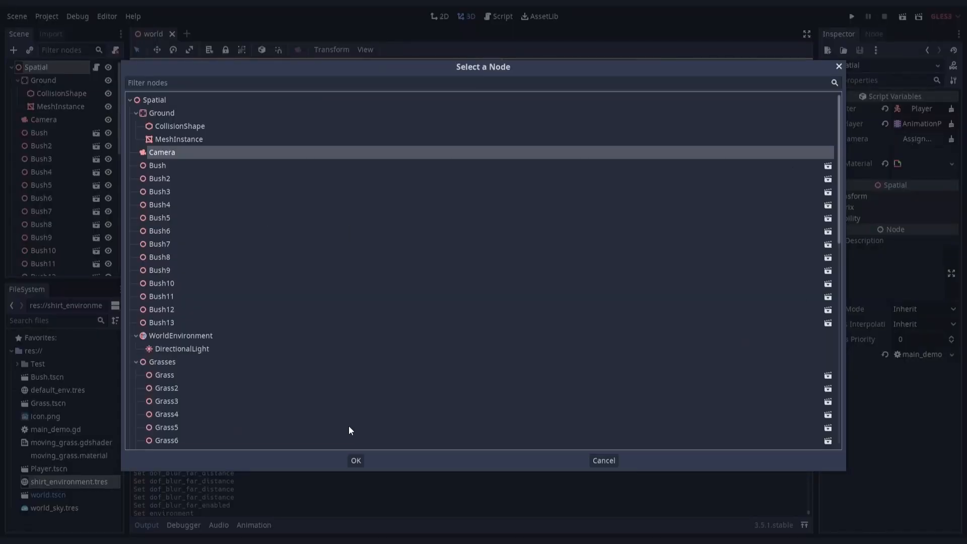
pyautogui.click(355, 461)
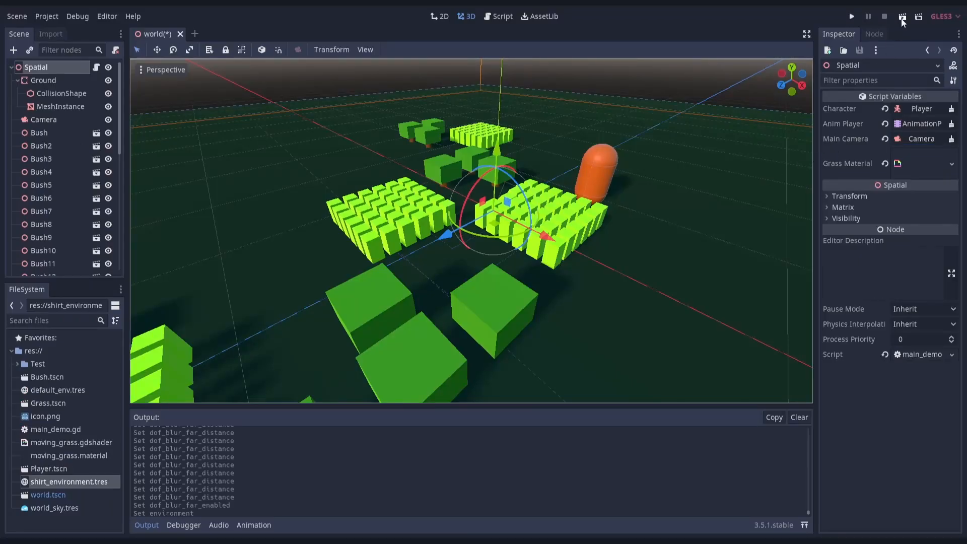